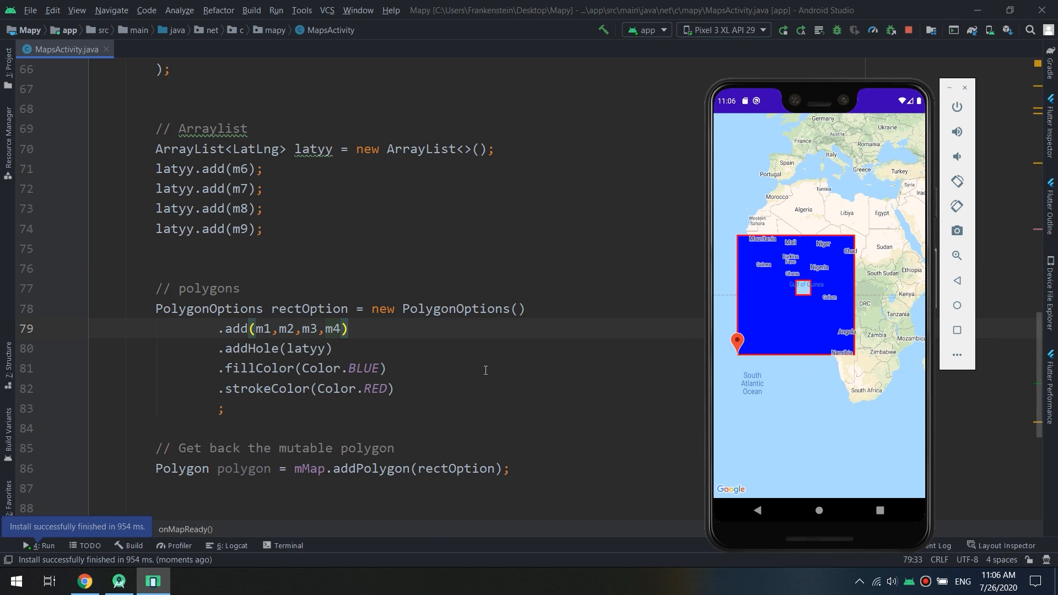
pyautogui.moveTo(406, 404)
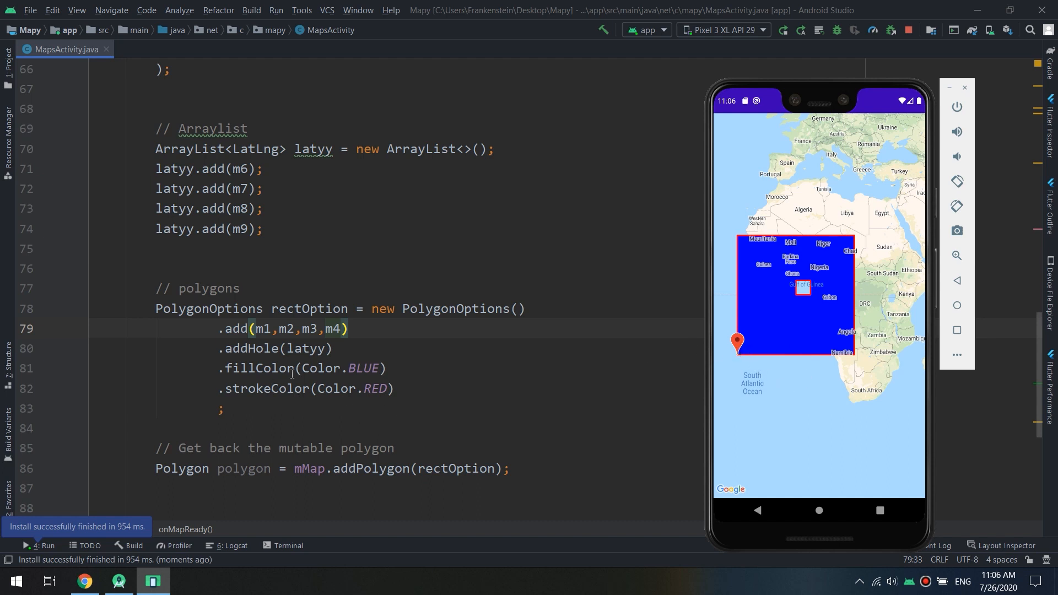
# Step: Under a '// polygons' comment, declare 'PolygonOptions rectOption = new PolygonOptions()'
pyautogui.click(31, 9)
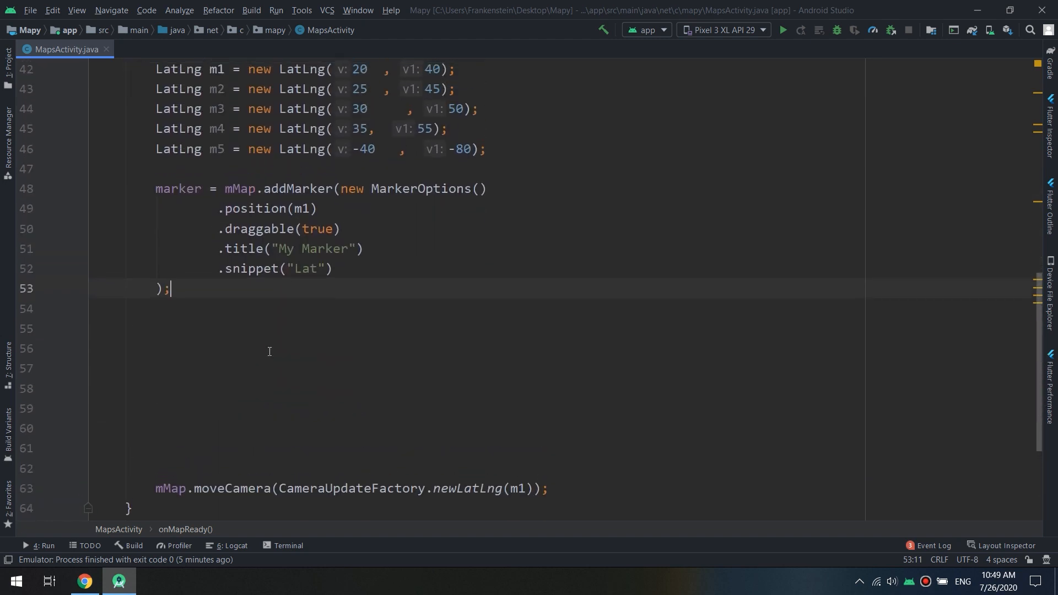
pyautogui.write('// polygons')
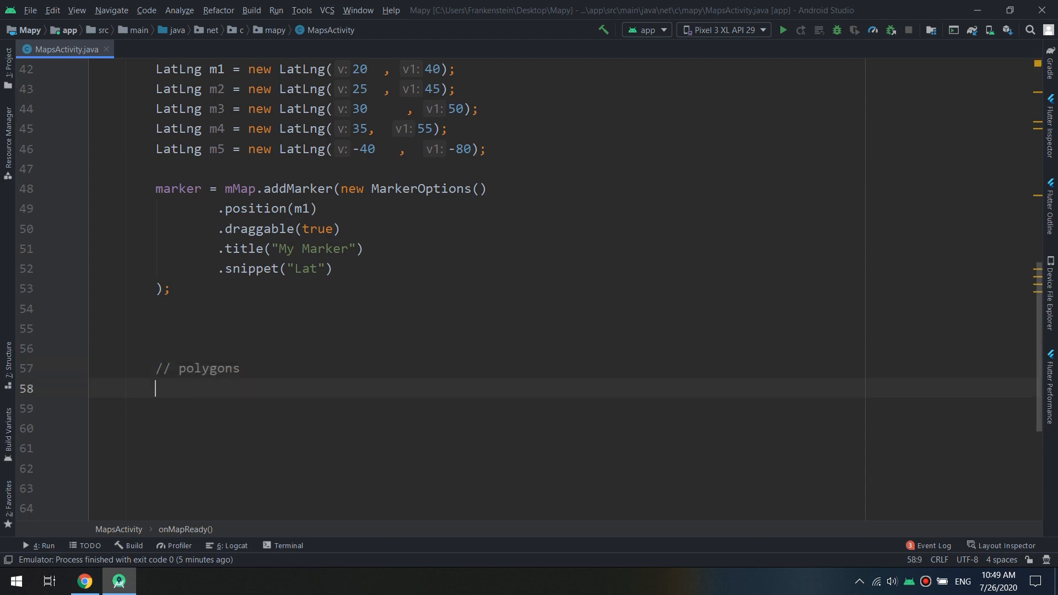
pyautogui.write('Po')
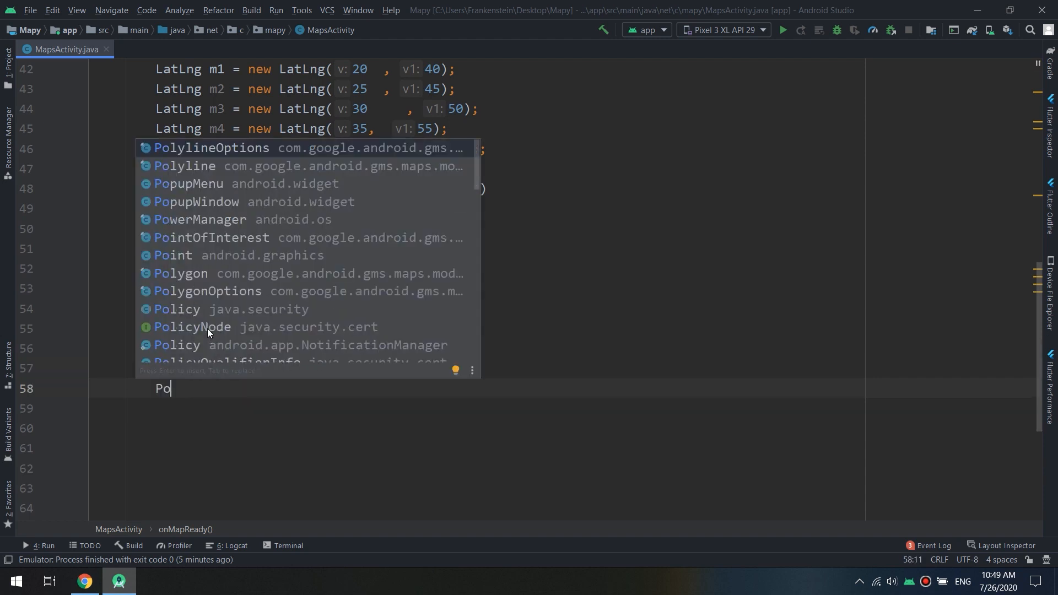
pyautogui.write('lygonOptions')
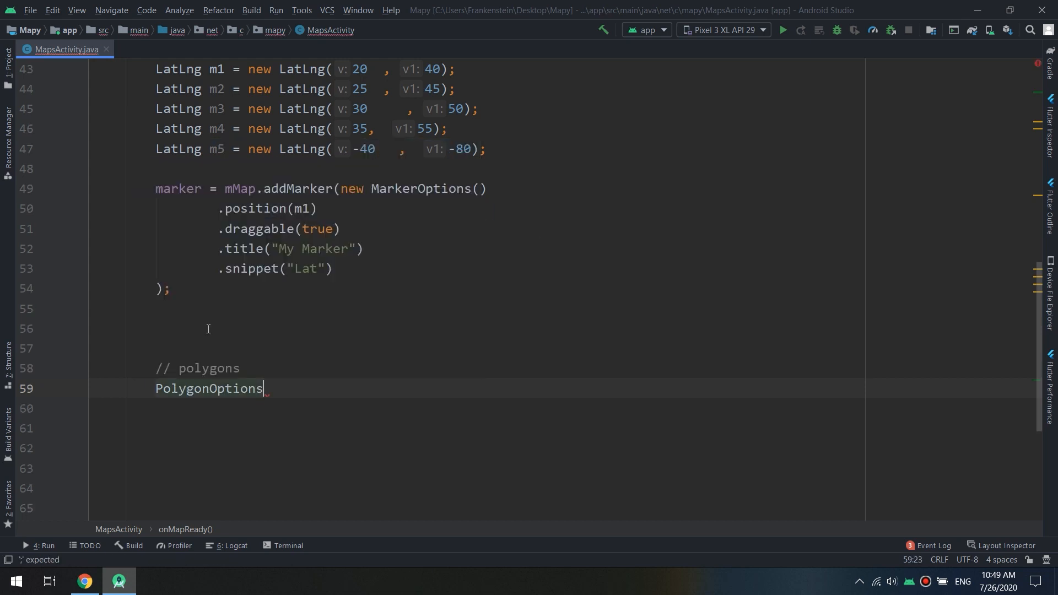
pyautogui.write('rect')
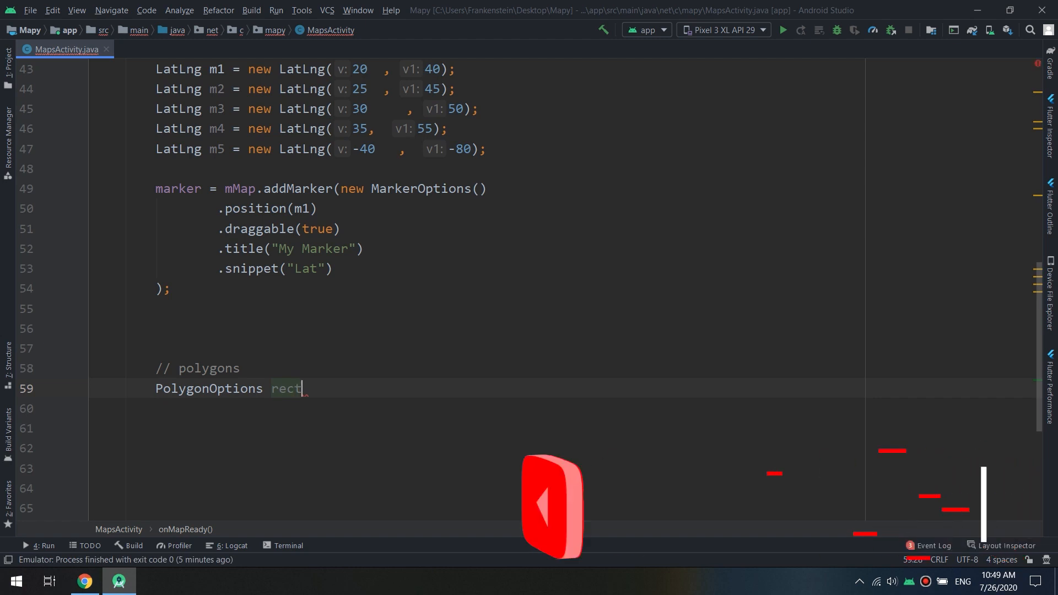
pyautogui.write('Option = new Pol')
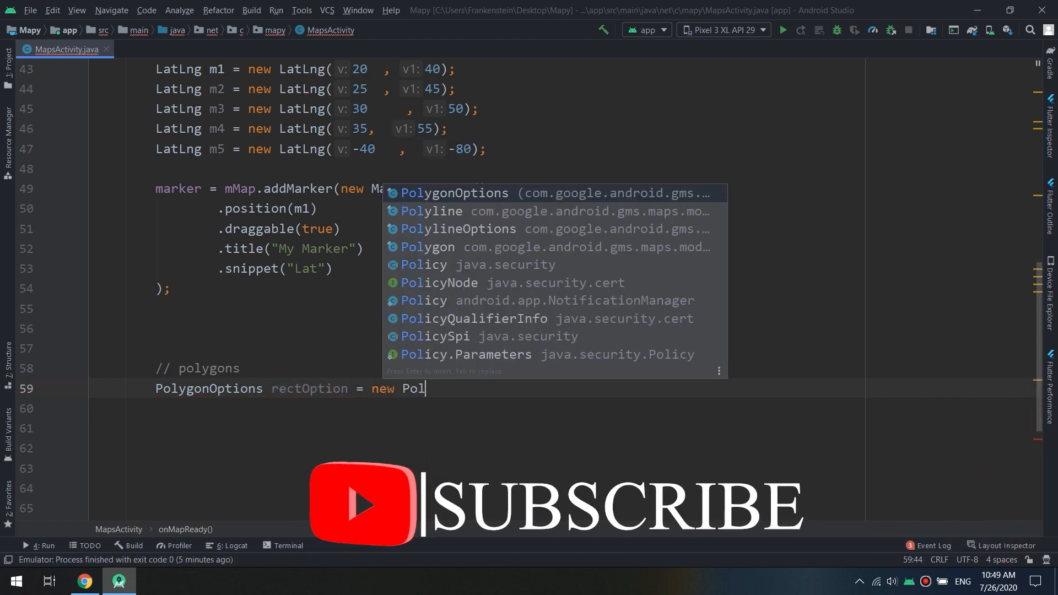
pyautogui.write('g')
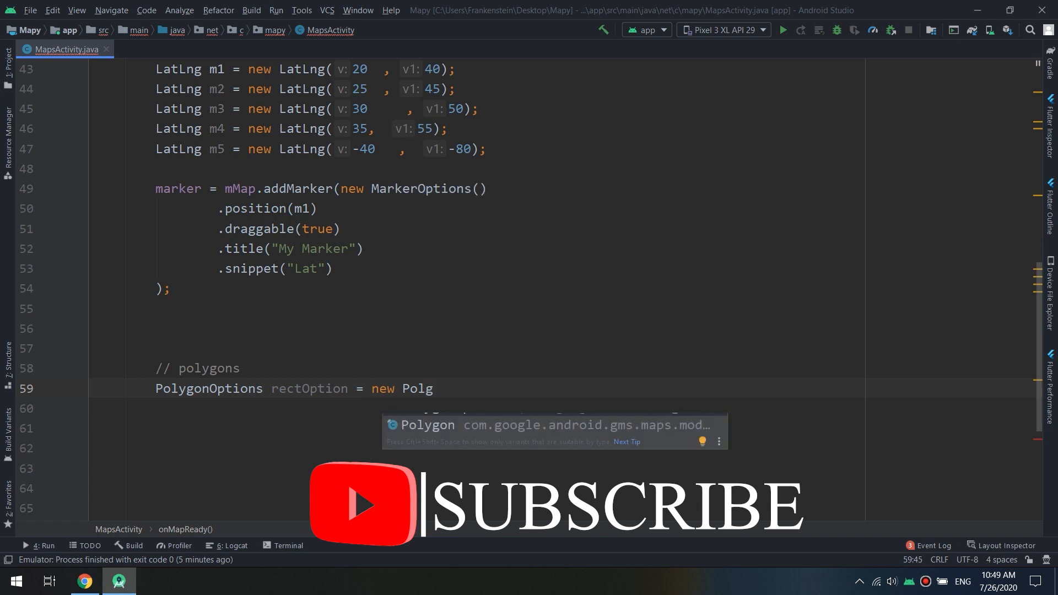
pyautogui.press('Enter')
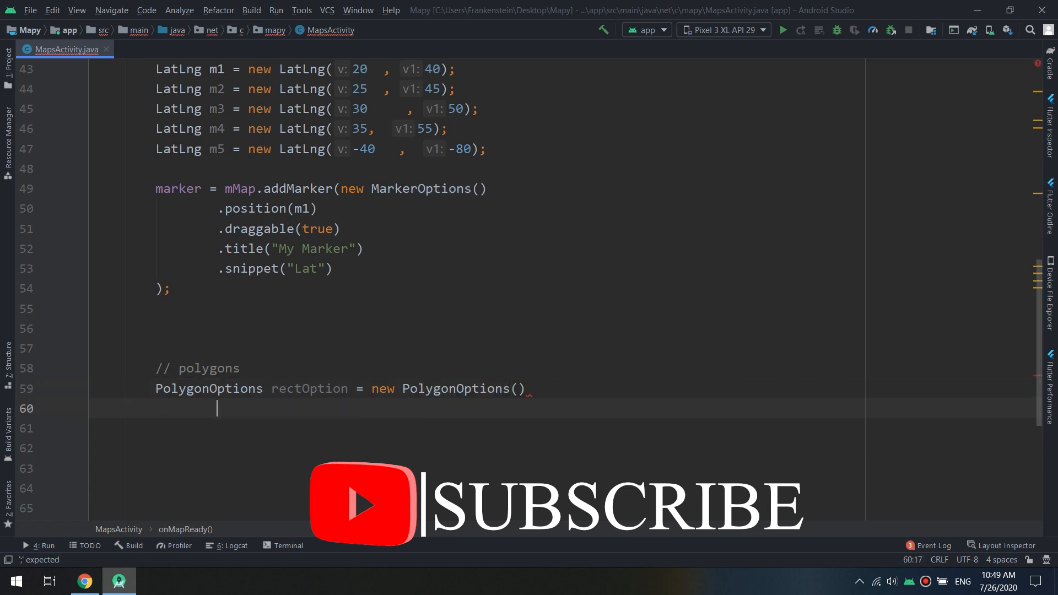
# Step: Chain .add(m1) through .add(m5) onto the rectOption PolygonOptions
pyautogui.write('.add(m1')
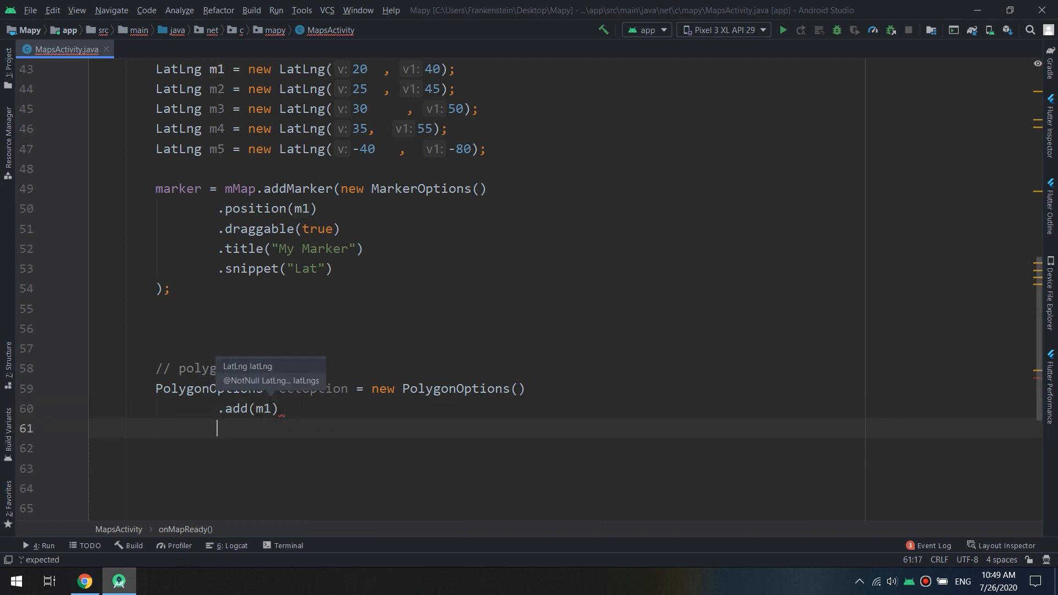
pyautogui.write('.add(m2')
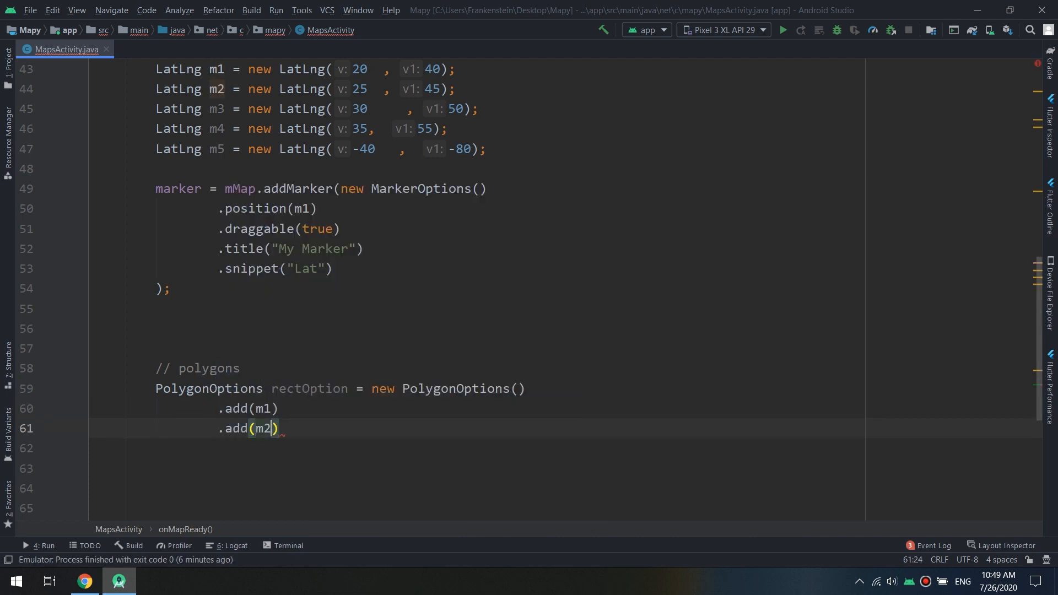
pyautogui.write('.add(m3')
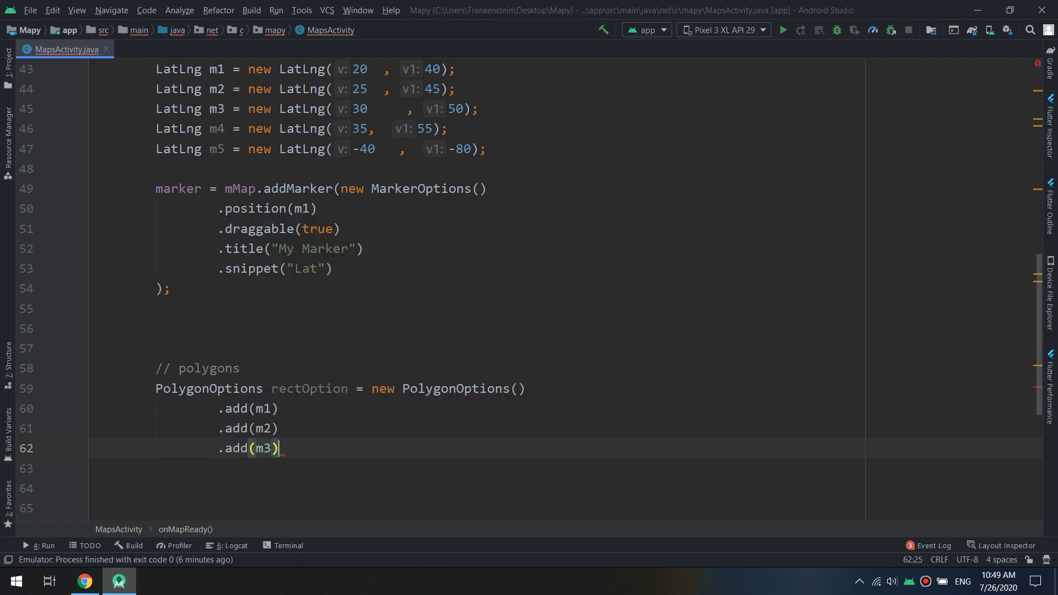
pyautogui.write('.add(')
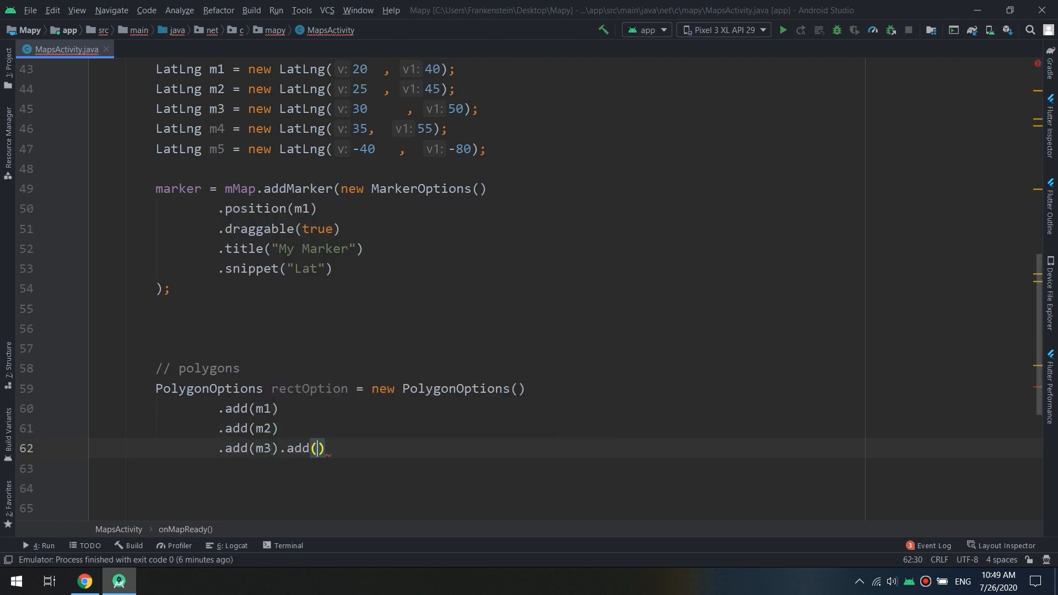
pyautogui.write('m4')
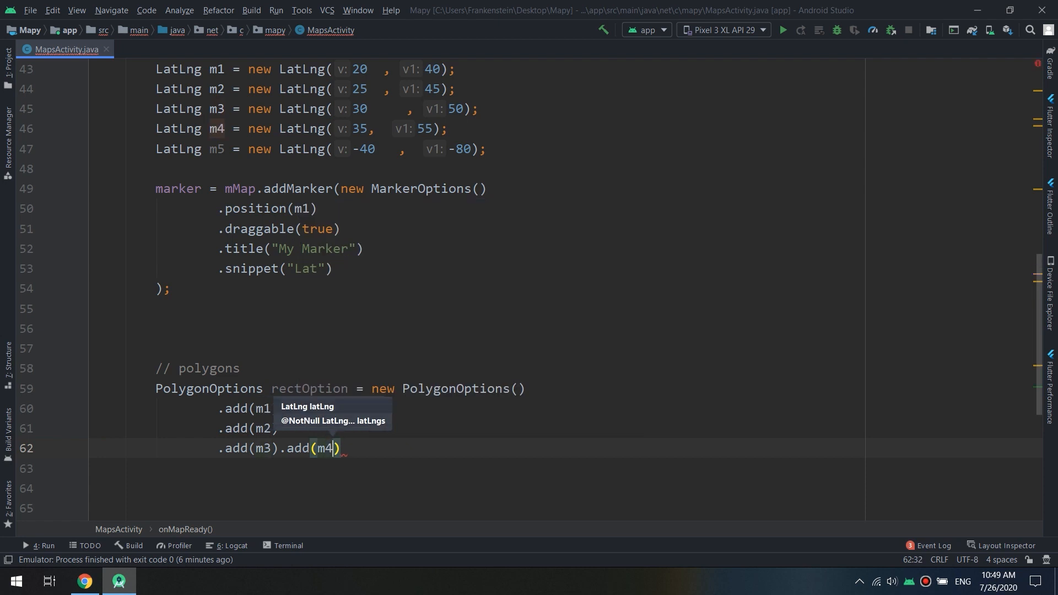
pyautogui.write('.a')
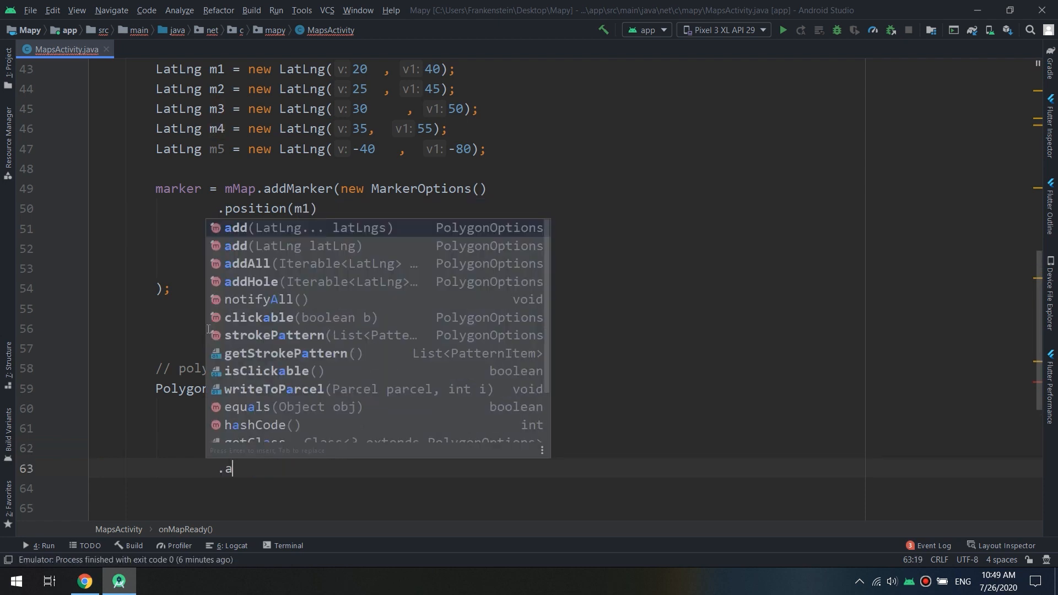
pyautogui.write('dd(m5);')
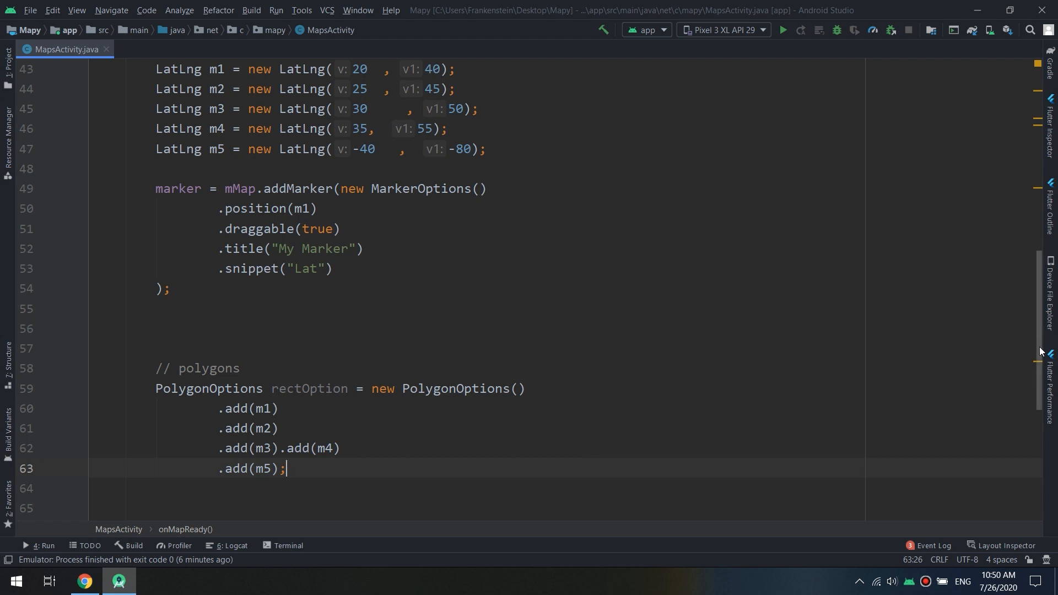
# Step: Write the comment '// Get back the mutable polygon' below the options
pyautogui.scroll(-3)
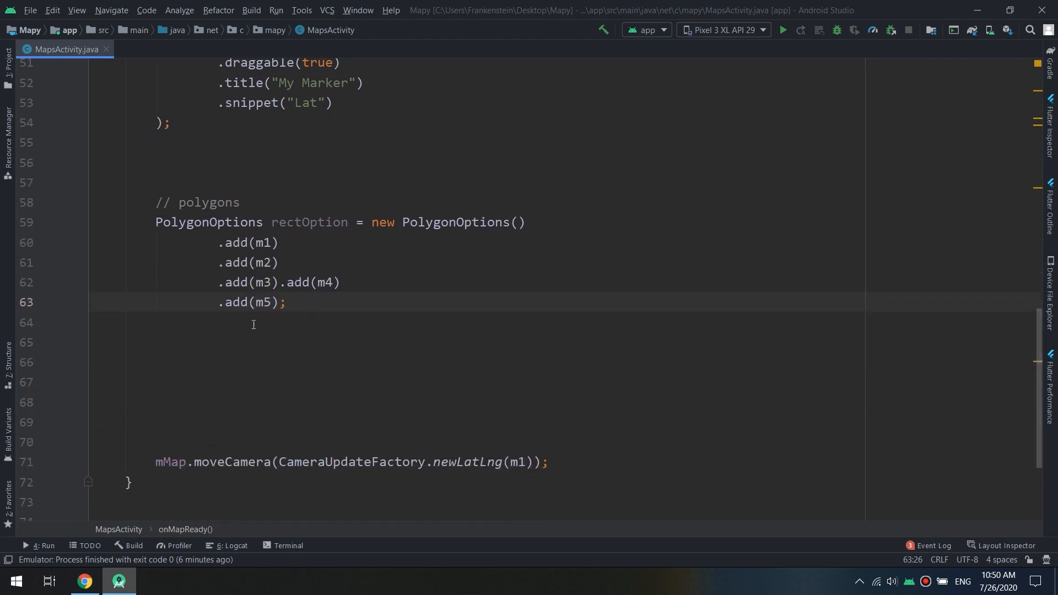
pyautogui.write('//')
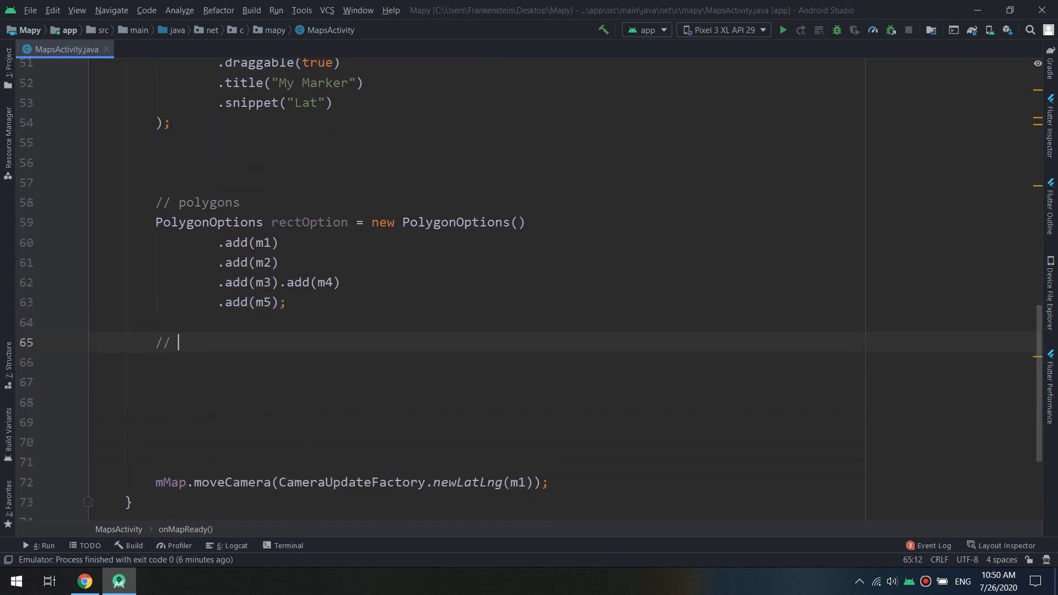
pyautogui.write('Get ba')
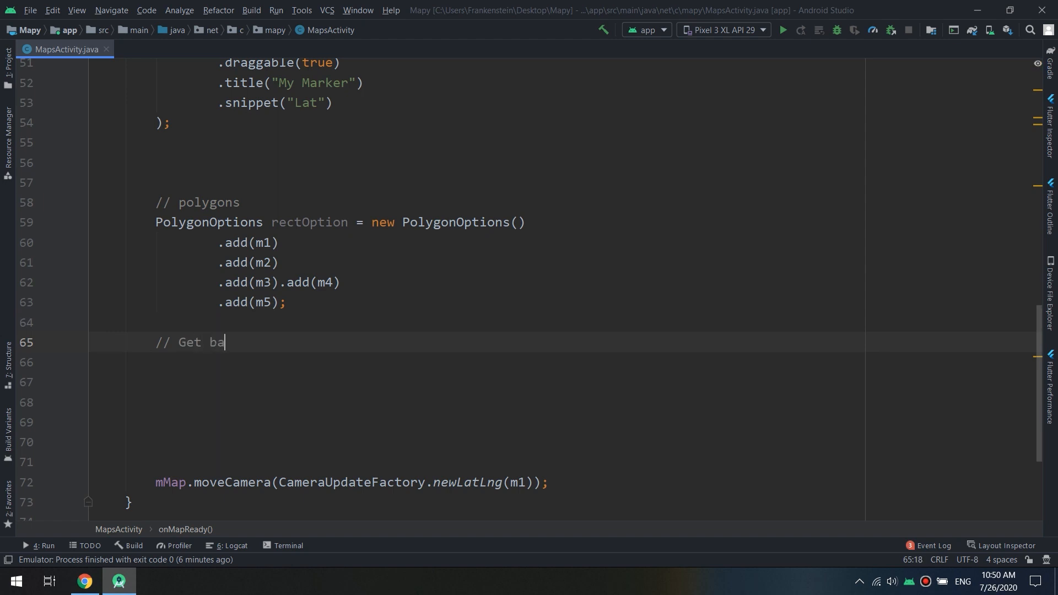
pyautogui.write('ck the mut')
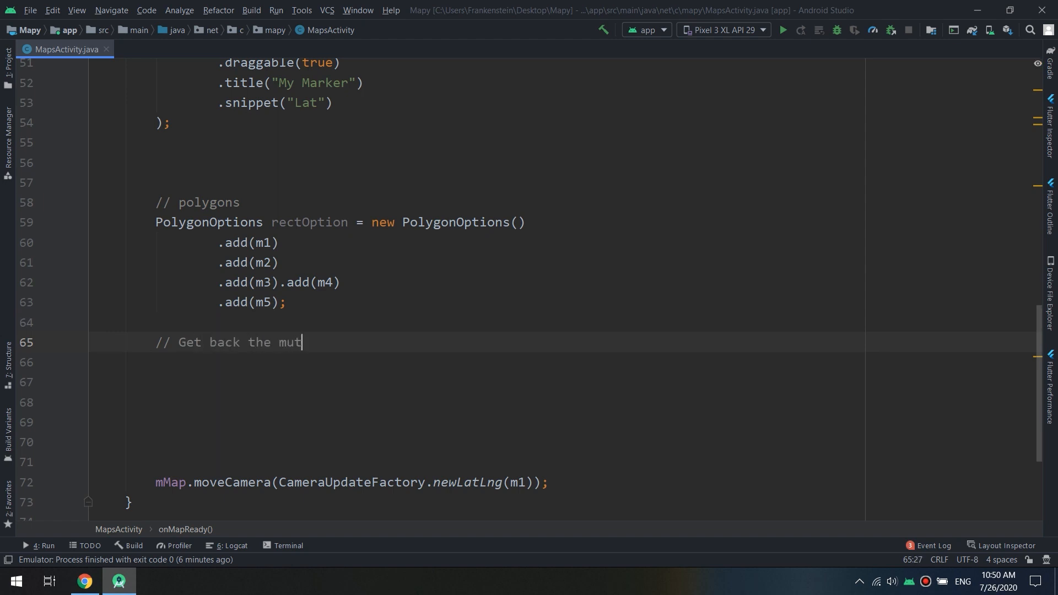
pyautogui.write('able p')
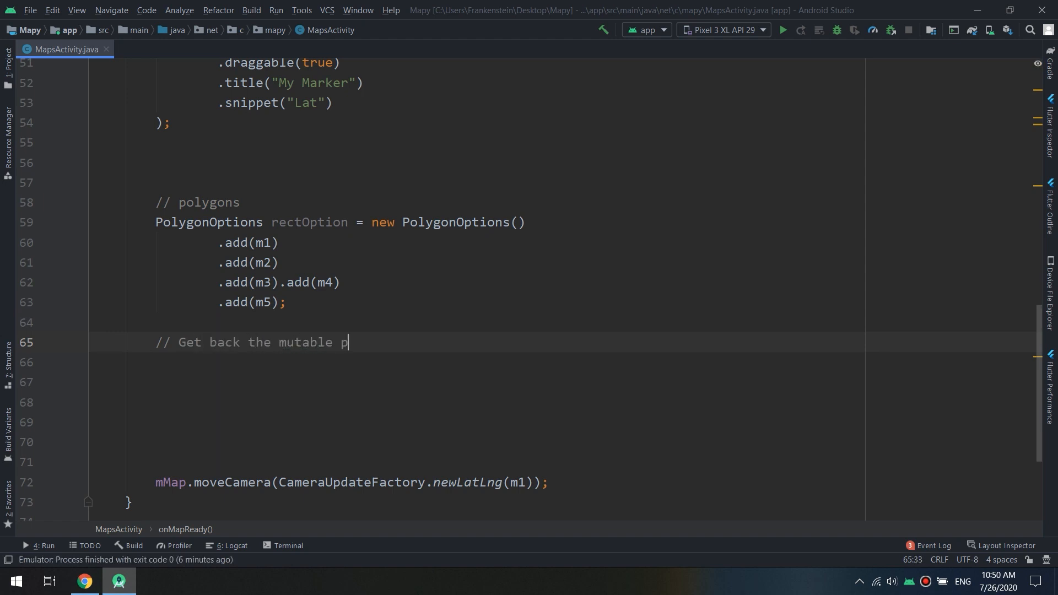
pyautogui.write('olygon')
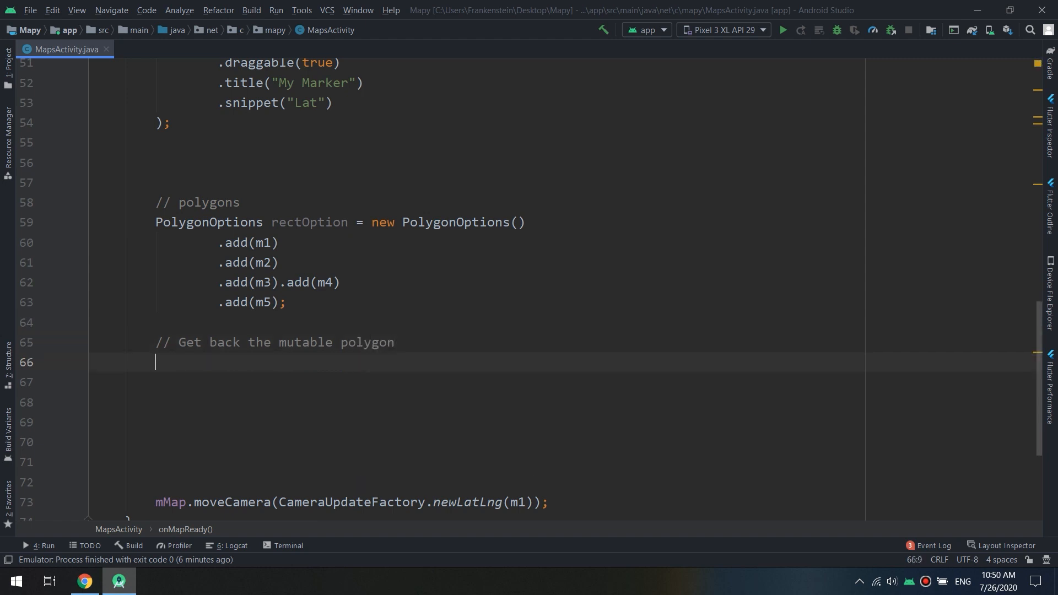
# Step: Declare 'Polygon polygon = mMap.addPolygon(rectOption);' to put the polygon on the map
pyautogui.write('PolygonOptions')
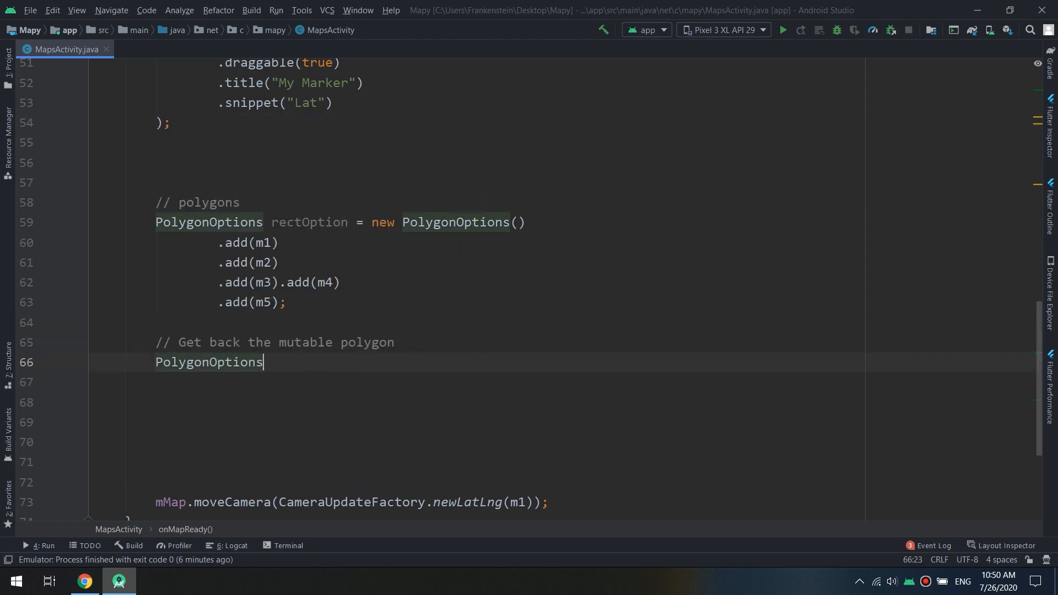
pyautogui.press('Backspace')
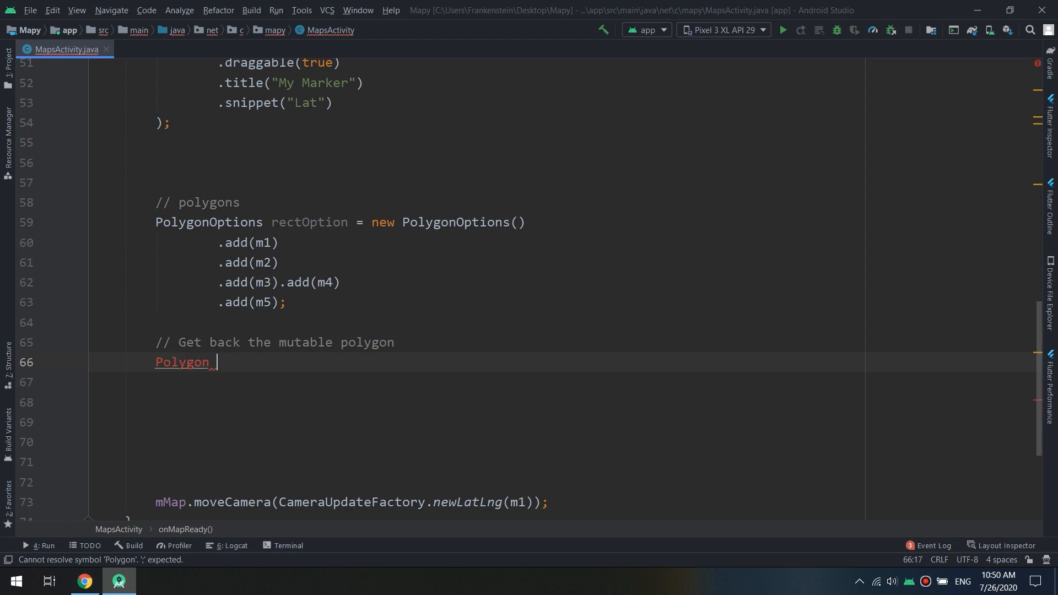
pyautogui.write('polygon')
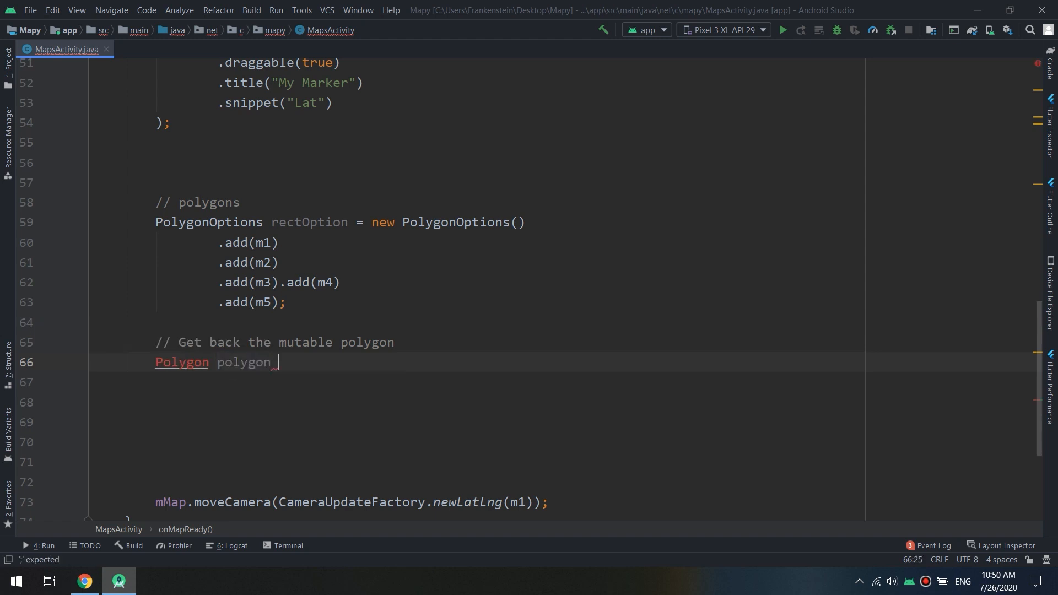
pyautogui.write('= new Polygon(')
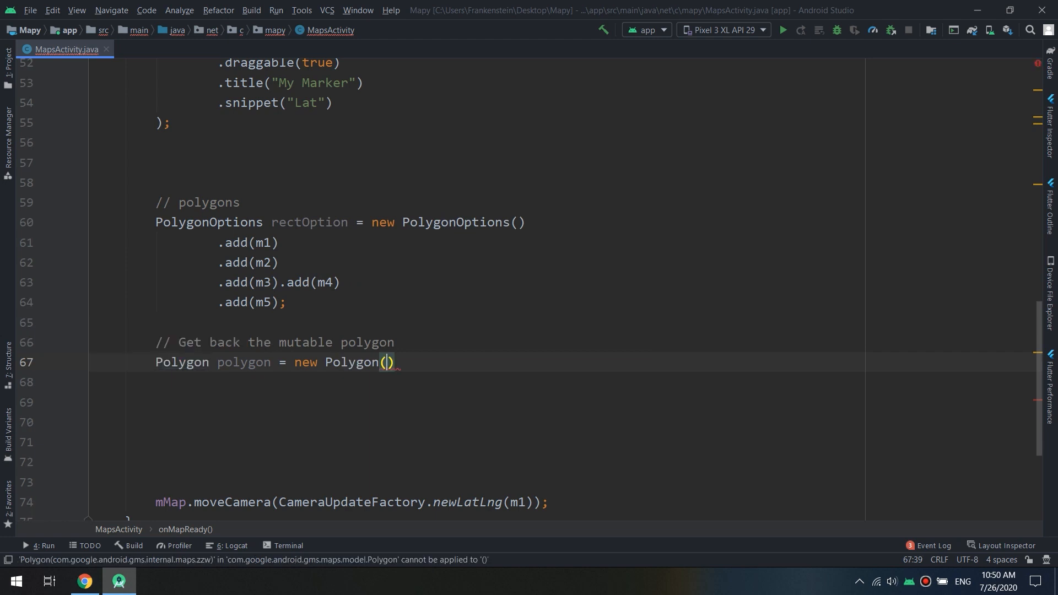
pyautogui.write('rectOption')
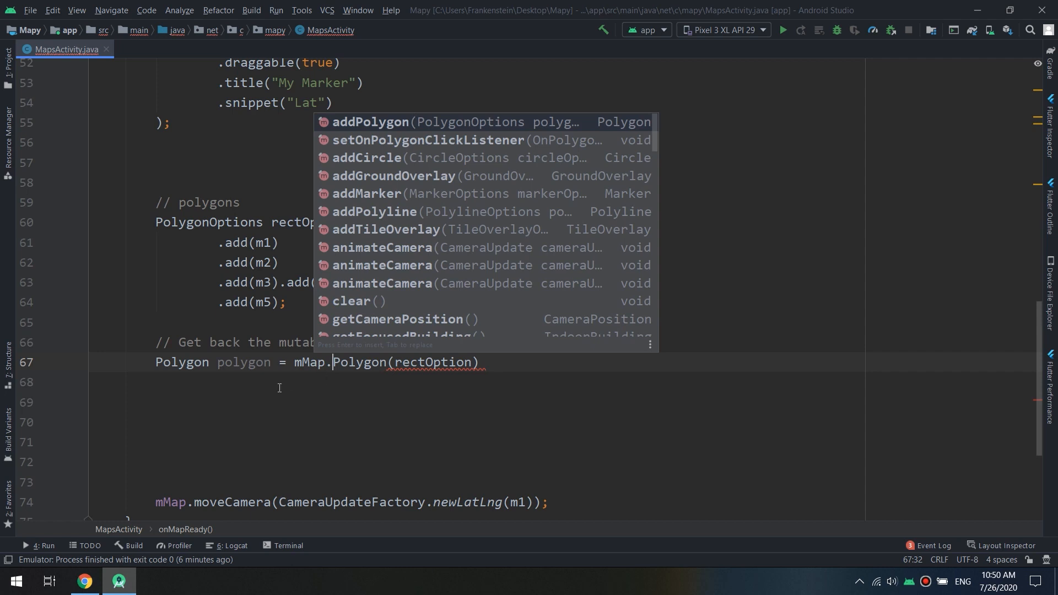
pyautogui.write('add')
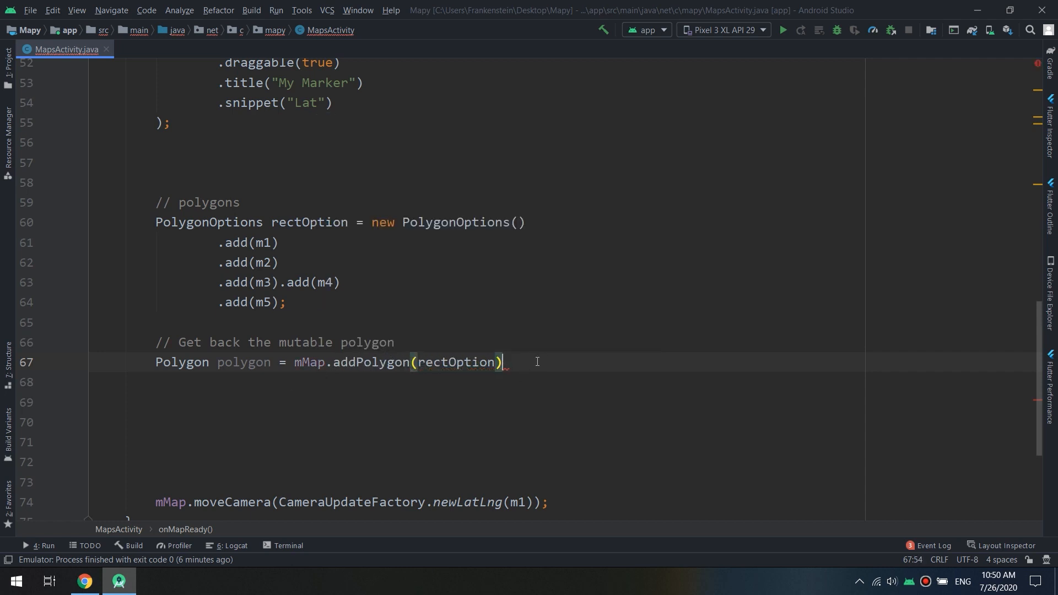
pyautogui.write(';')
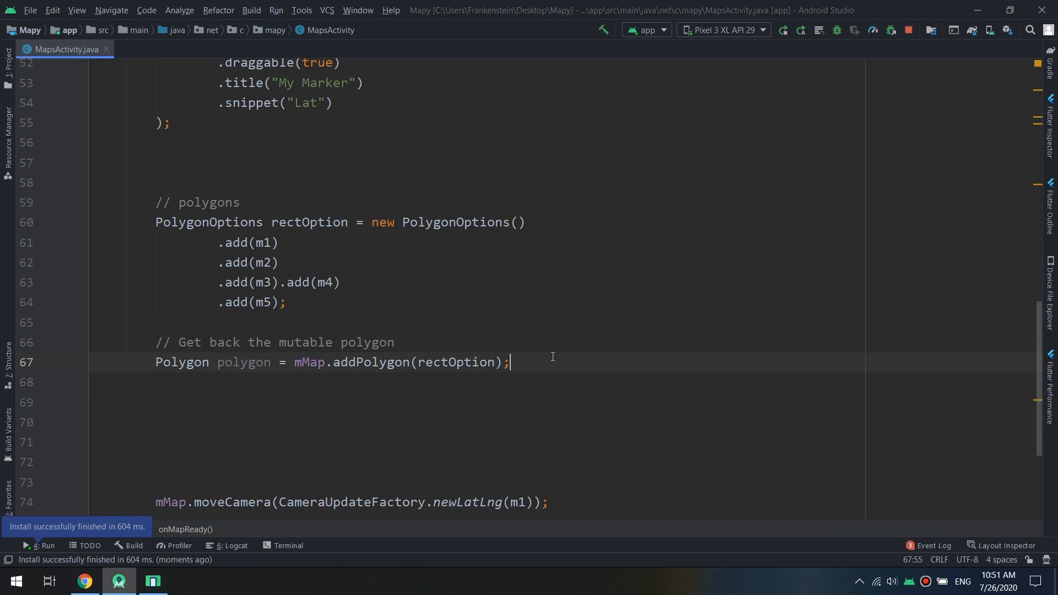
pyautogui.moveTo(275, 392)
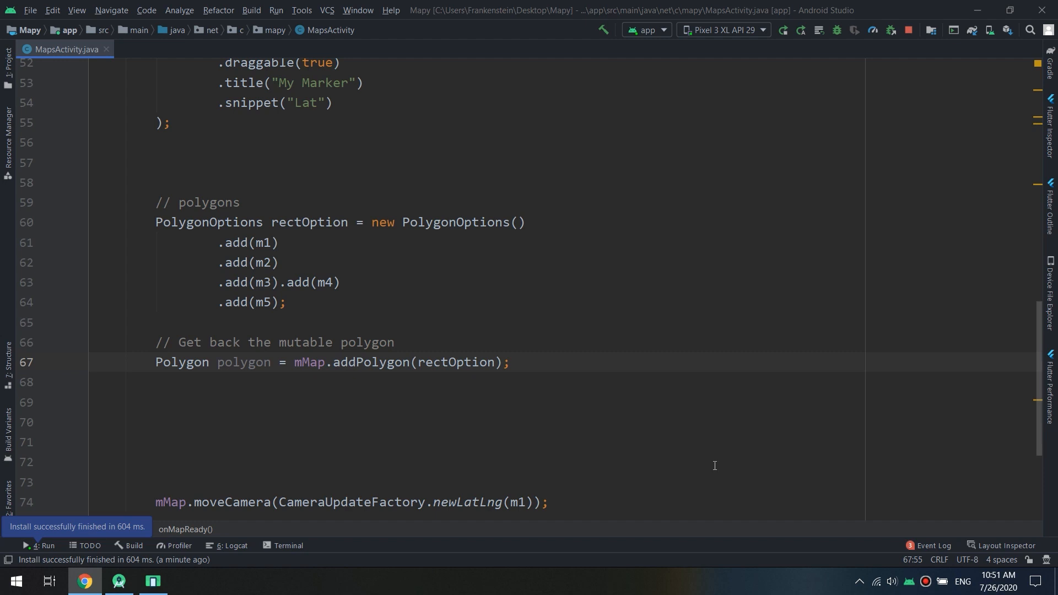
pyautogui.moveTo(556, 356)
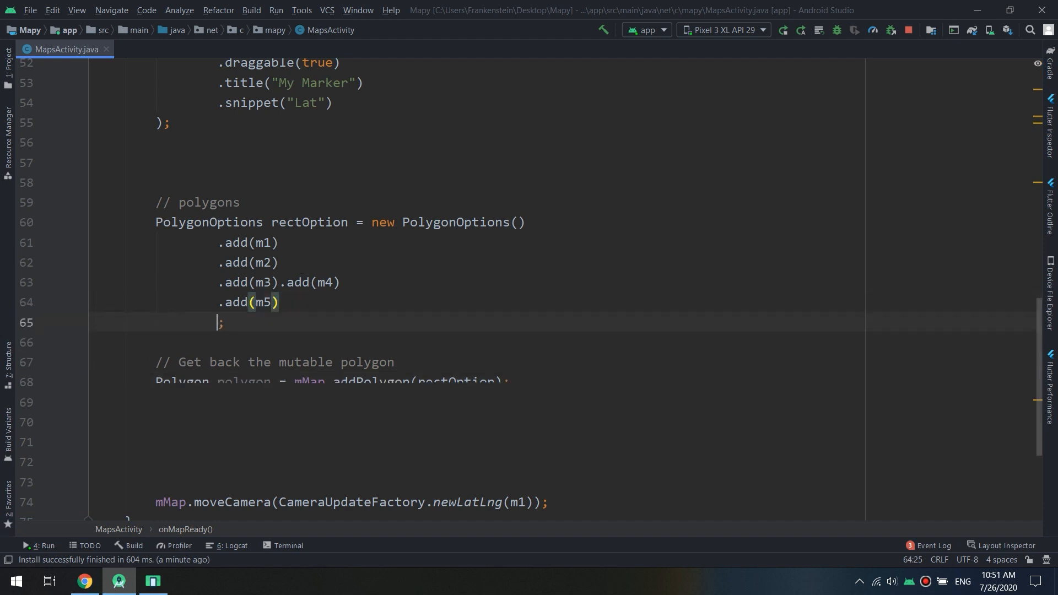
# Step: Add .fillColor(Color.BLUE) to the rectOption chain on a new line
pyautogui.press('enter')
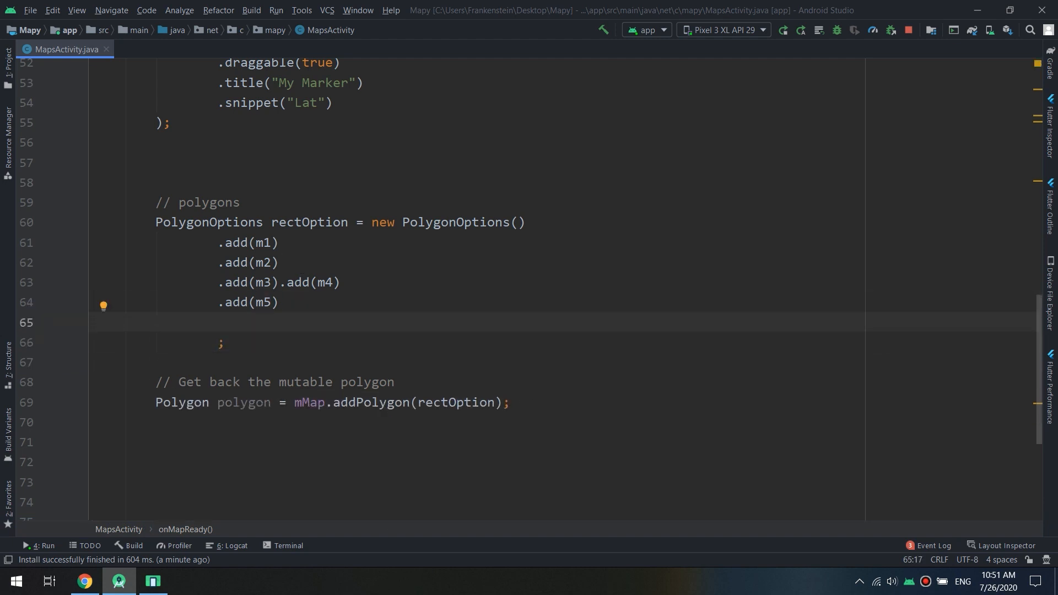
pyautogui.write('.')
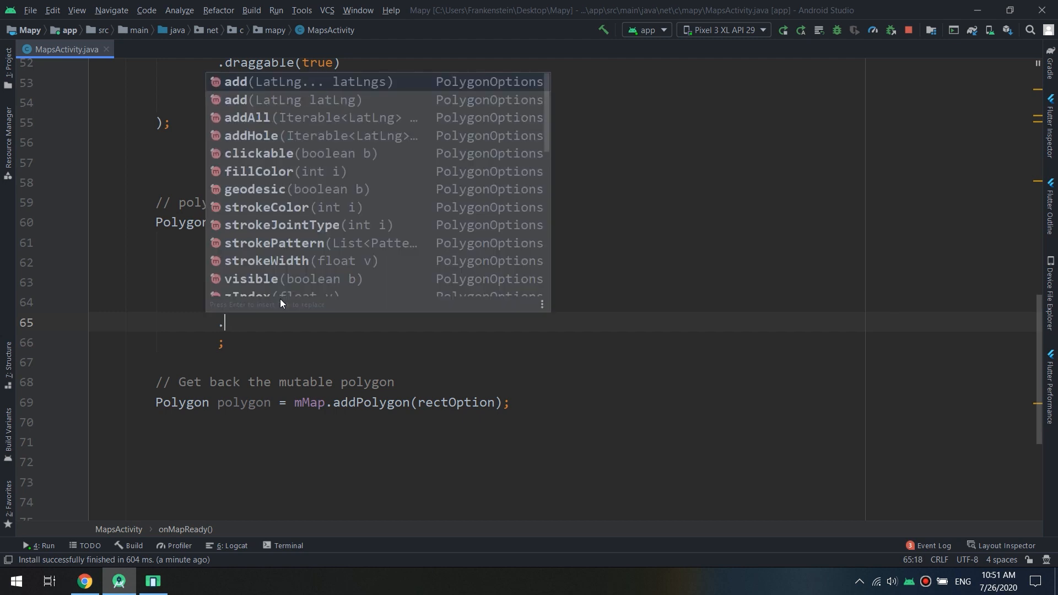
pyautogui.moveTo(336, 108)
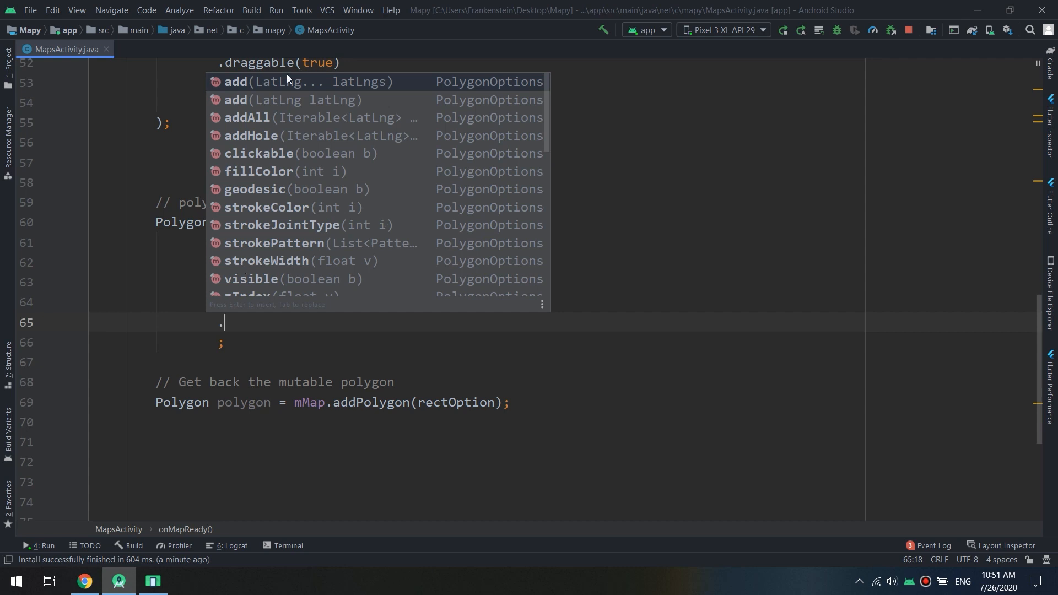
pyautogui.moveTo(548, 146)
pyautogui.write('fill')
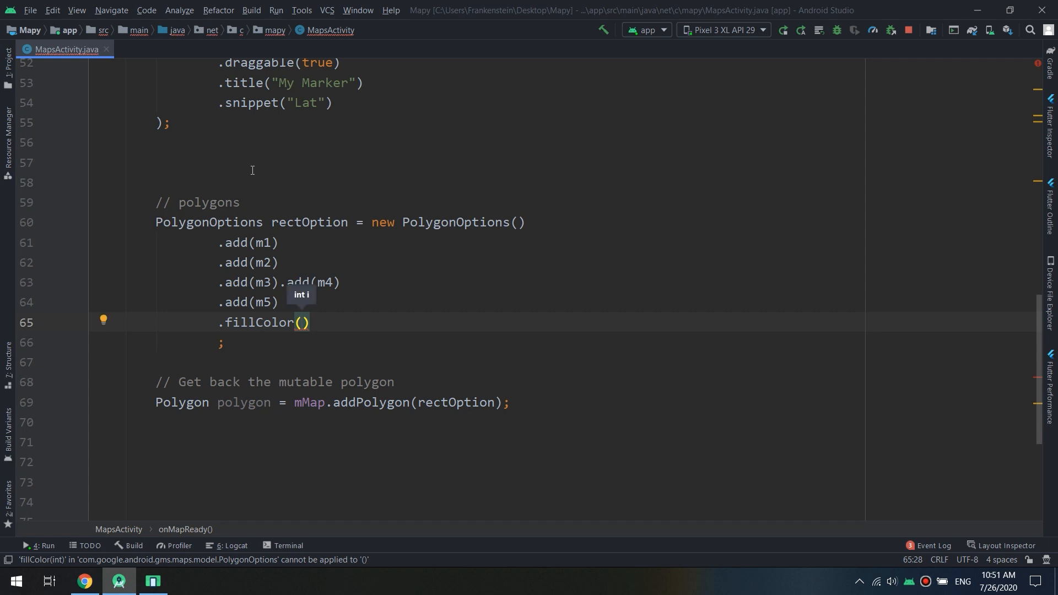
pyautogui.write('Color.Bl')
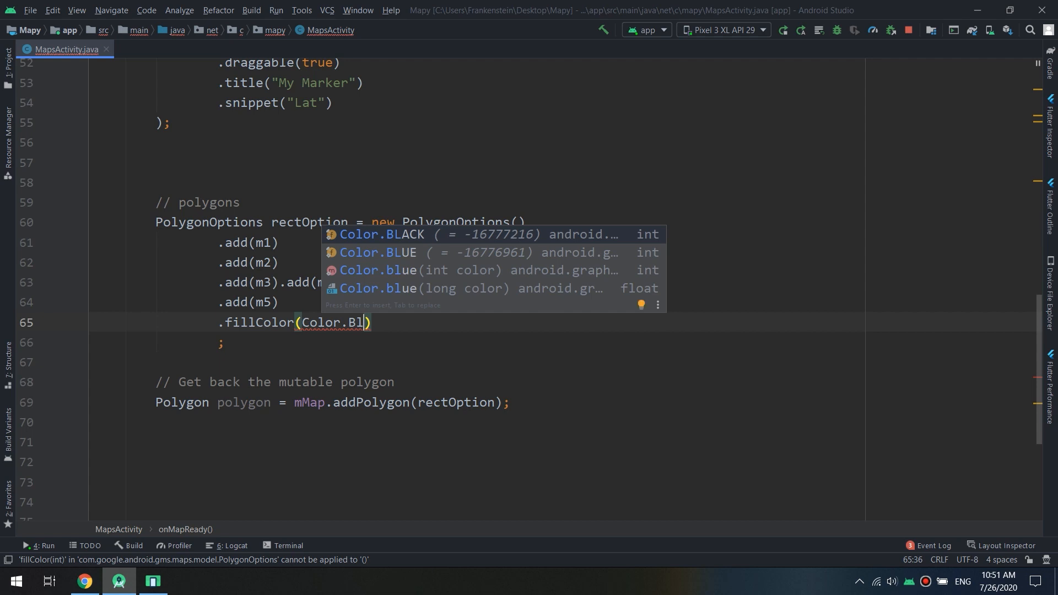
pyautogui.write('ue')
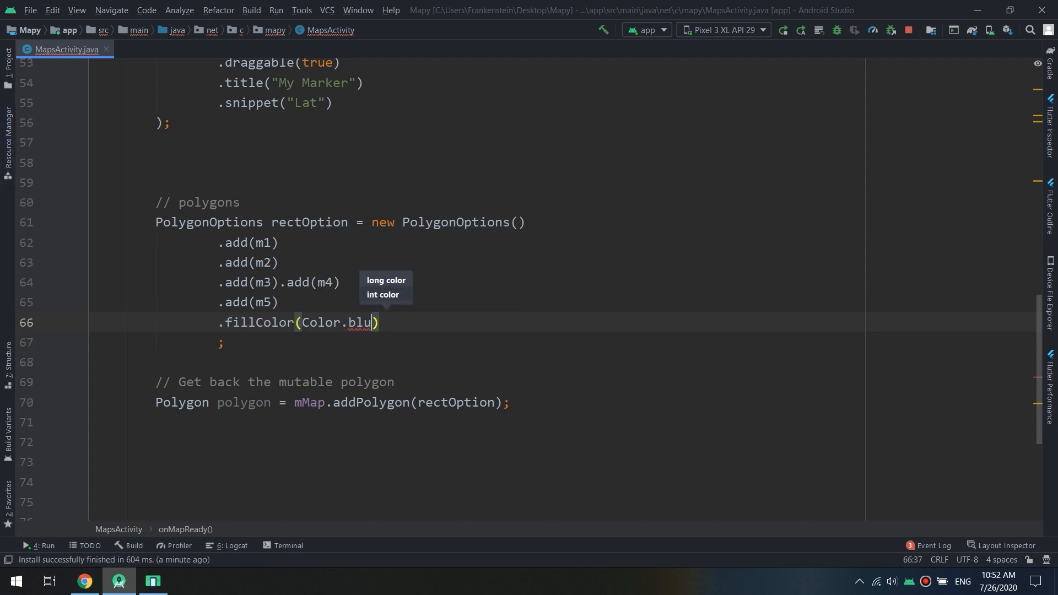
pyautogui.write('BL')
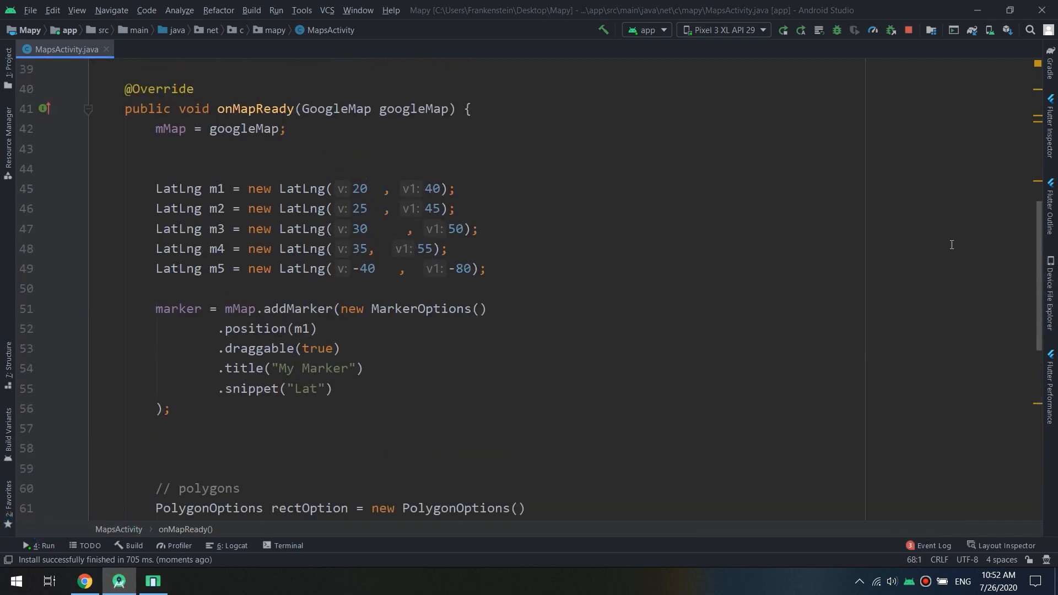
# Step: Replace m5's first LatLng coordinate -40 with 0
pyautogui.doubleClick(363, 268)
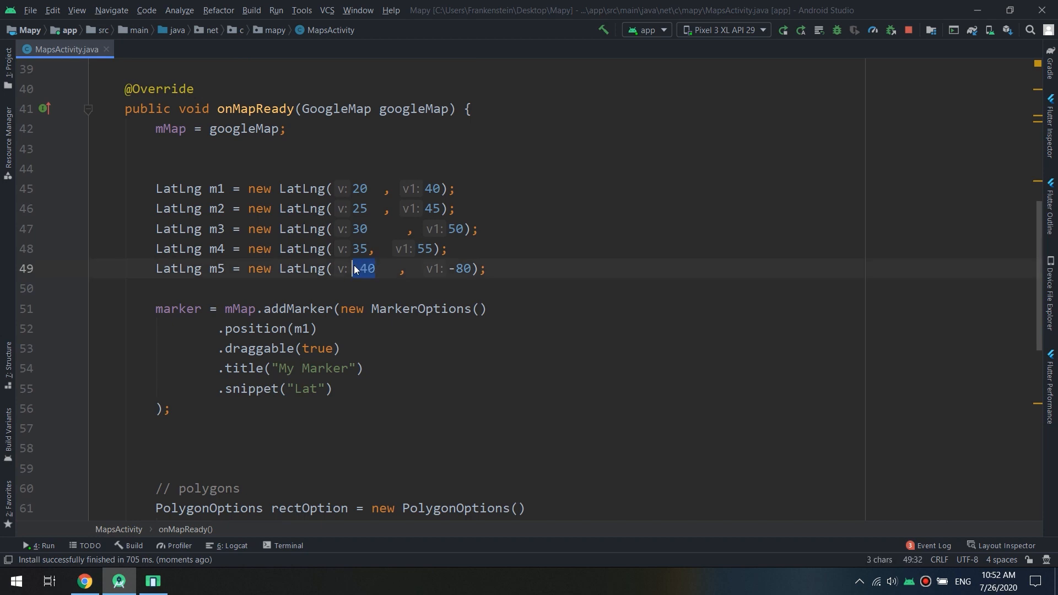
pyautogui.write('0')
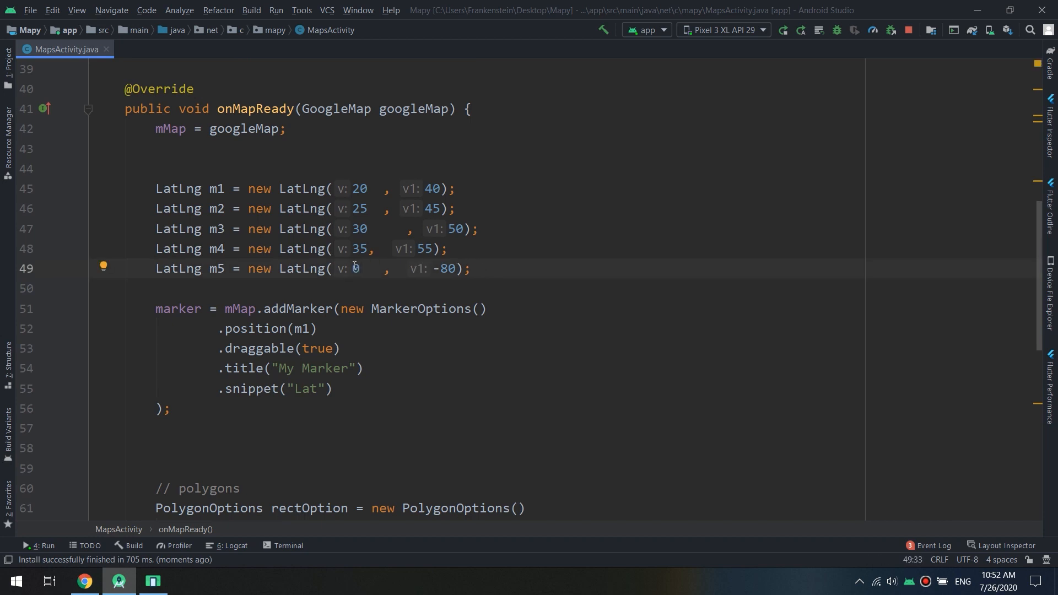
pyautogui.write('0')
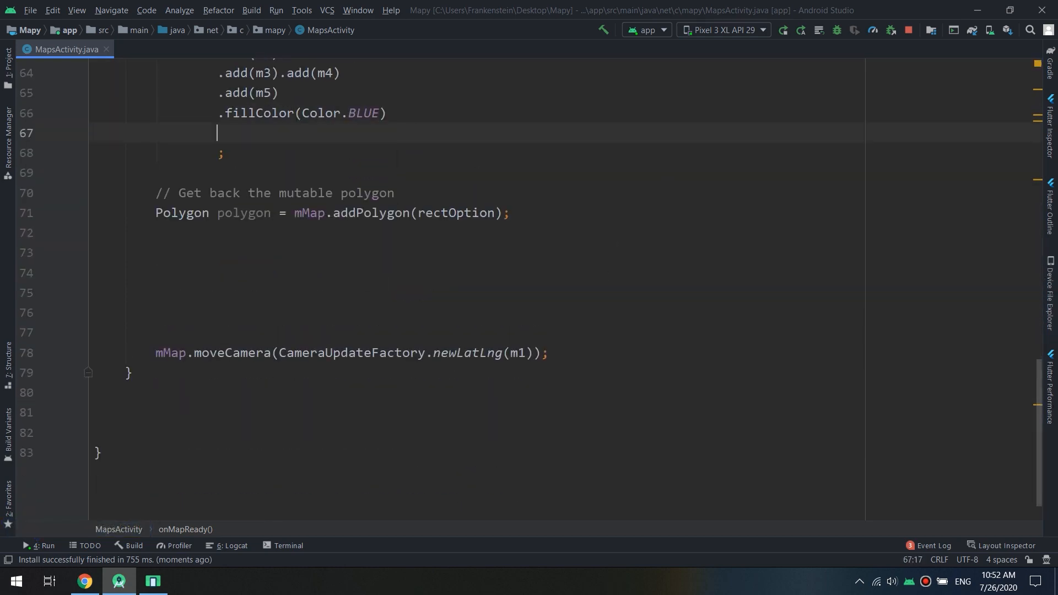
# Step: Add .strokeColor(Color.RED) after the blue fillColor call
pyautogui.write('.strokeColor(')
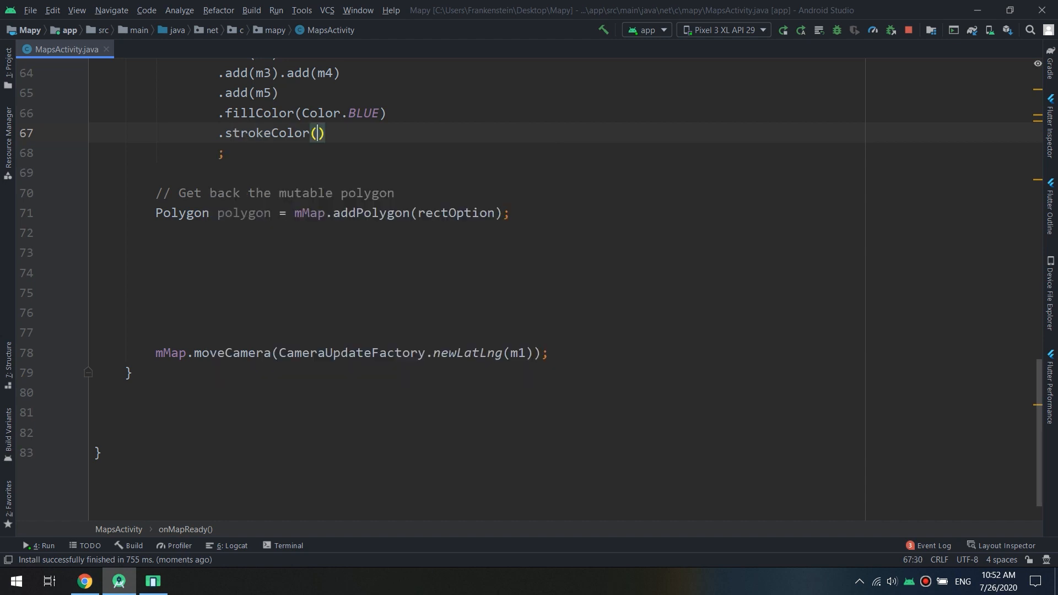
pyautogui.write('Color.')
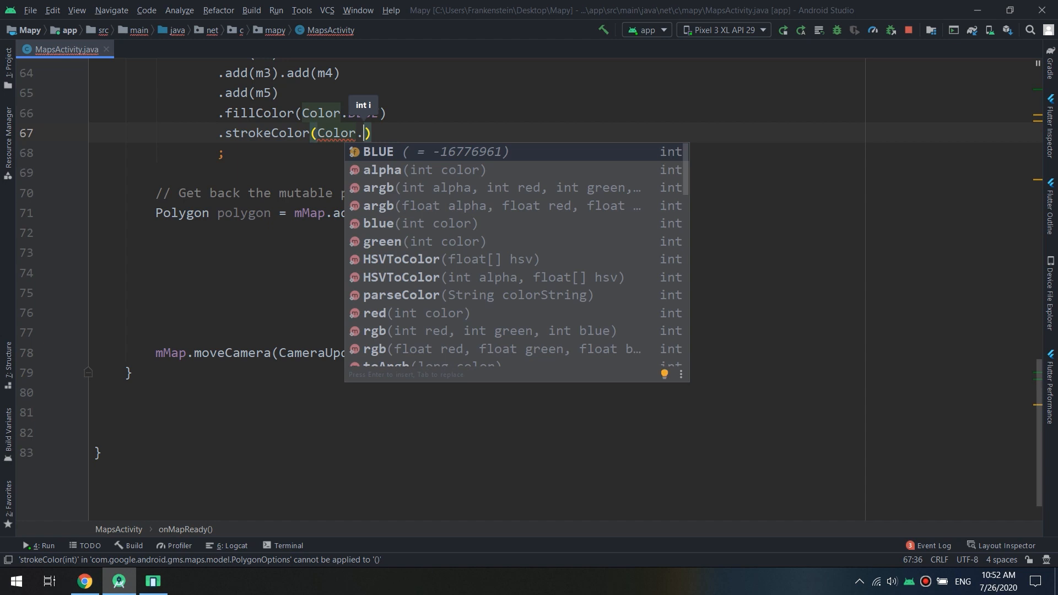
pyautogui.write('RED')
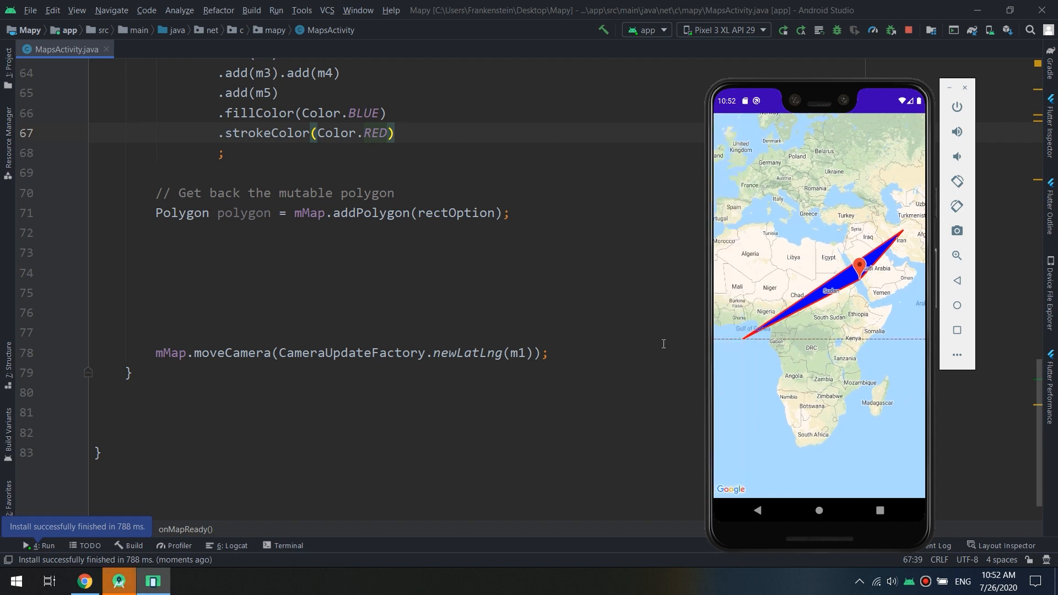
pyautogui.moveTo(465, 417)
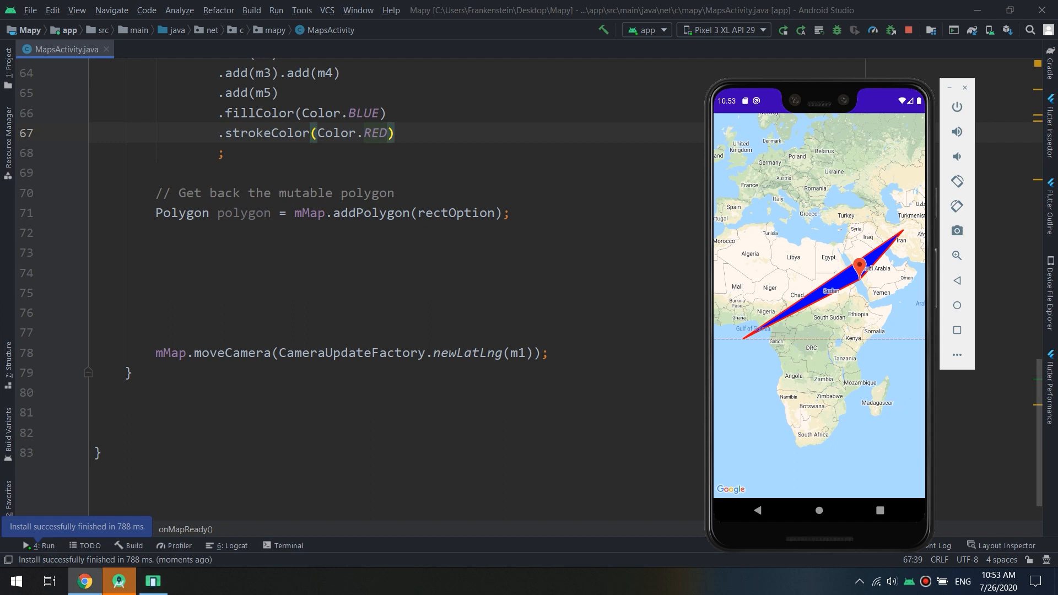
pyautogui.moveTo(771, 429)
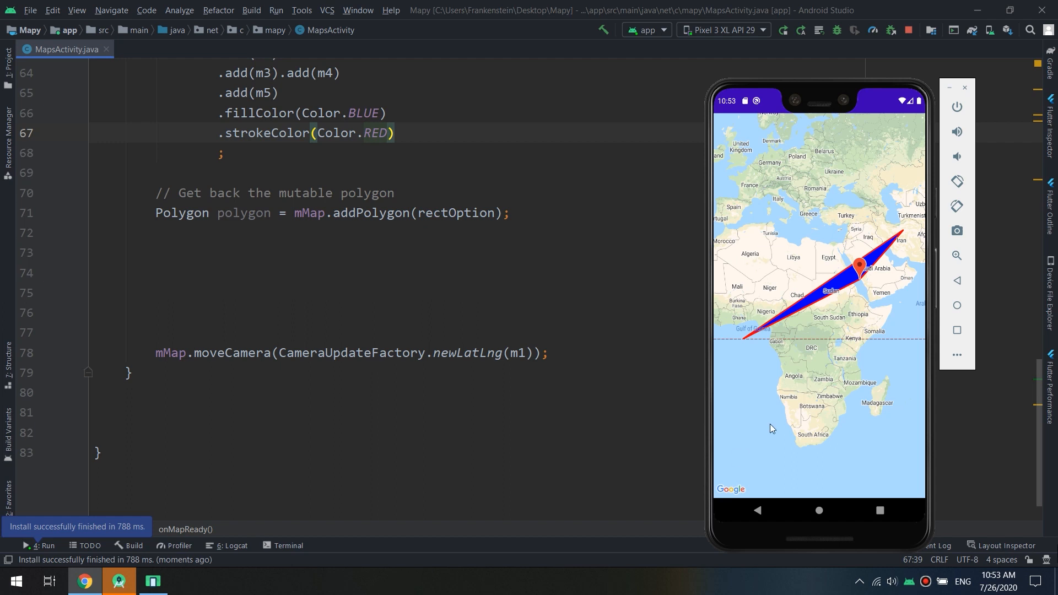
pyautogui.moveTo(1006, 486)
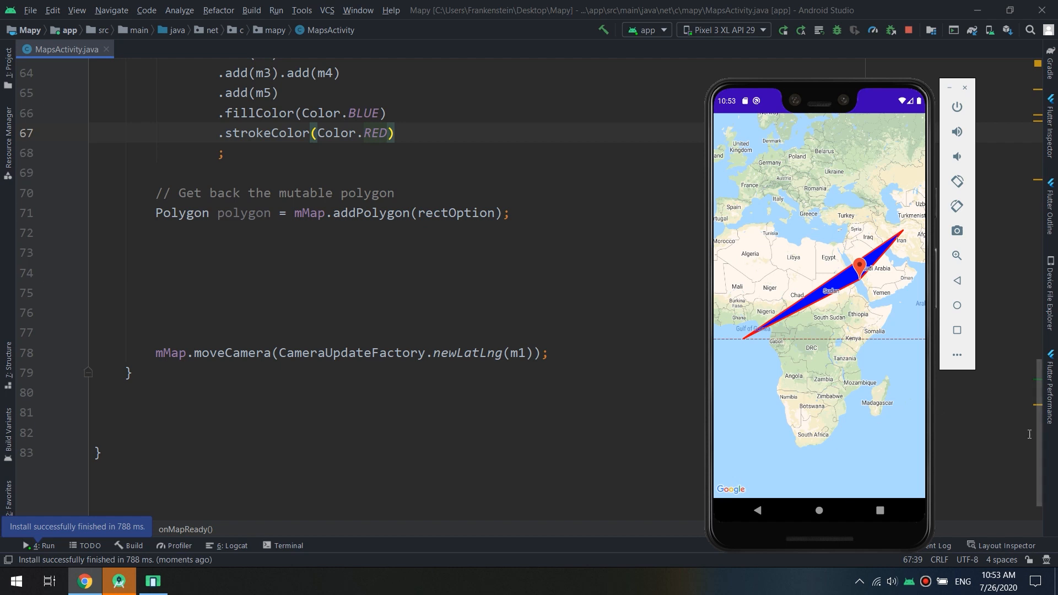
pyautogui.moveTo(354, 332)
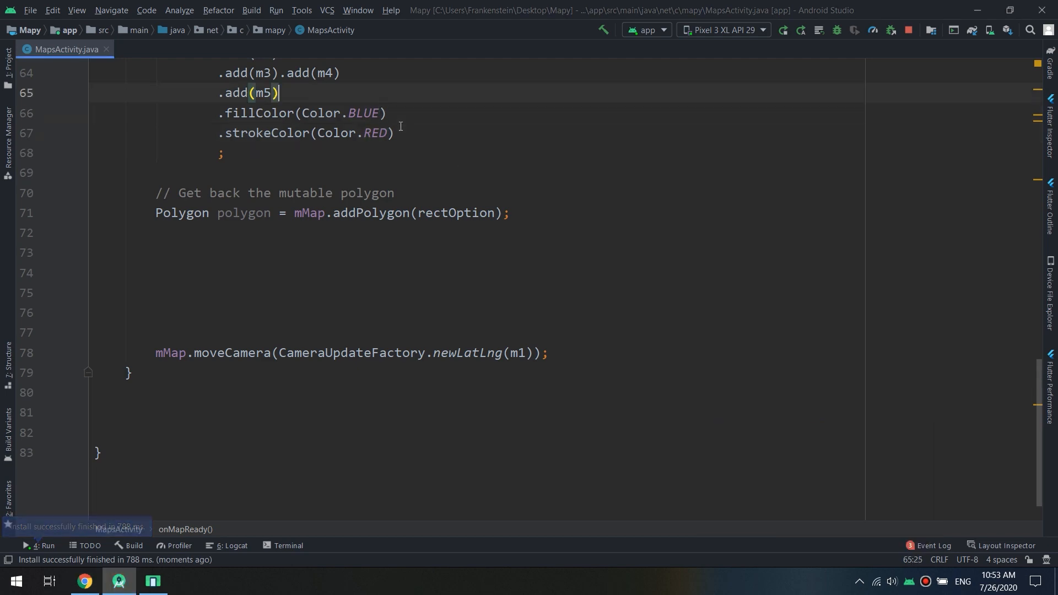
# Step: Start an .addHole( call after .add(m5) with 'new L' as its argument
pyautogui.write('.a')
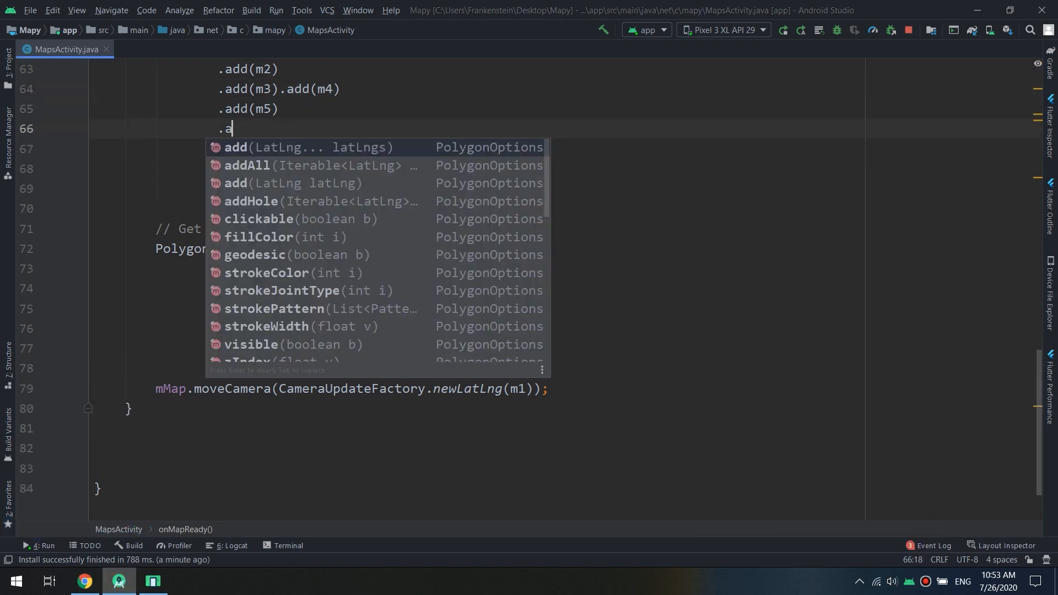
pyautogui.write('ddHole(')
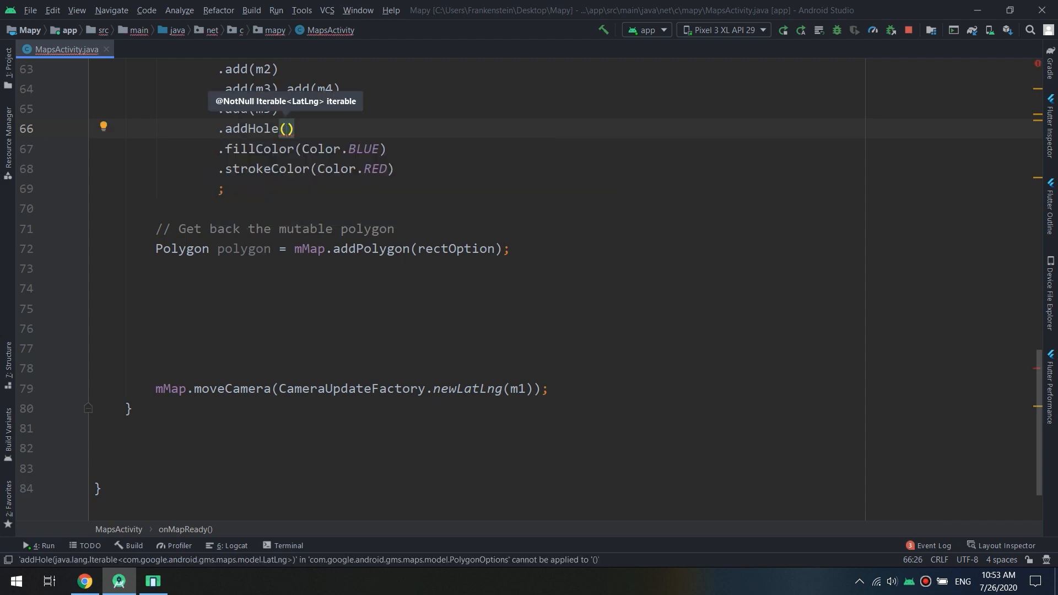
pyautogui.write('new')
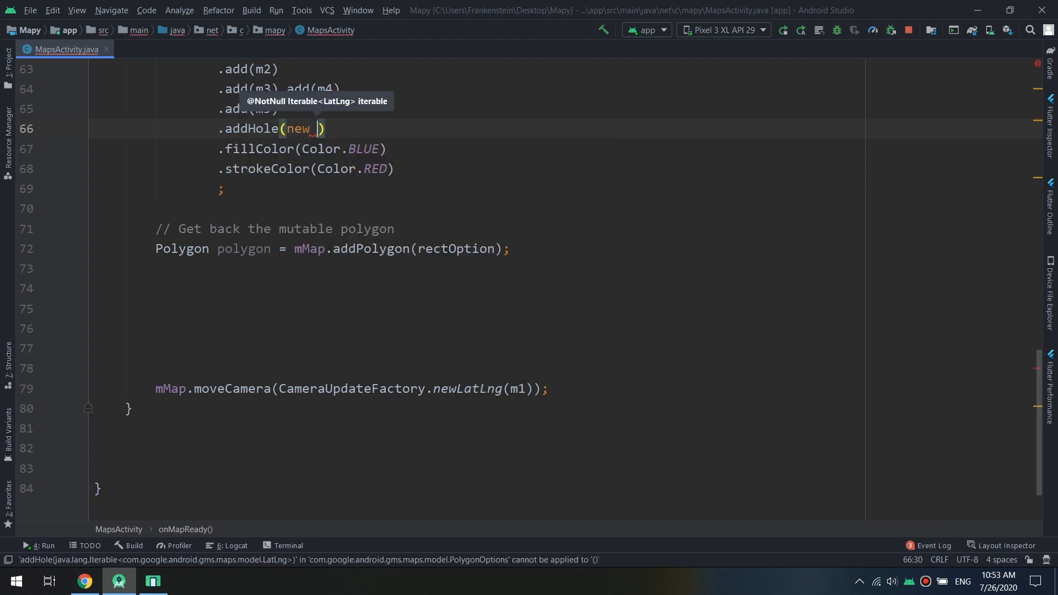
pyautogui.write('L')
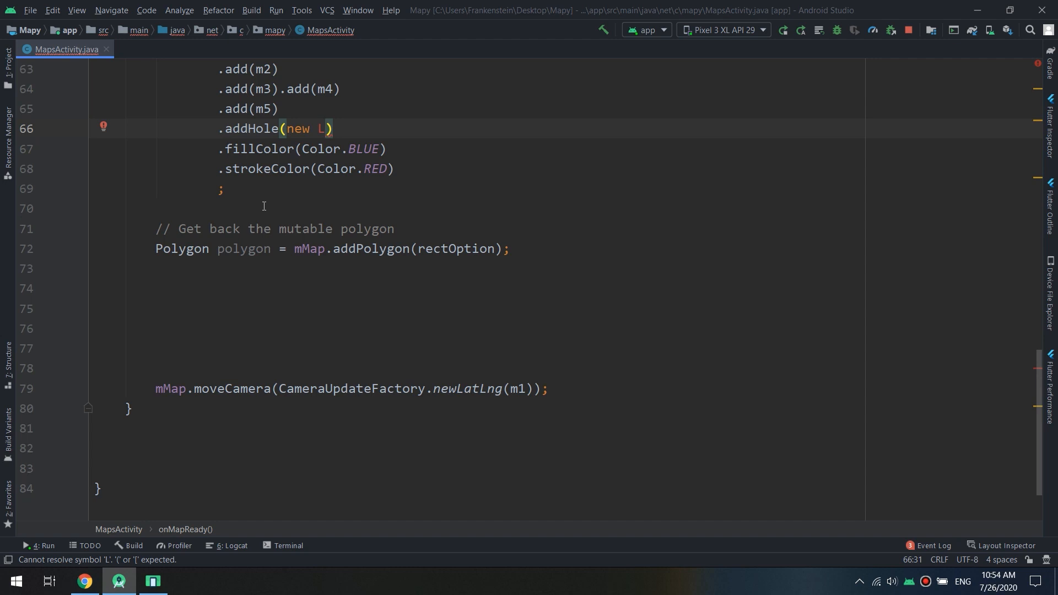
# Step: Fill addHole with new LatLng(1,1), new LatLng(2,2) and new LatLng(2,1)
pyautogui.write('atLng()')
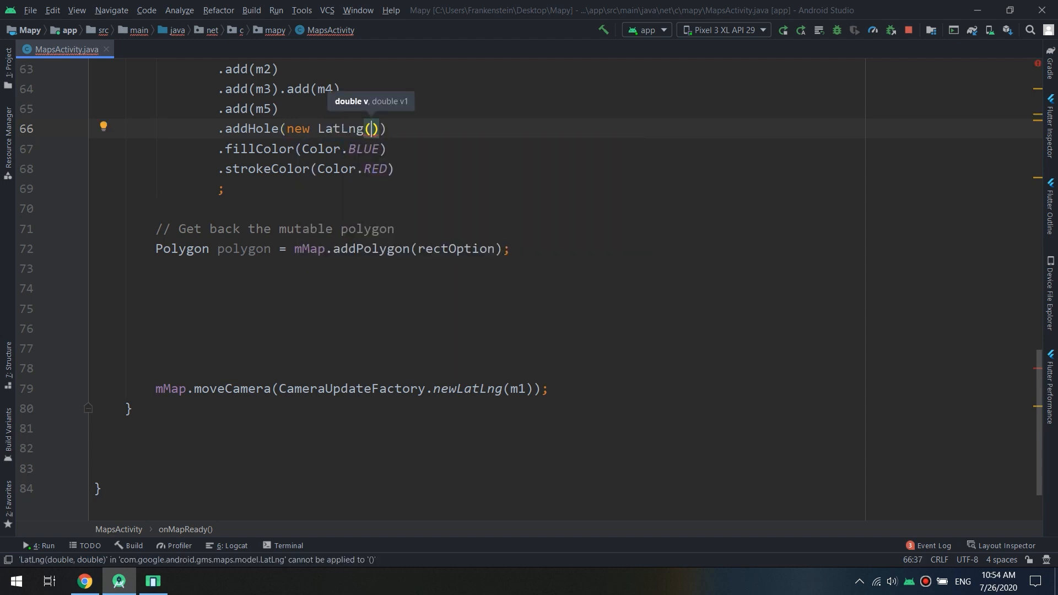
pyautogui.write('1, 1')
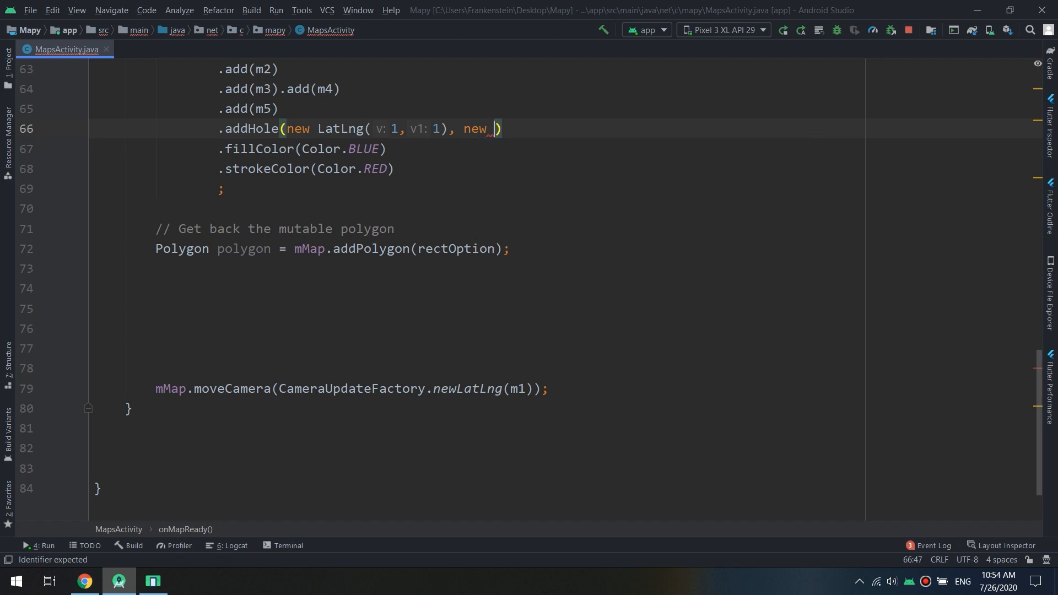
pyautogui.write('LatLng()')
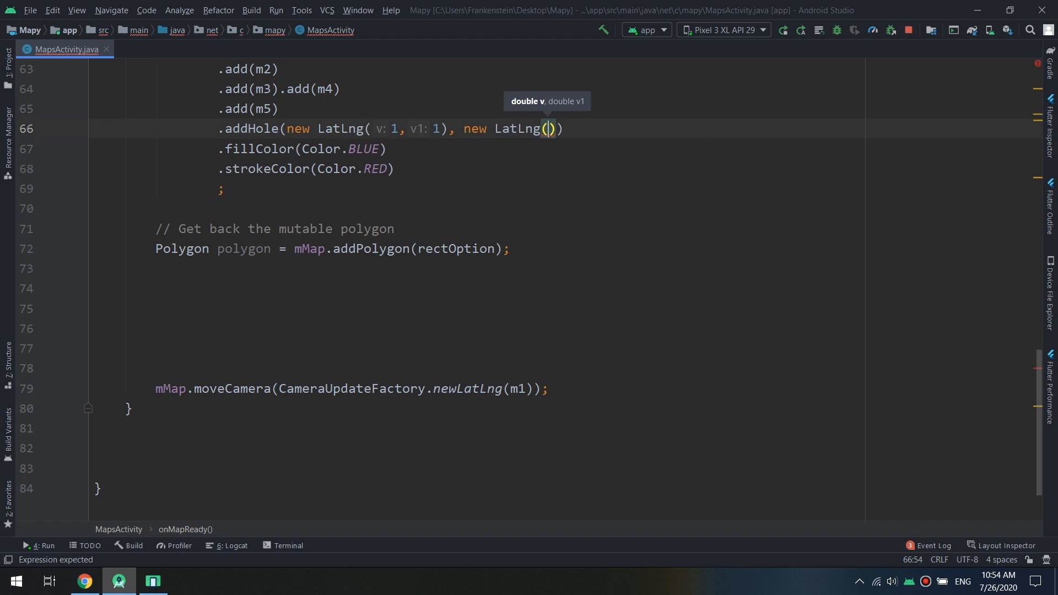
pyautogui.write('2, 2')
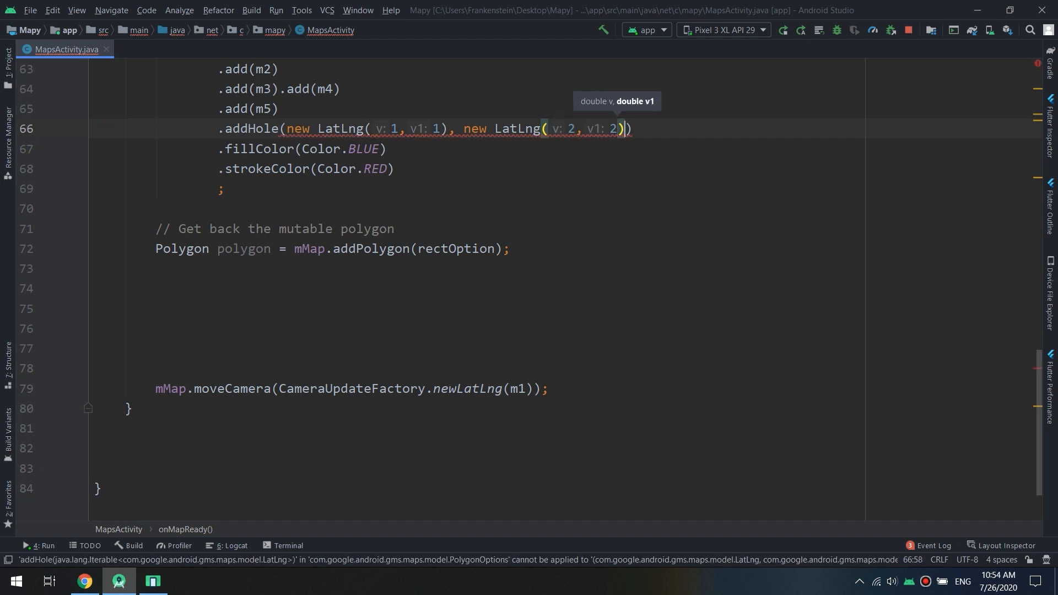
pyautogui.write(',')
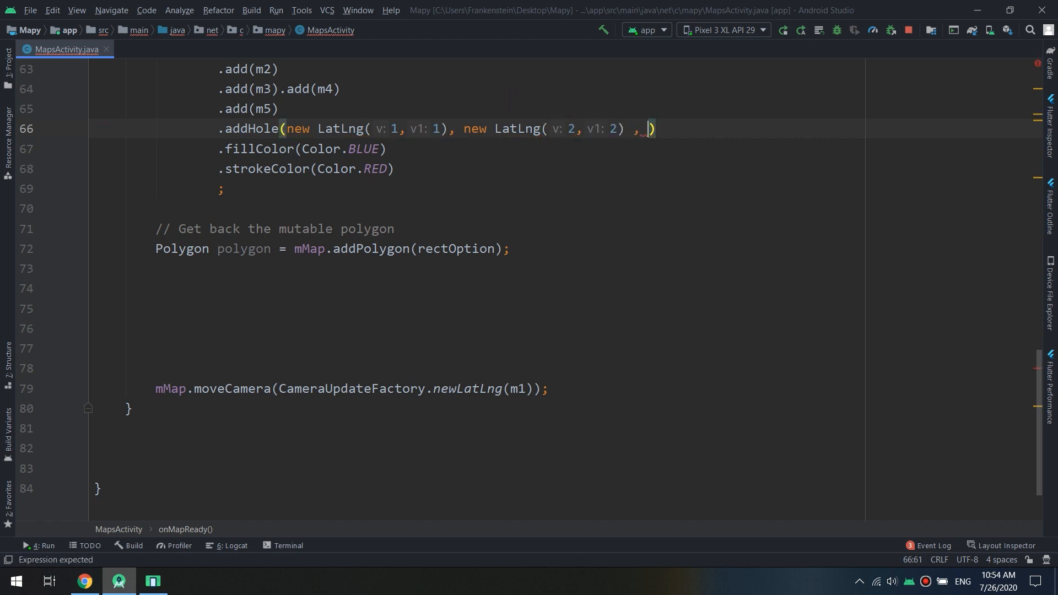
pyautogui.write('new LatLng(')
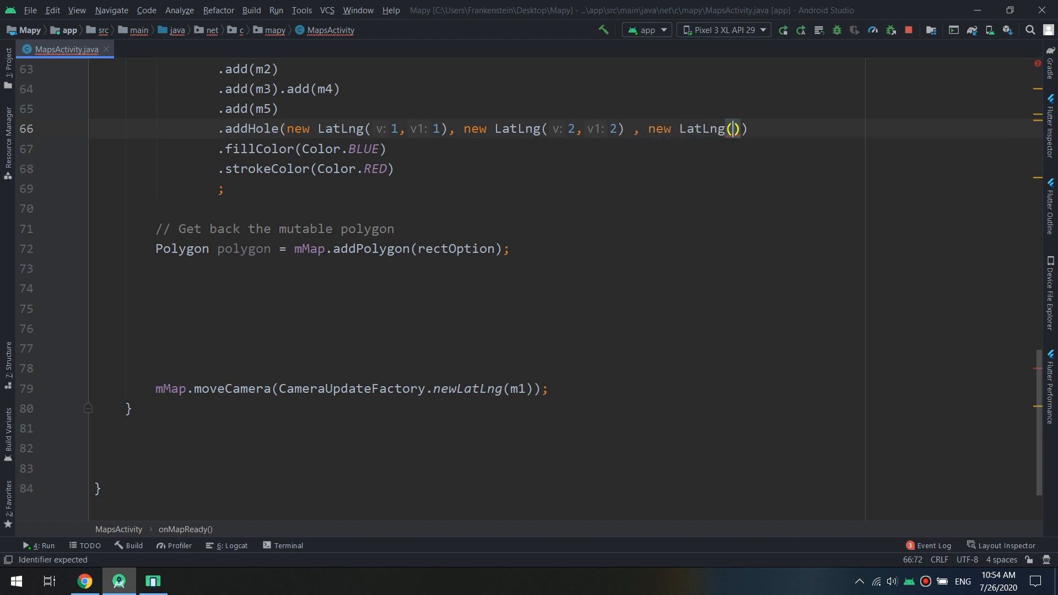
pyautogui.write('2,1')
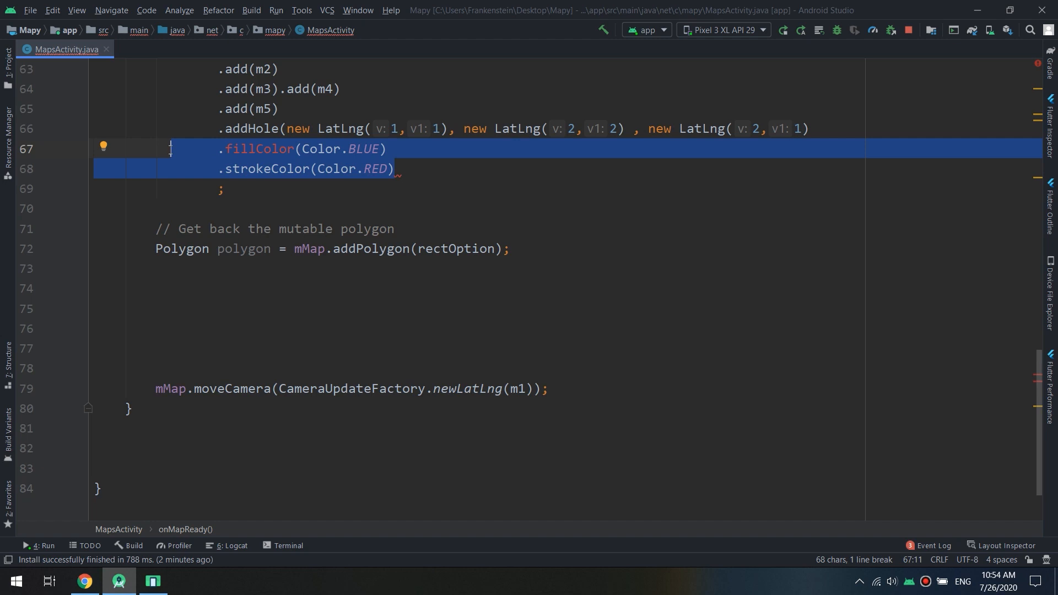
# Step: Append a closing new LatLng(1,1) as the fourth addHole point
pyautogui.click(422, 149)
pyautogui.write(')')
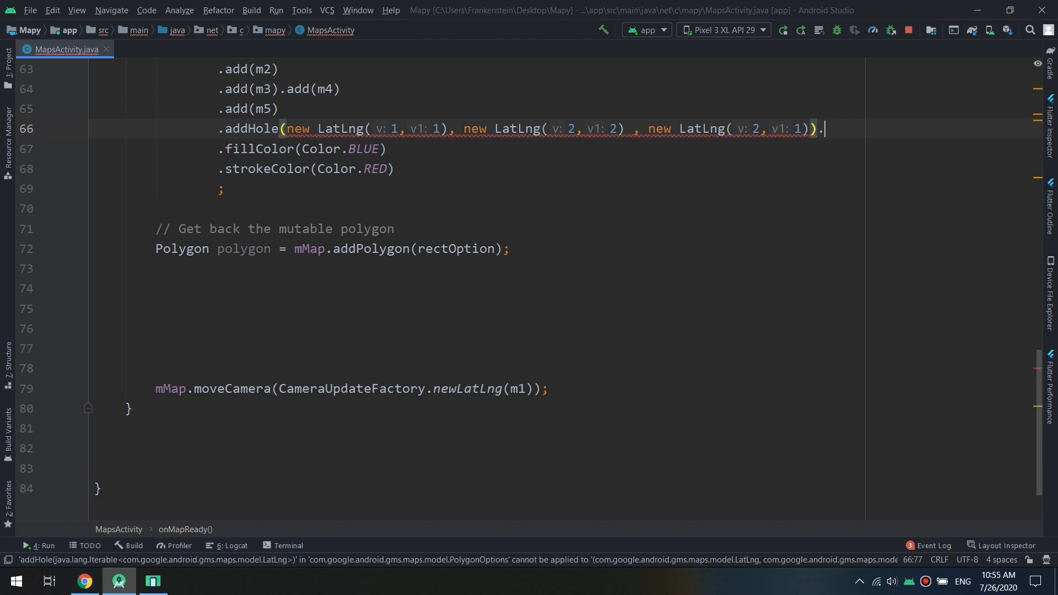
pyautogui.write('.')
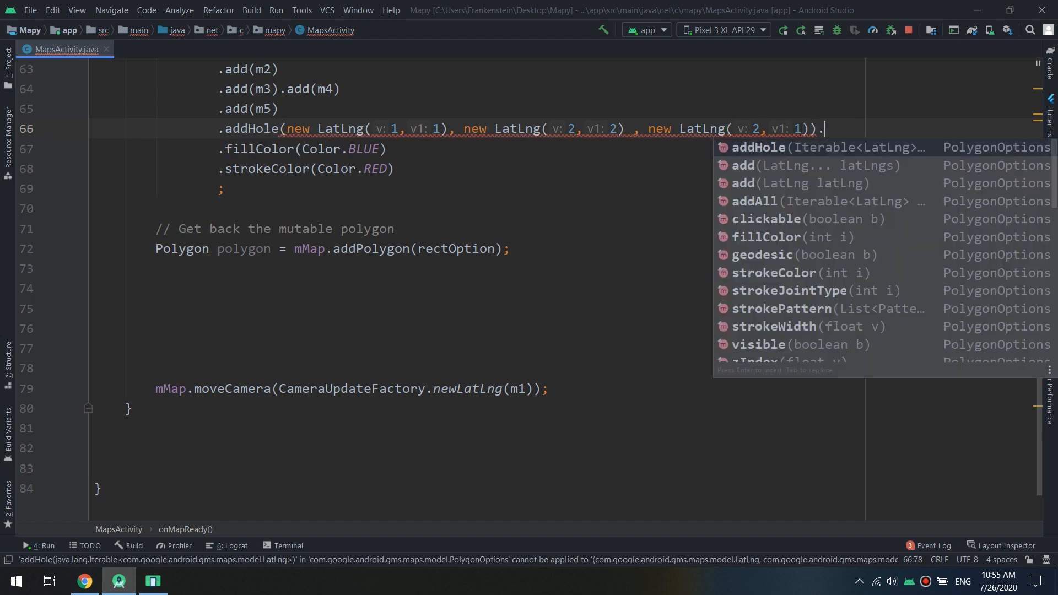
pyautogui.press('backspace')
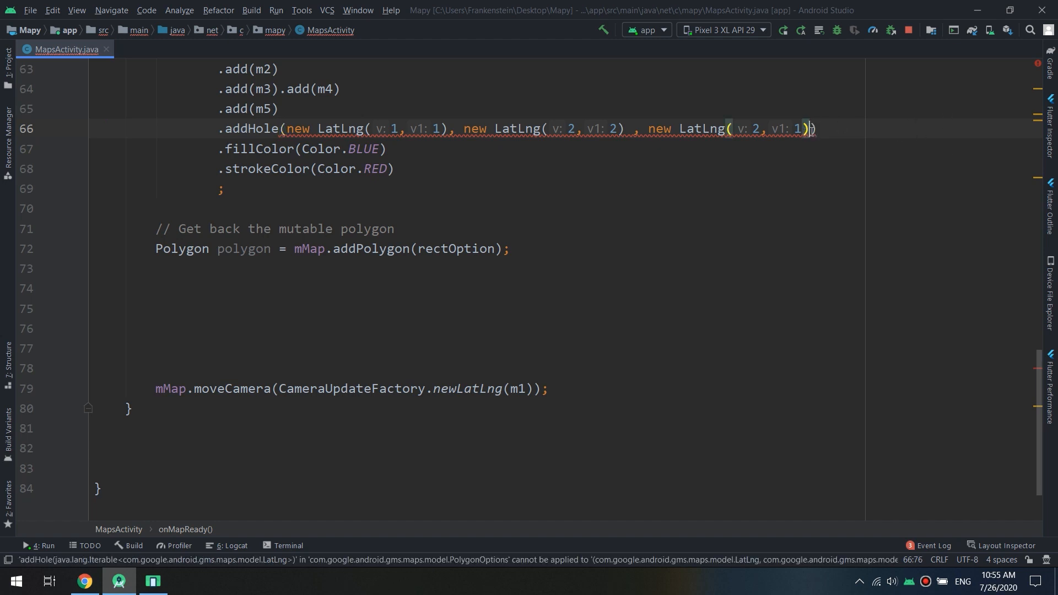
pyautogui.write(',new')
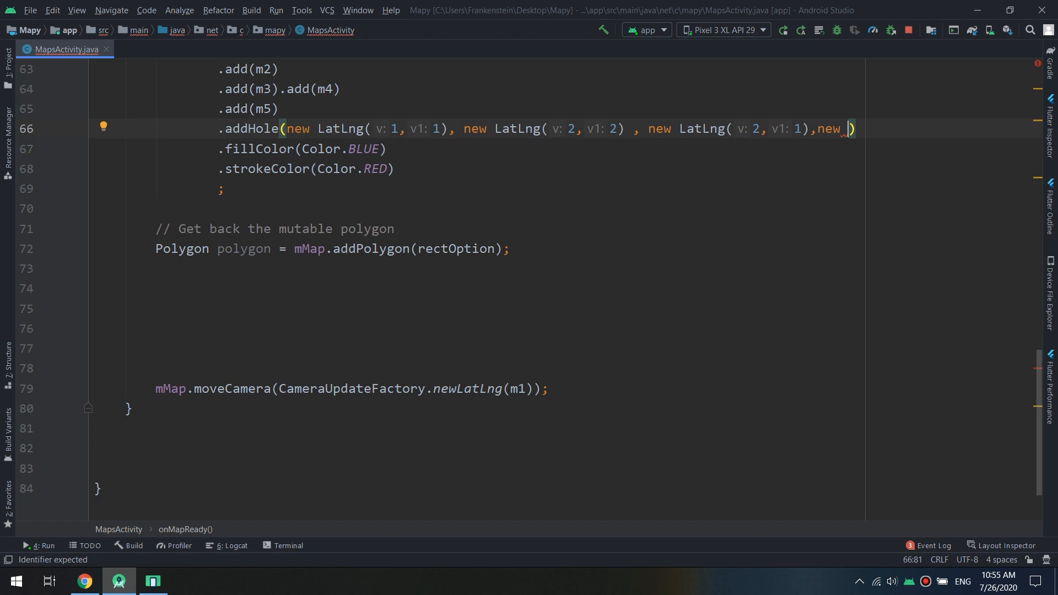
pyautogui.write('LatLng(1, 1')
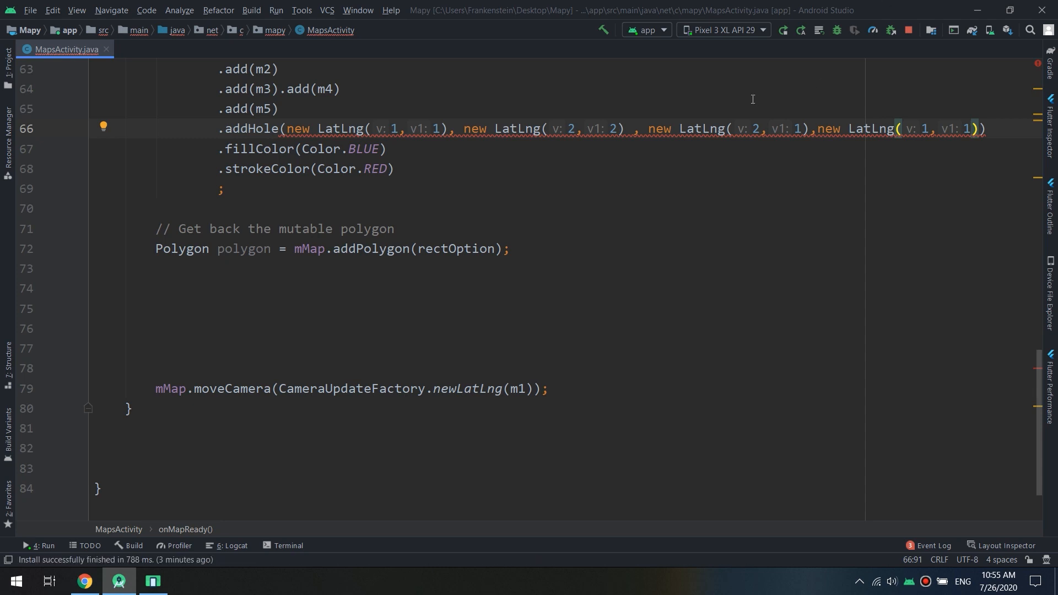
pyautogui.moveTo(787, 43)
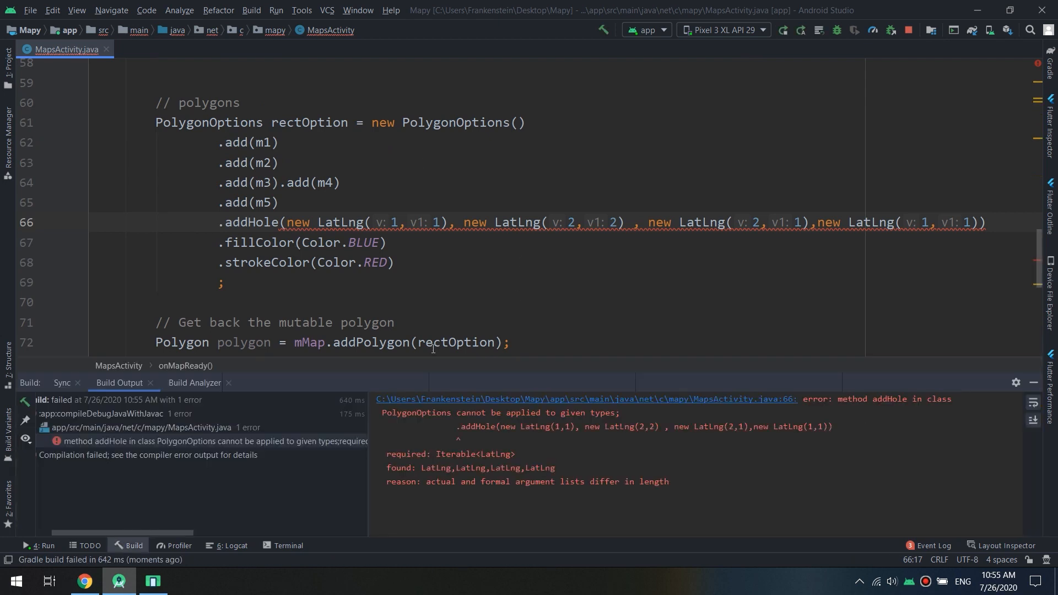
pyautogui.moveTo(975, 415)
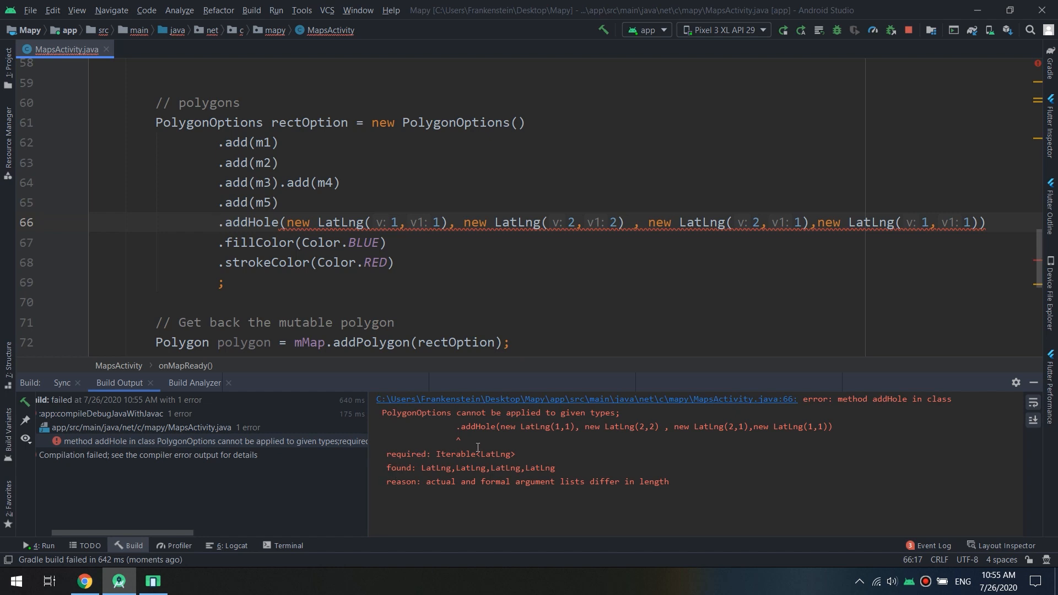
# Step: Inspect the Iterable<LatLng> requirement in the build error, then hide the Build output
pyautogui.doubleClick(476, 453)
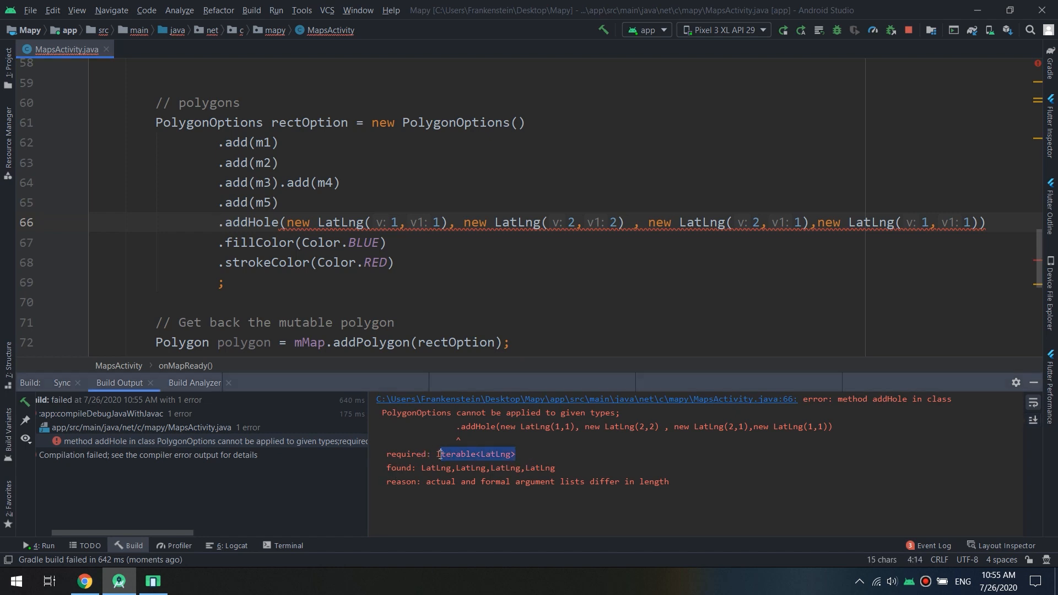
pyautogui.moveTo(903, 320)
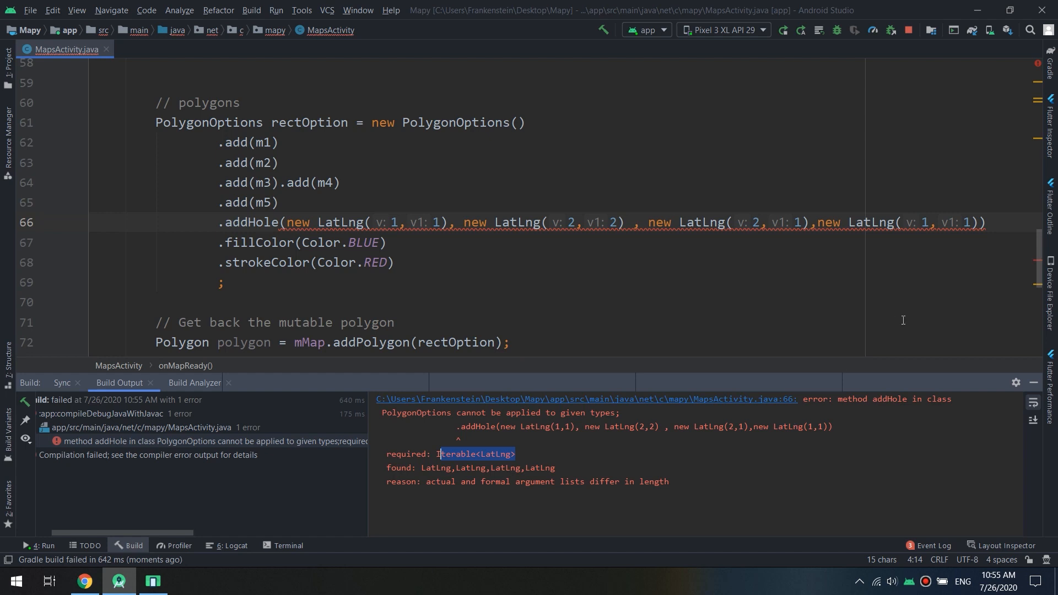
pyautogui.moveTo(1035, 389)
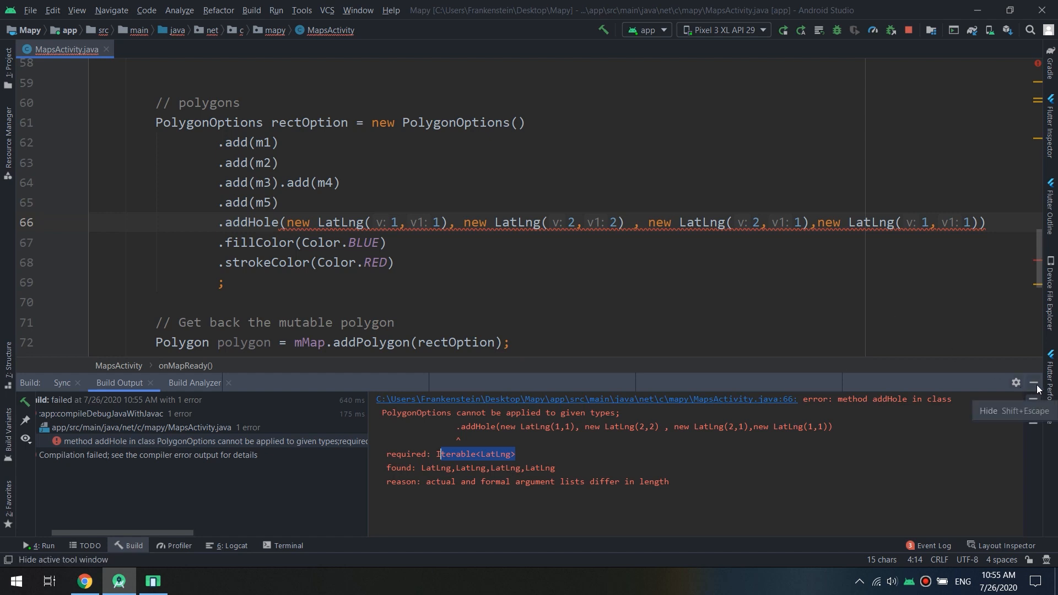
pyautogui.click(1037, 383)
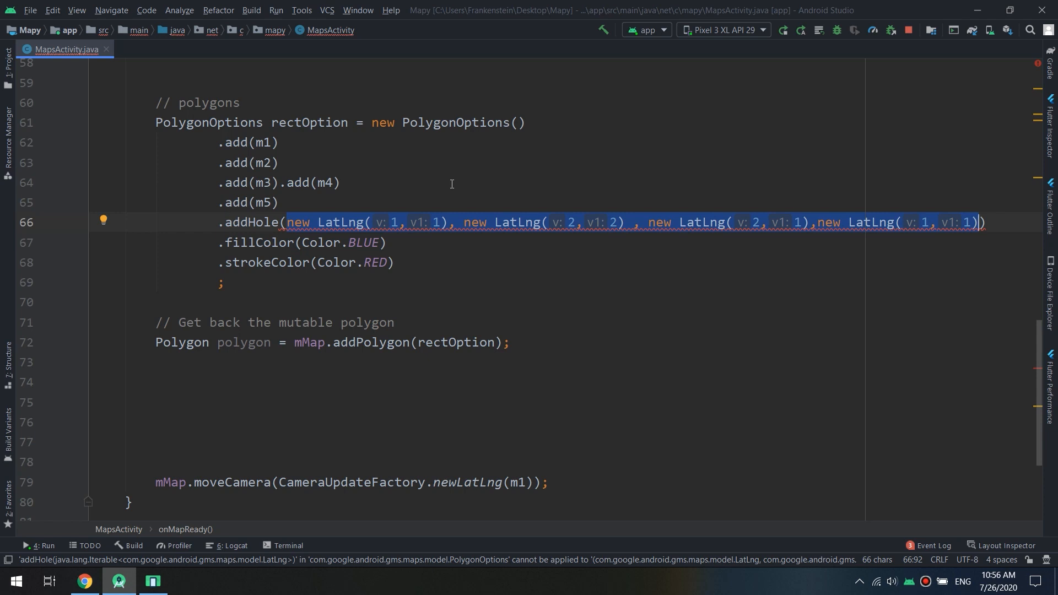
# Step: Delete the addHole call with its four hand-typed points from rectOption
pyautogui.press('Delete')
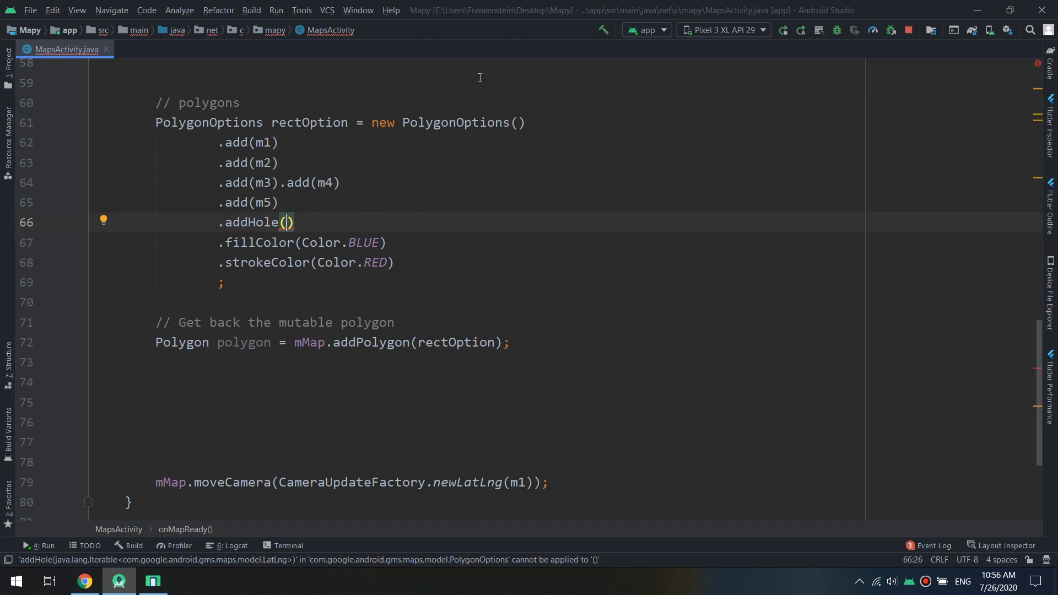
pyautogui.click(327, 222)
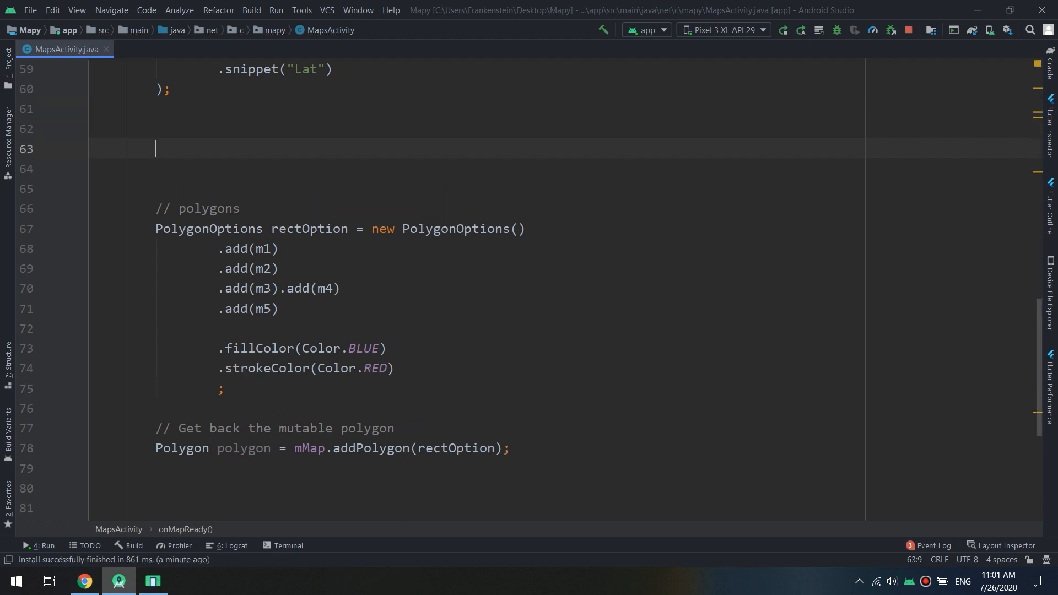
# Step: Under '// Arraylist', declare 'ArrayList<LatLng> latyy = new ArrayList<>();'
pyautogui.write('//')
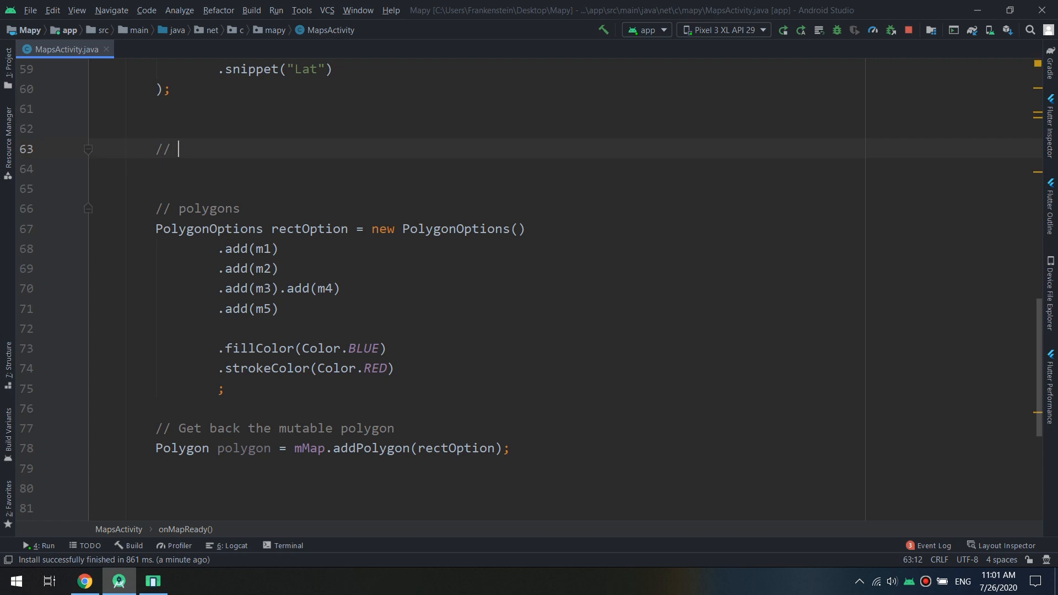
pyautogui.write('Arraylist')
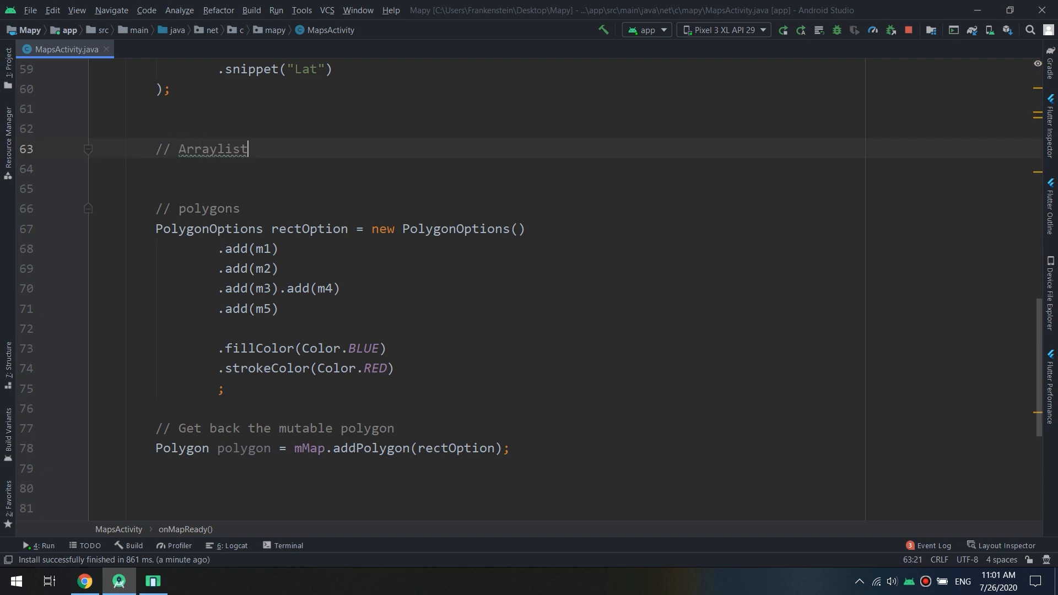
pyautogui.write('ArrayList<L>')
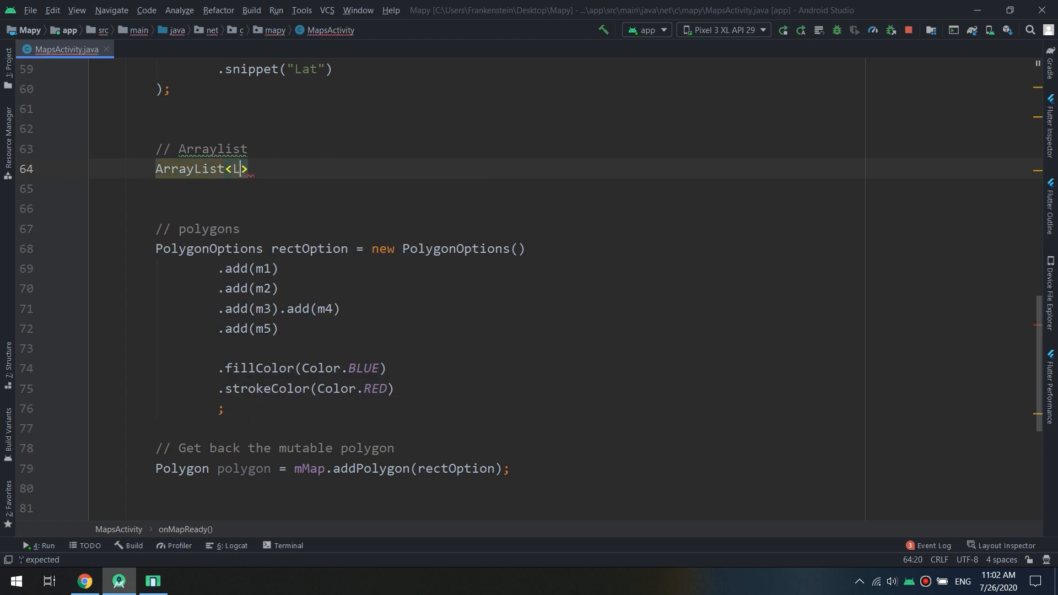
pyautogui.write('atLng> l')
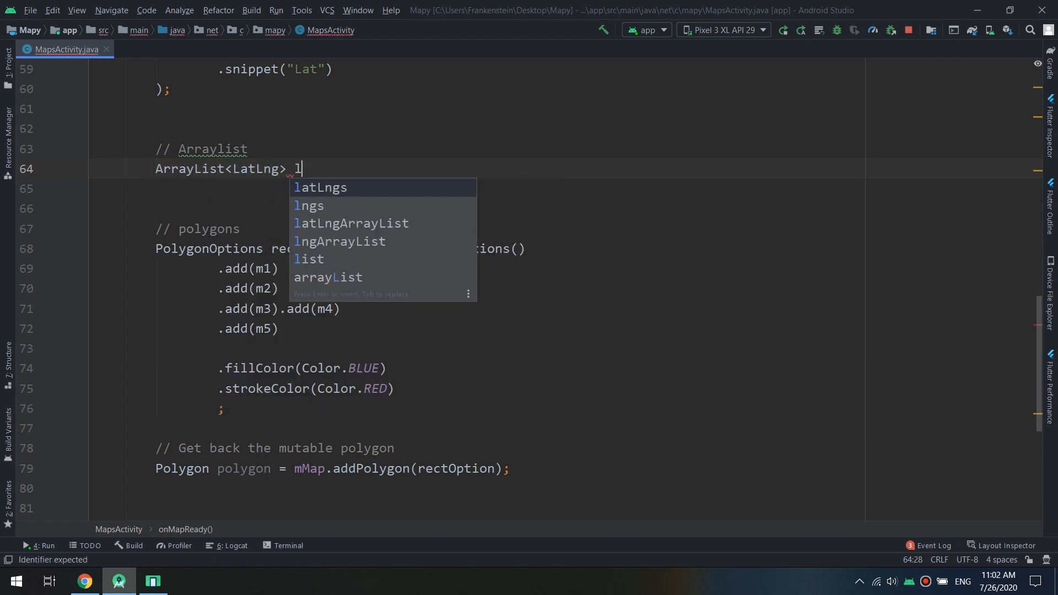
pyautogui.write('atyy')
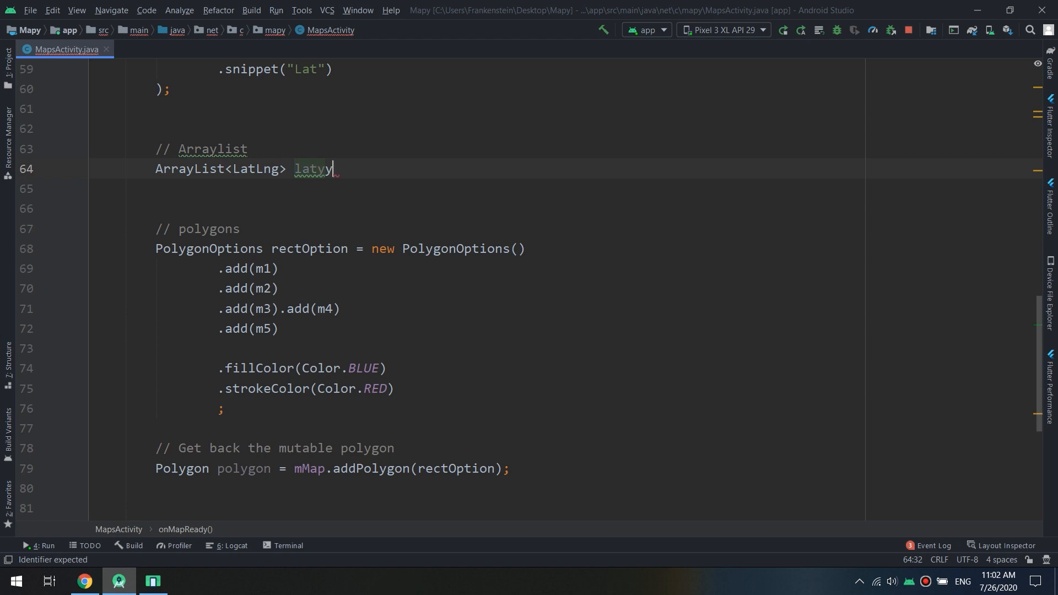
pyautogui.write('= new A')
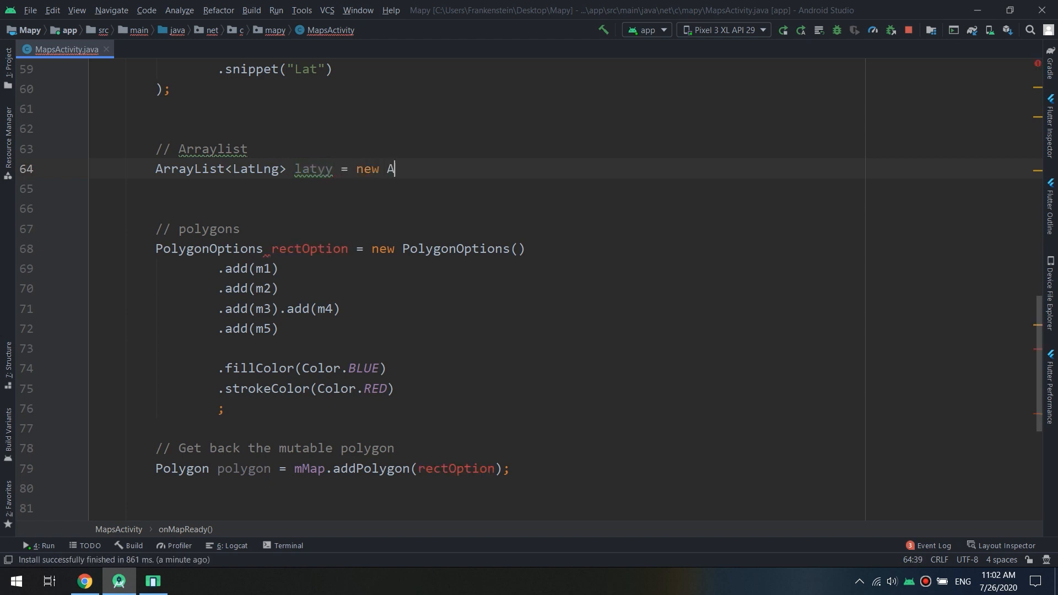
pyautogui.write('rray')
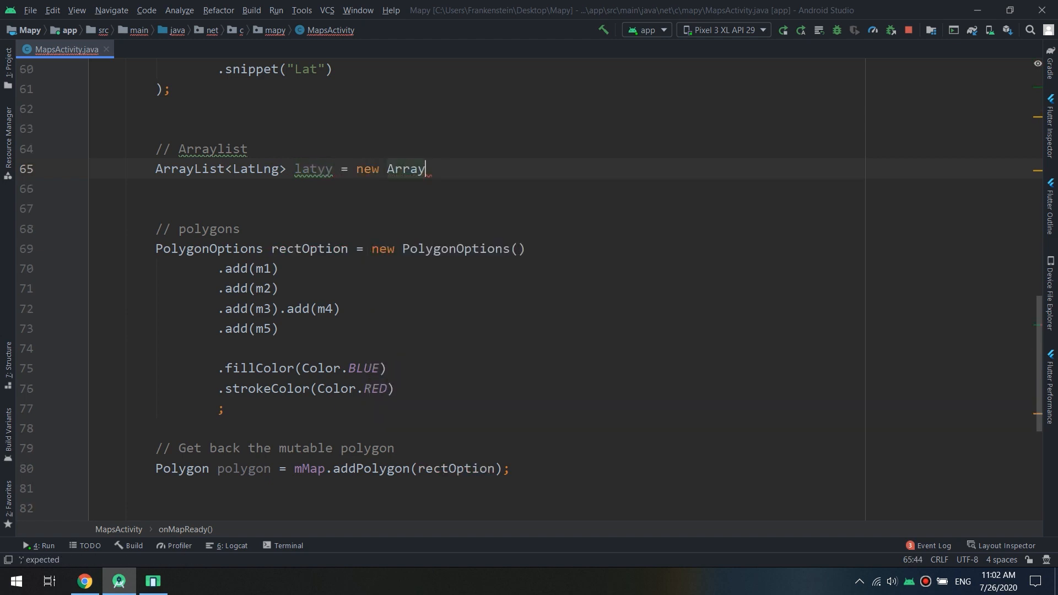
pyautogui.write('Lui')
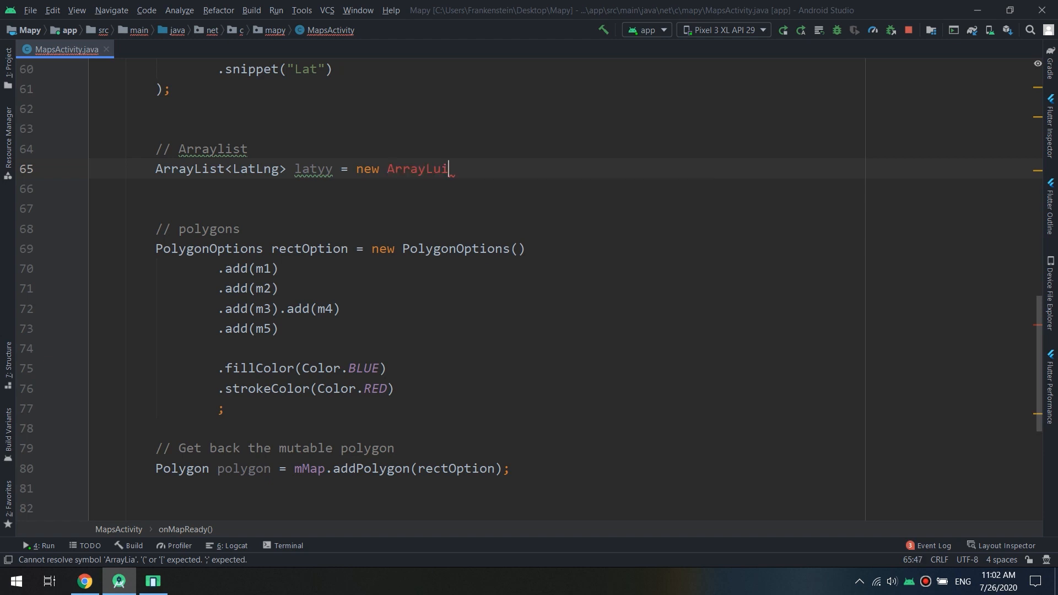
pyautogui.write('ArrayList<>();')
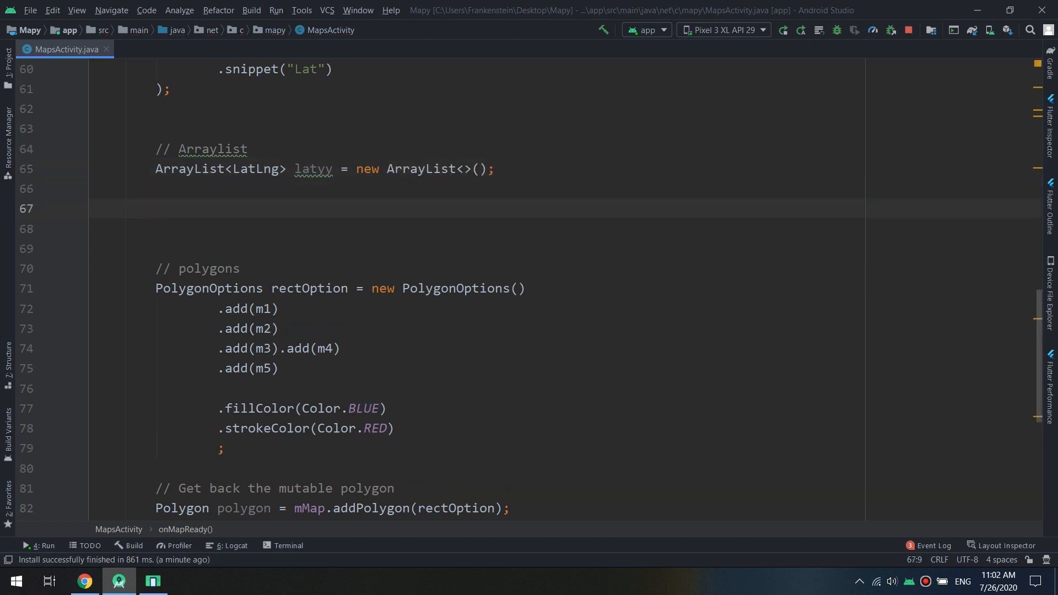
pyautogui.write('lat')
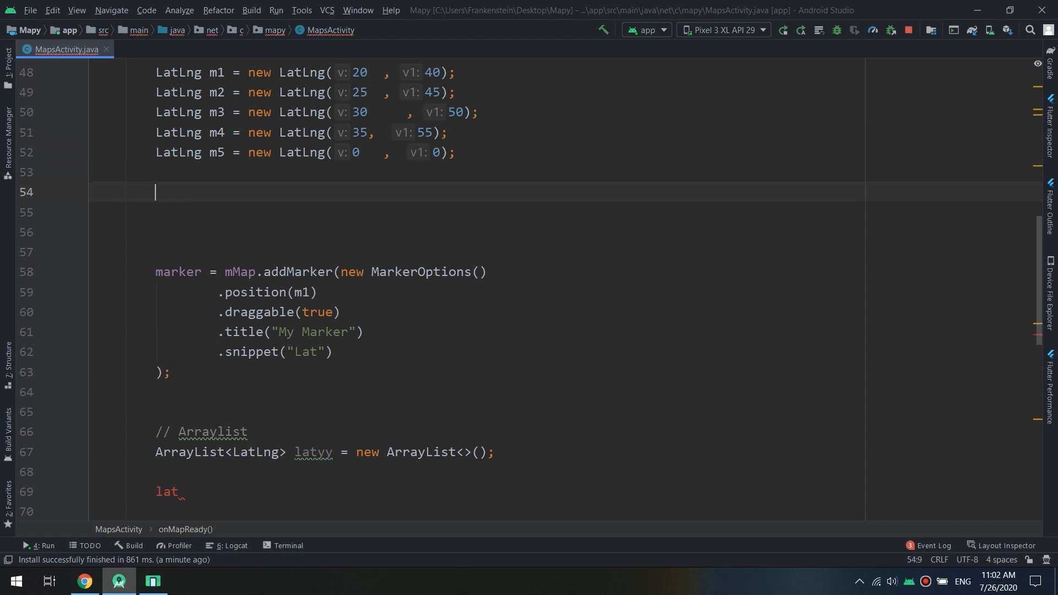
# Step: Declare LatLng m7 as new LatLng(5, 0) below m6
pyautogui.write('LatLng m6')
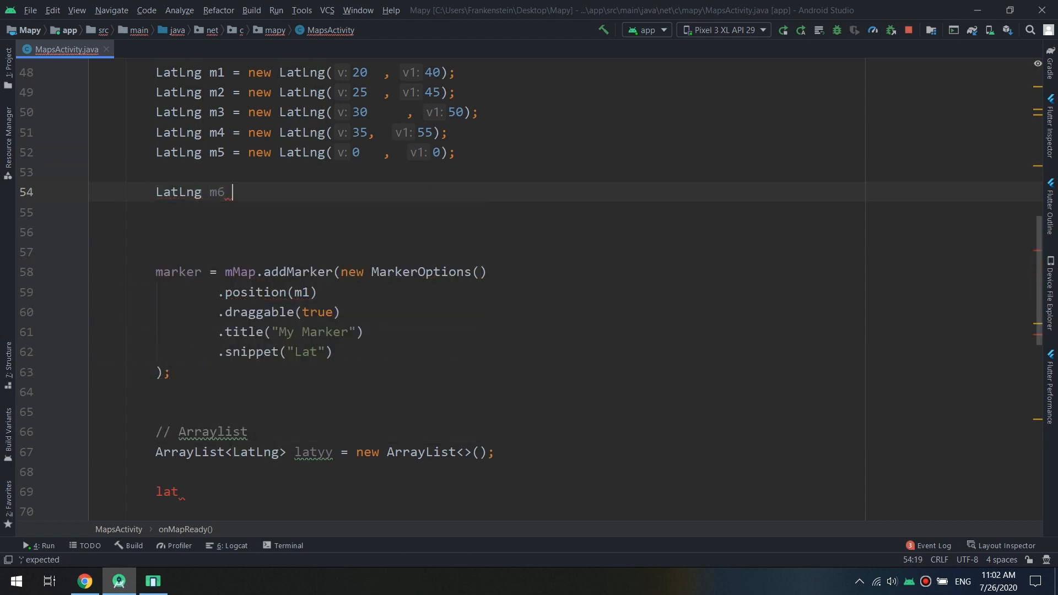
pyautogui.write('= nwe La')
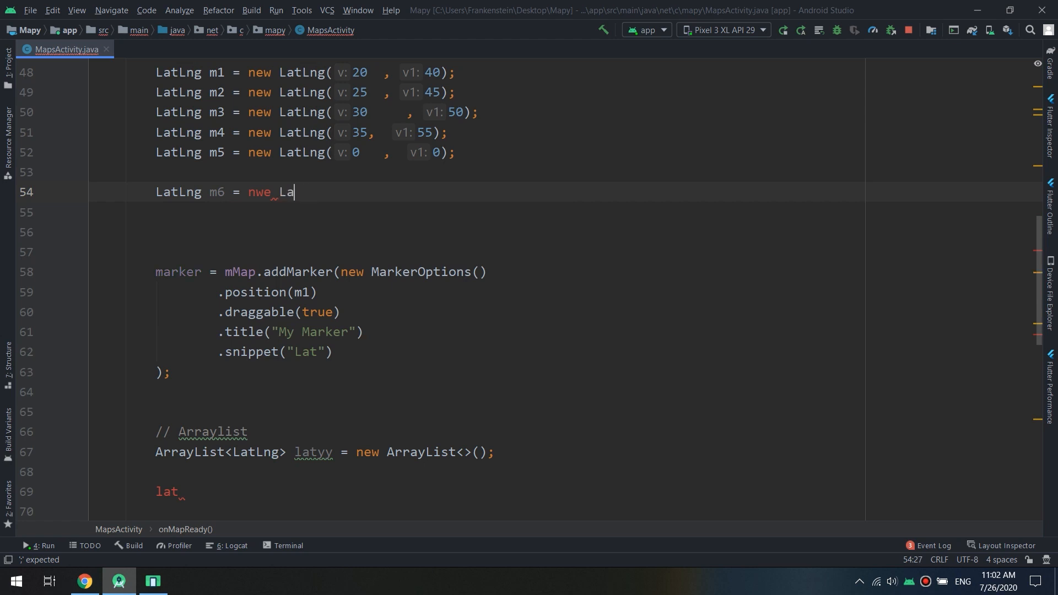
pyautogui.write('new LatLng(')
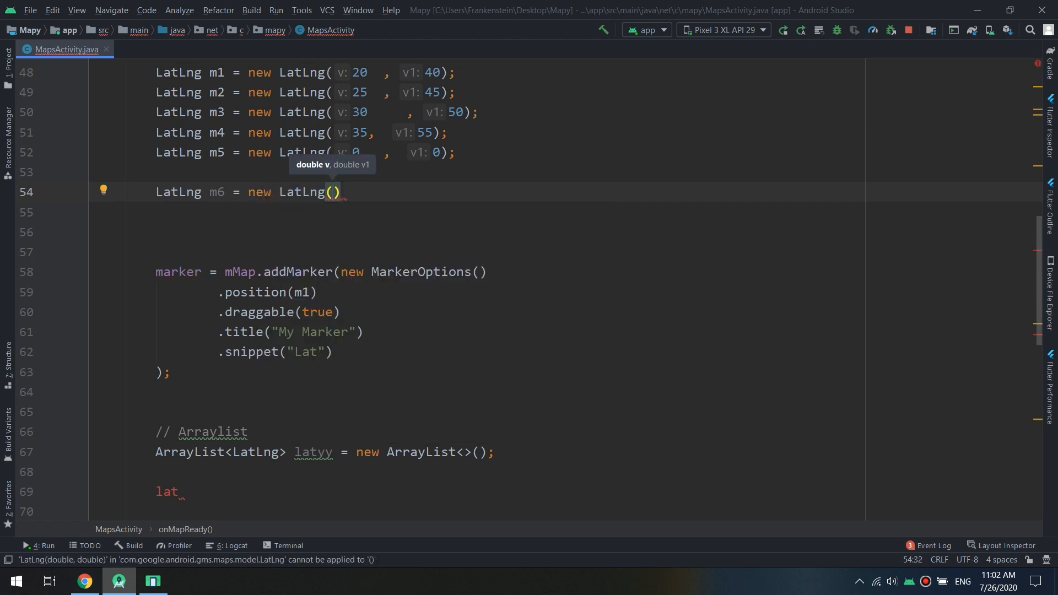
pyautogui.write('0,0')
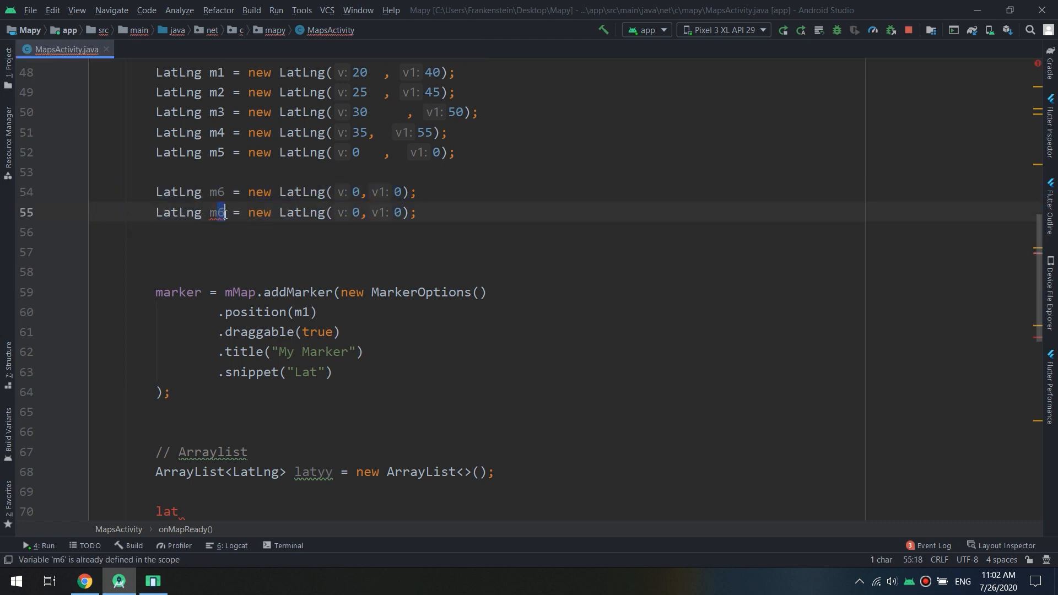
pyautogui.write('7')
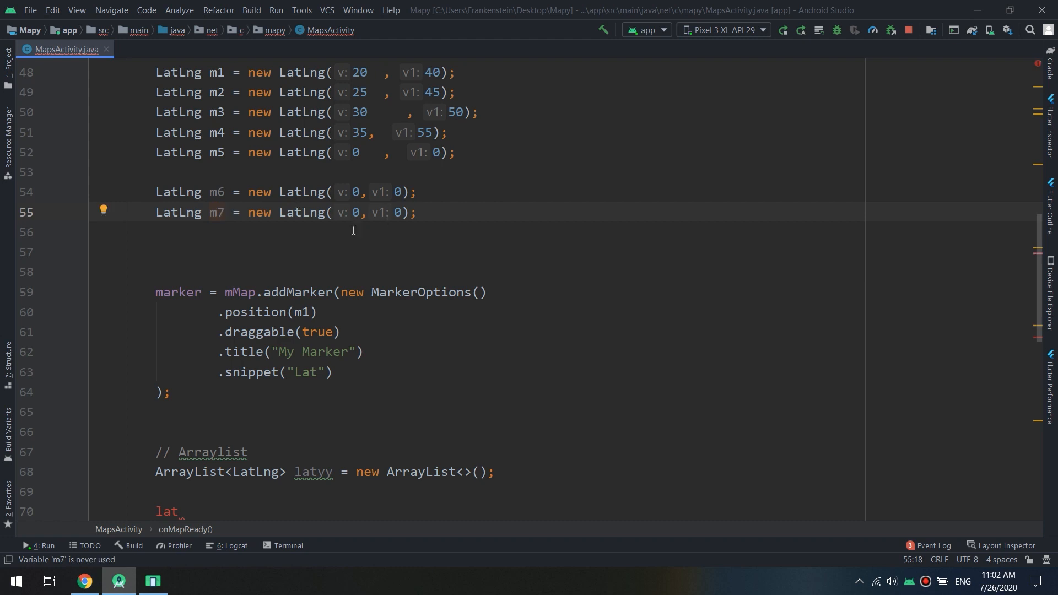
pyautogui.write('5')
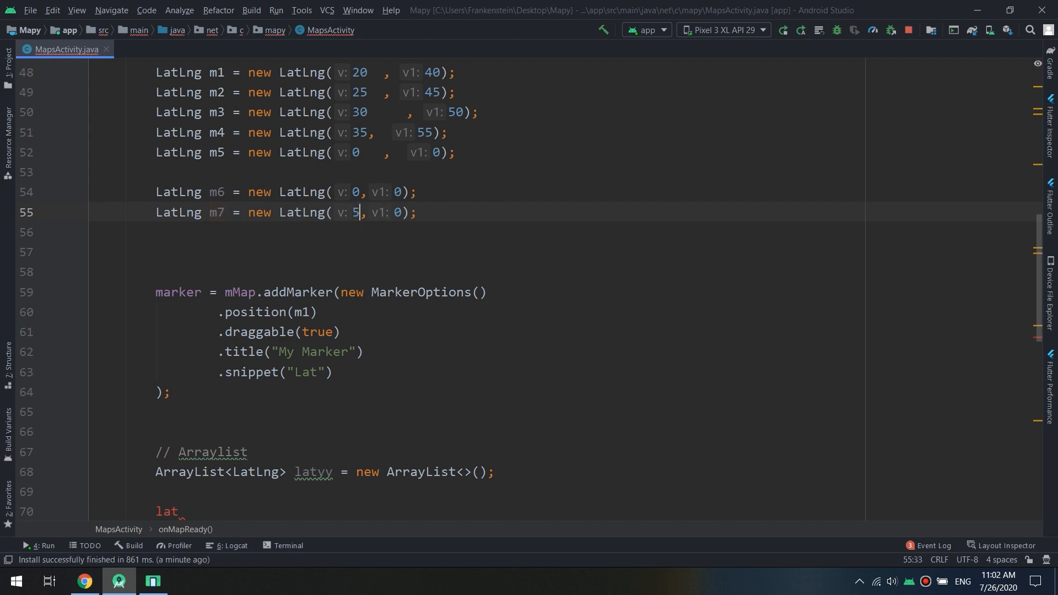
# Step: Declare LatLng m8 = new LatLng(5, 5) and m9 = new LatLng(0, 5)
pyautogui.write('LatLng m')
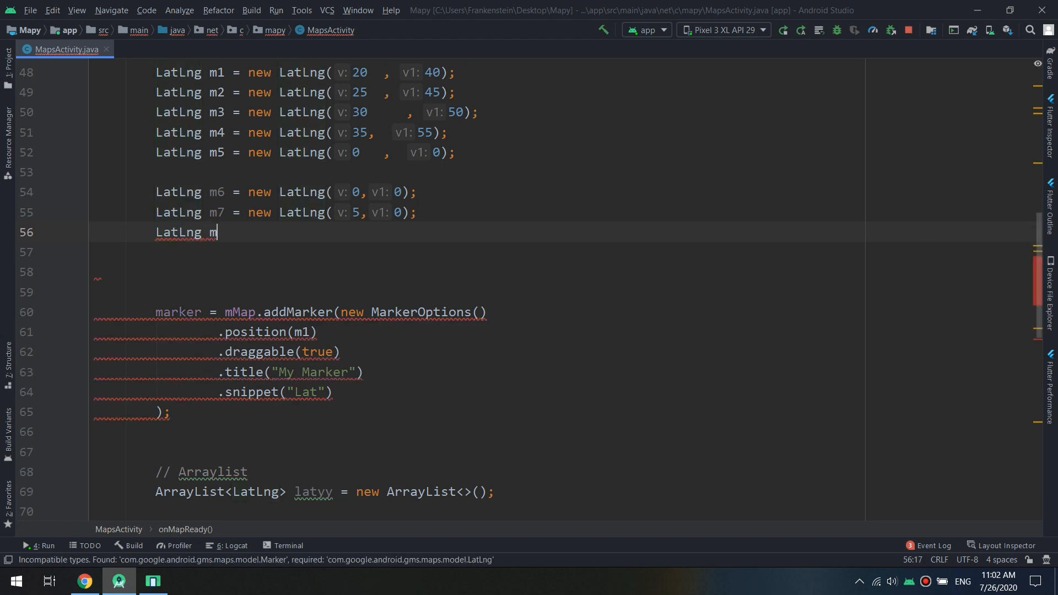
pyautogui.write('8 = new L')
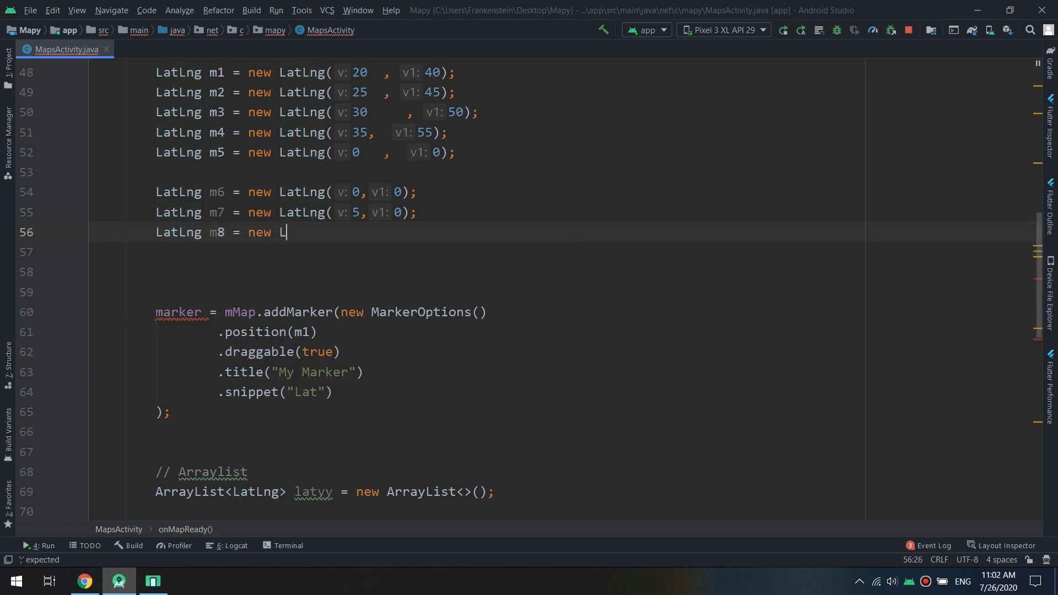
pyautogui.write('atLng(')
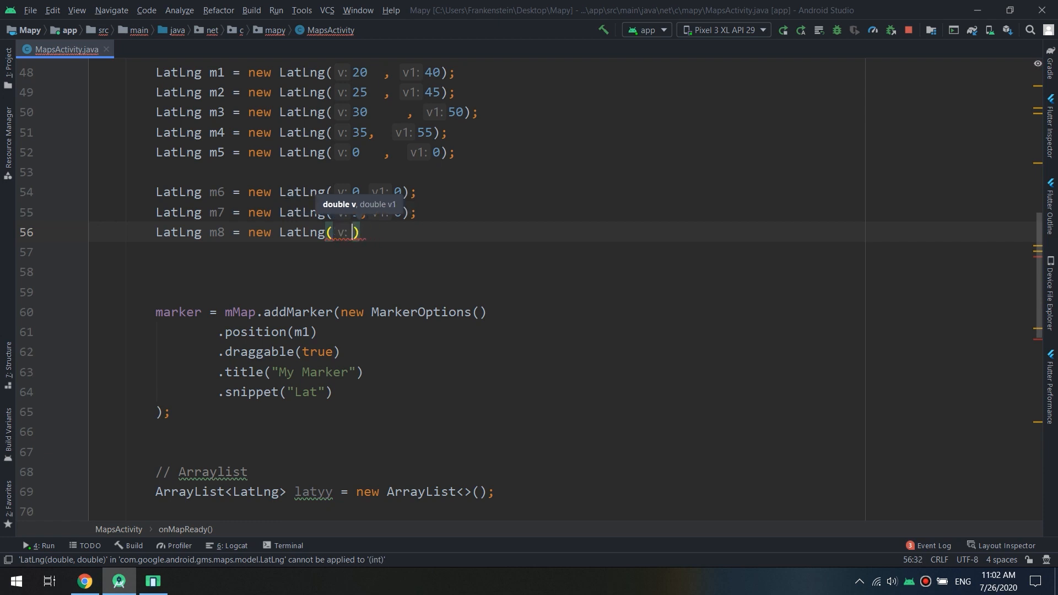
pyautogui.write('5, 5')
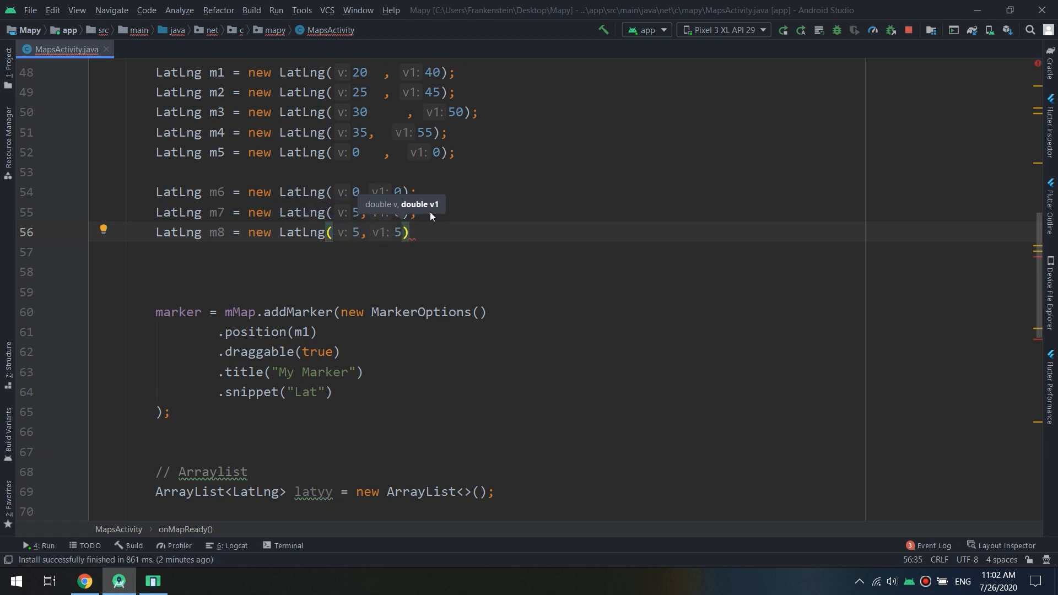
pyautogui.write('LatLng m')
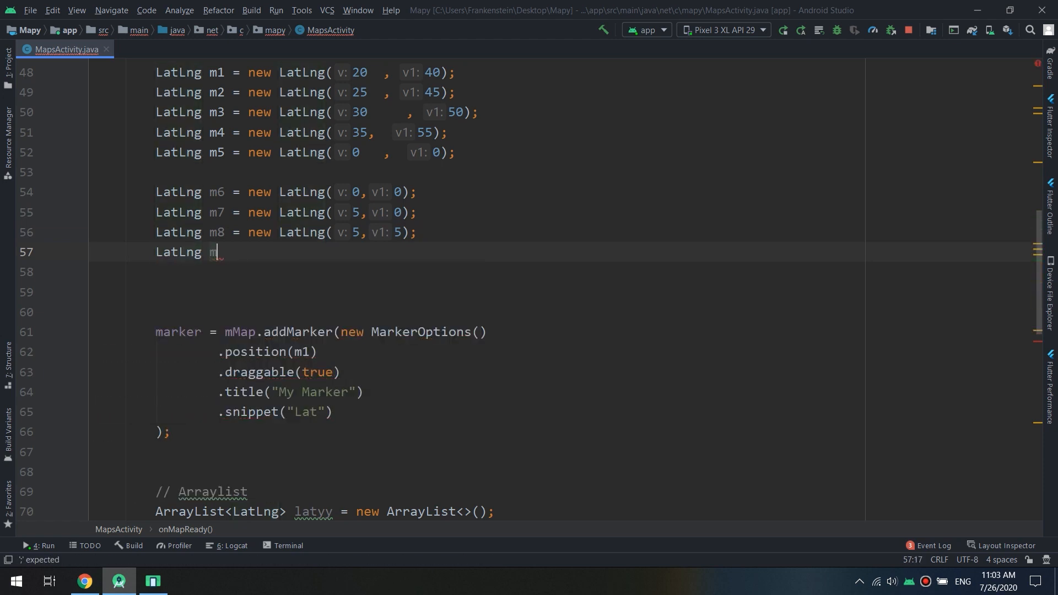
pyautogui.write('9 = new')
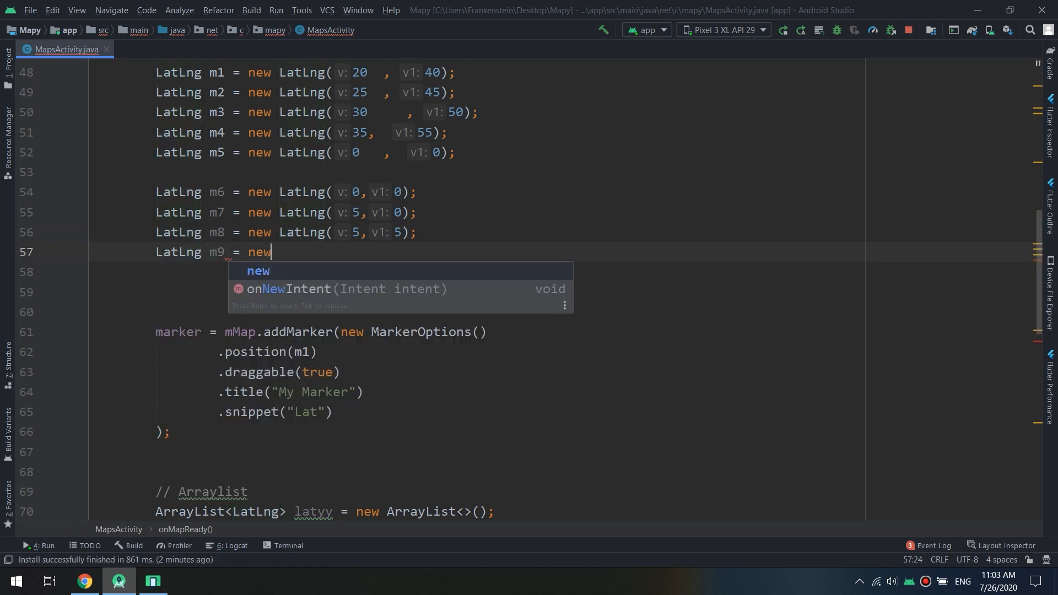
pyautogui.write('LatLng()')
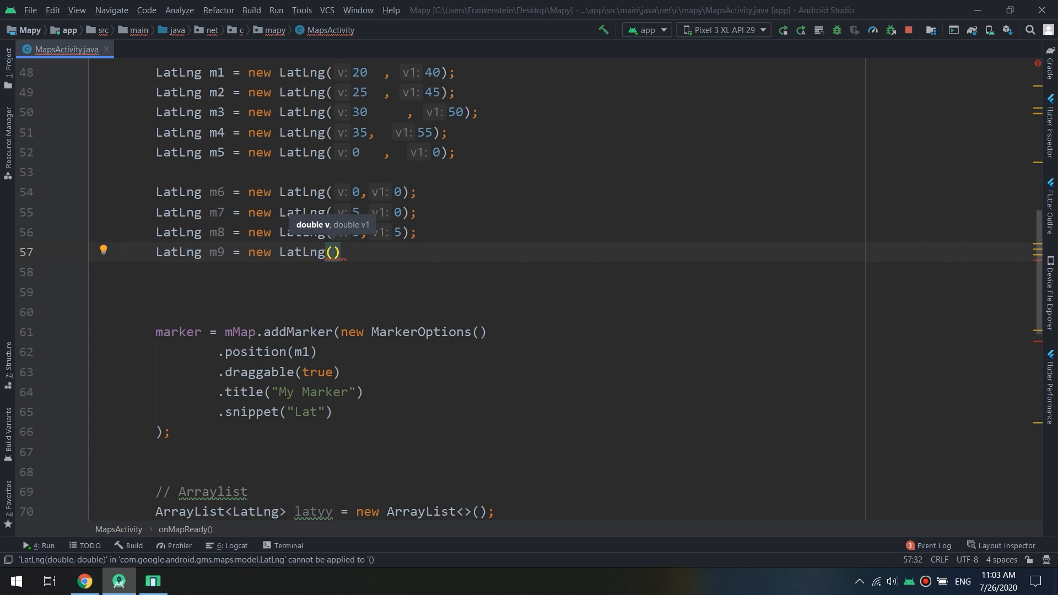
pyautogui.write('0, 5')
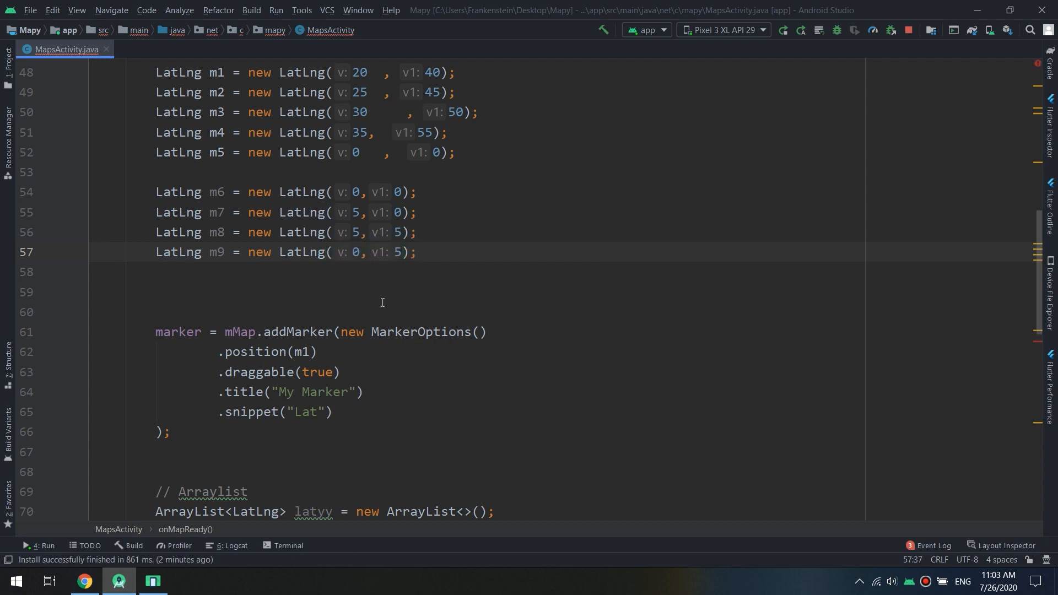
pyautogui.scroll(-3)
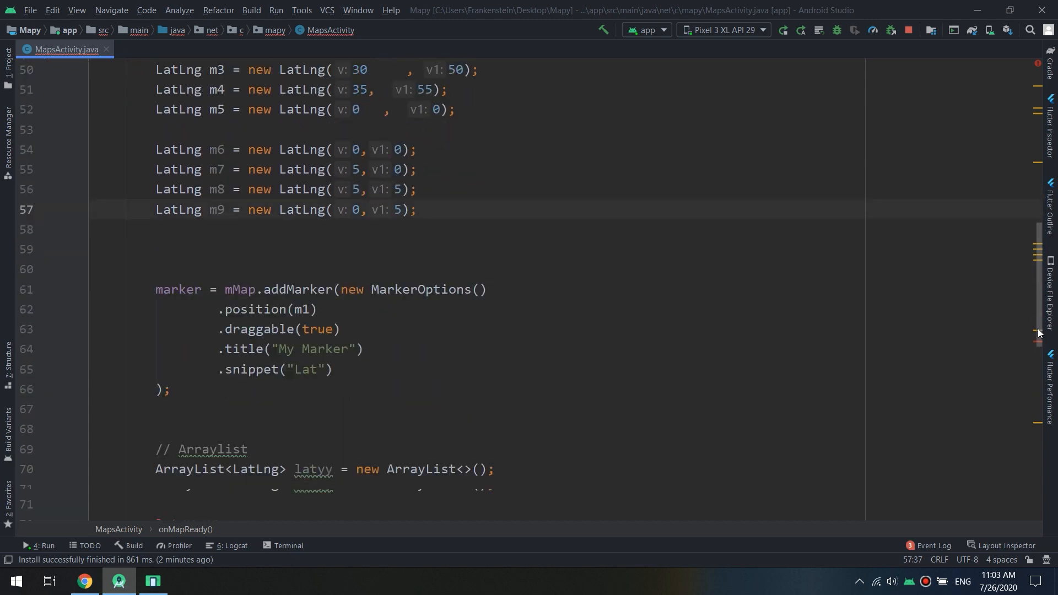
# Step: Add m6, m7, m8 and m9 to the latyy list with latyy.add(...) calls
pyautogui.write('lat')
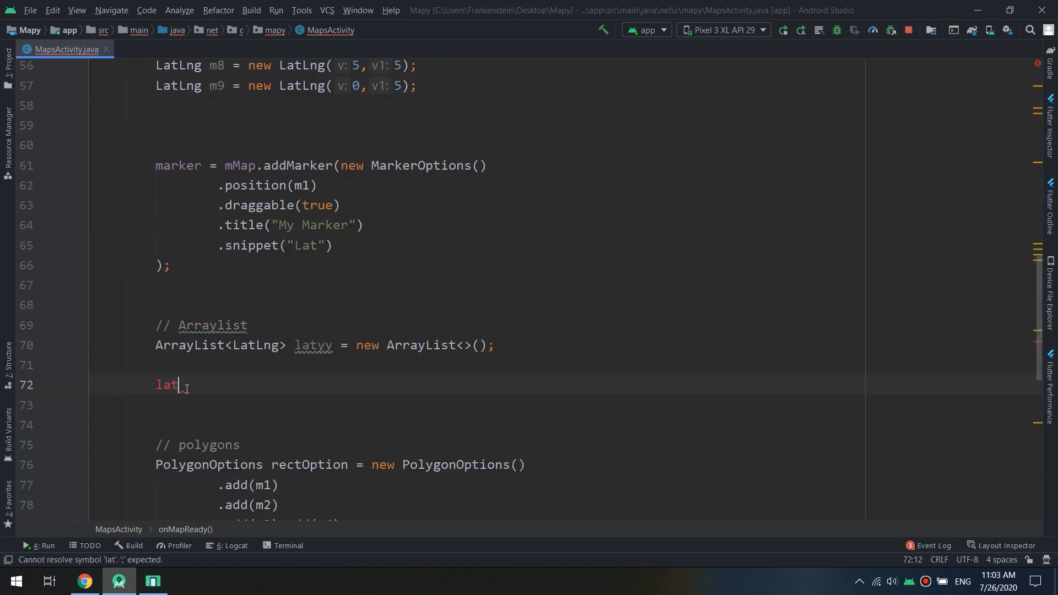
pyautogui.write('yy')
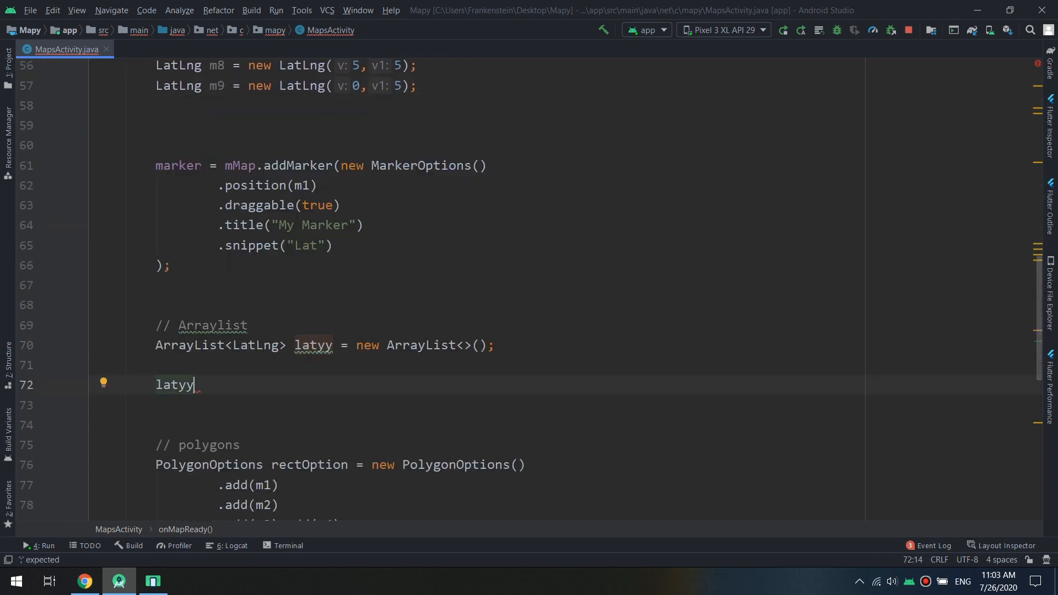
pyautogui.write('.add(')
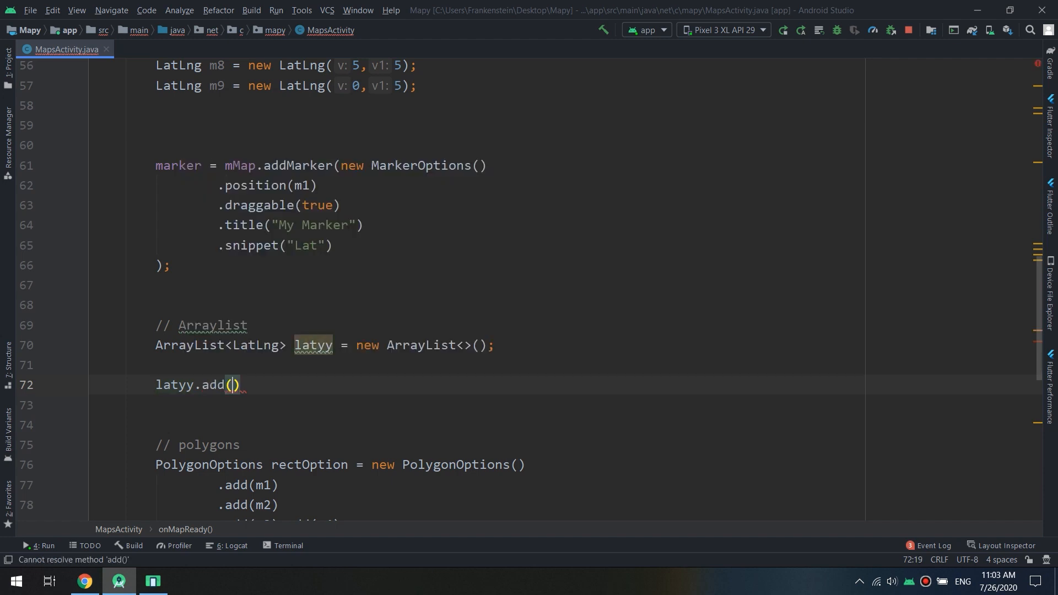
pyautogui.write('m6')
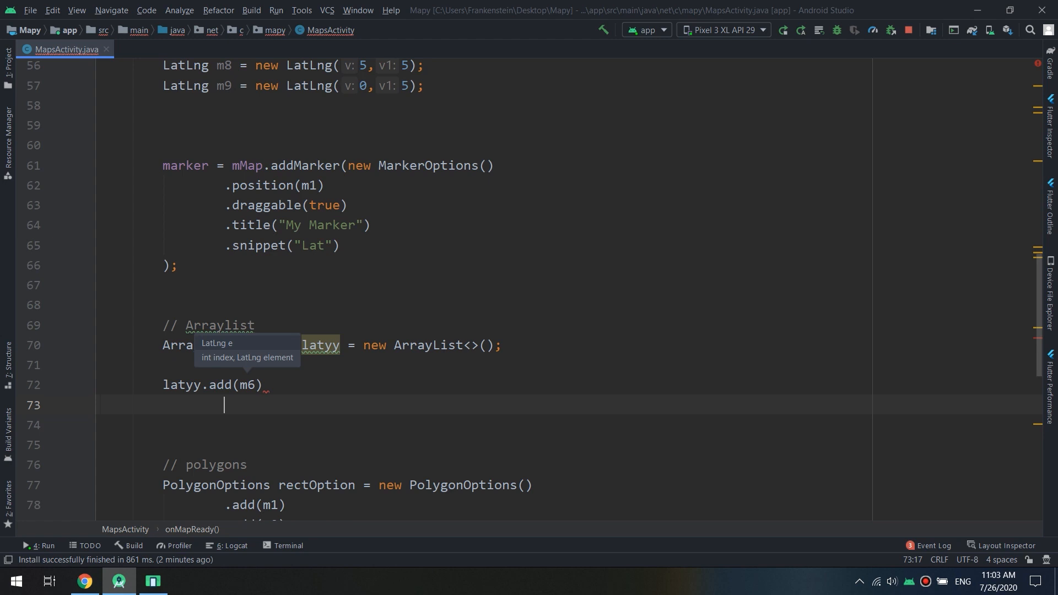
pyautogui.write('latyy')
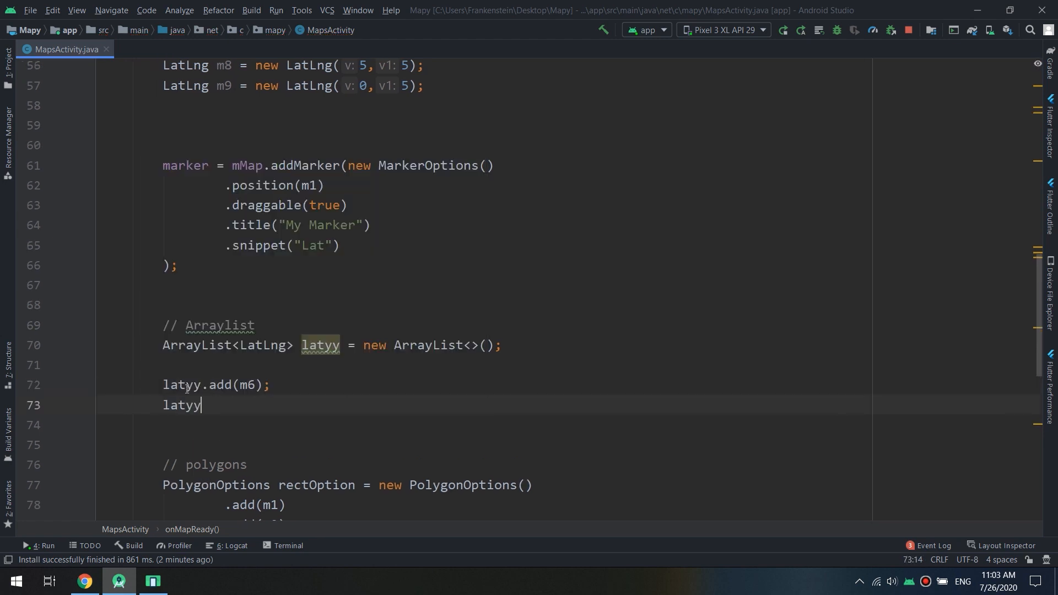
pyautogui.write('.ad')
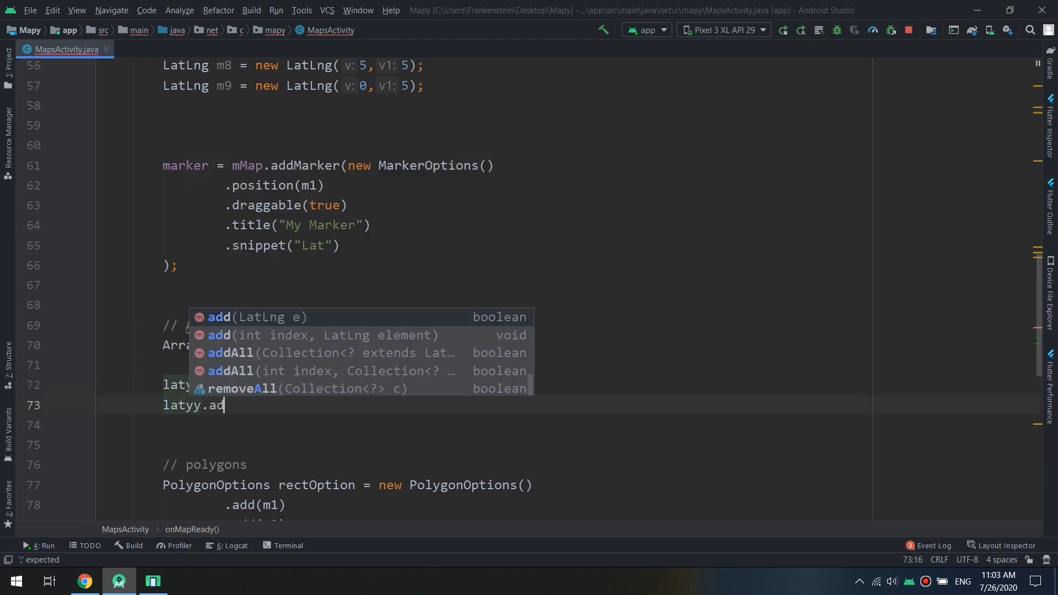
pyautogui.write('d(7)')
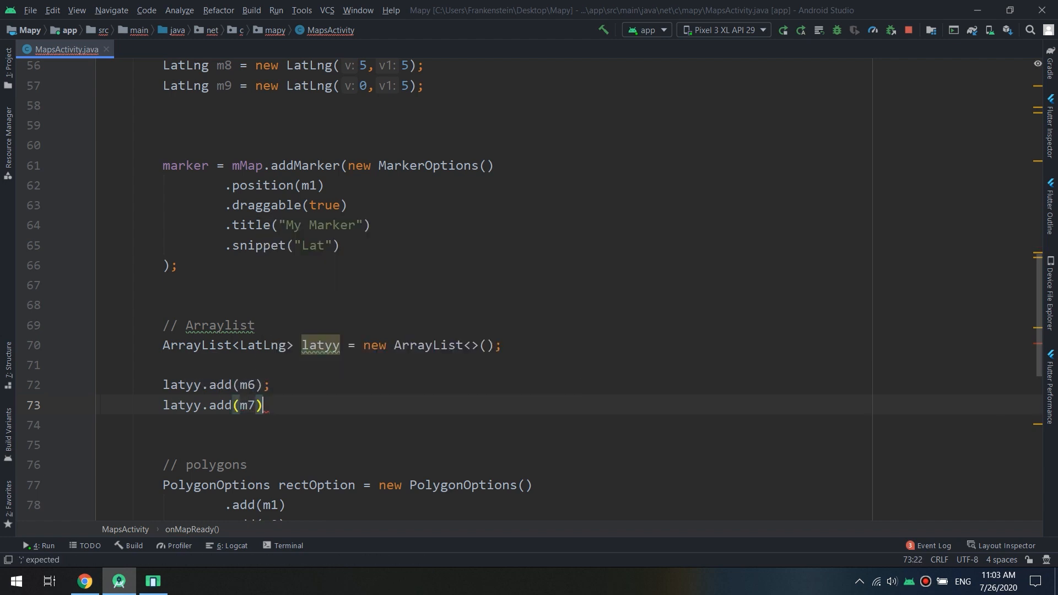
pyautogui.write('latyy.add(')
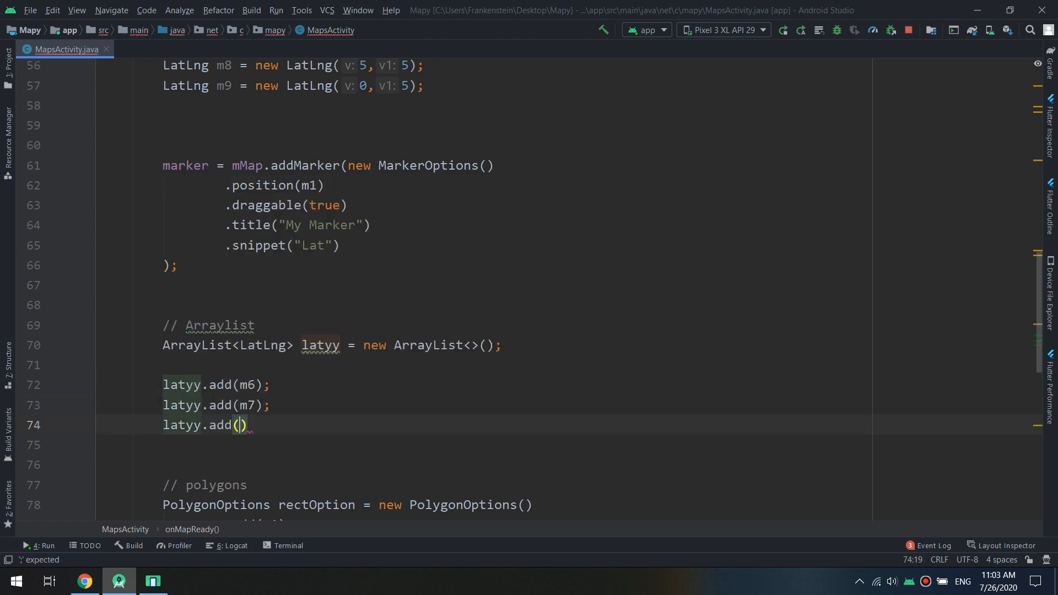
pyautogui.write('m8')
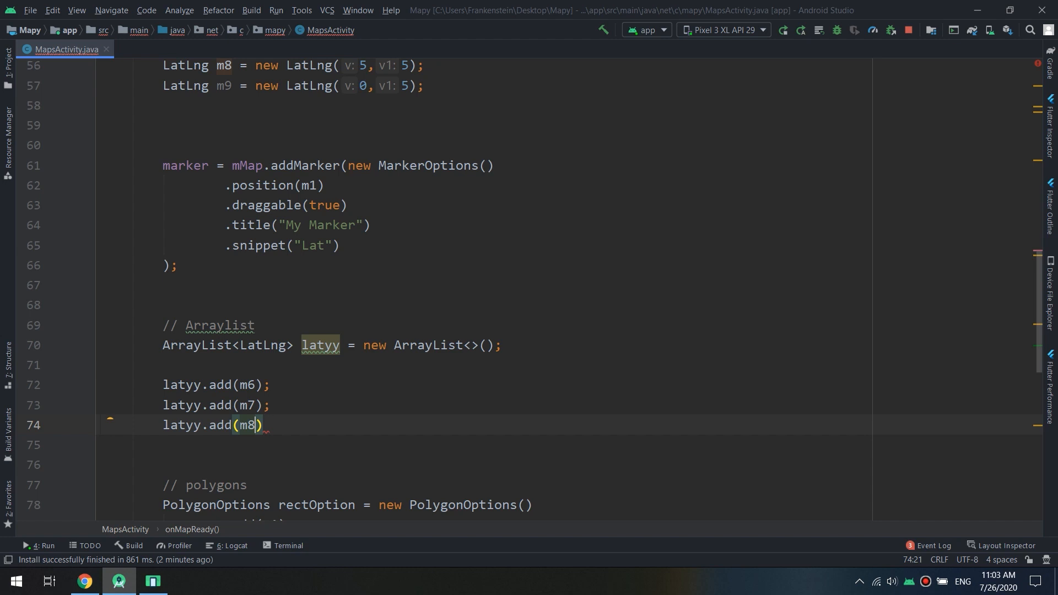
pyautogui.write('latyy')
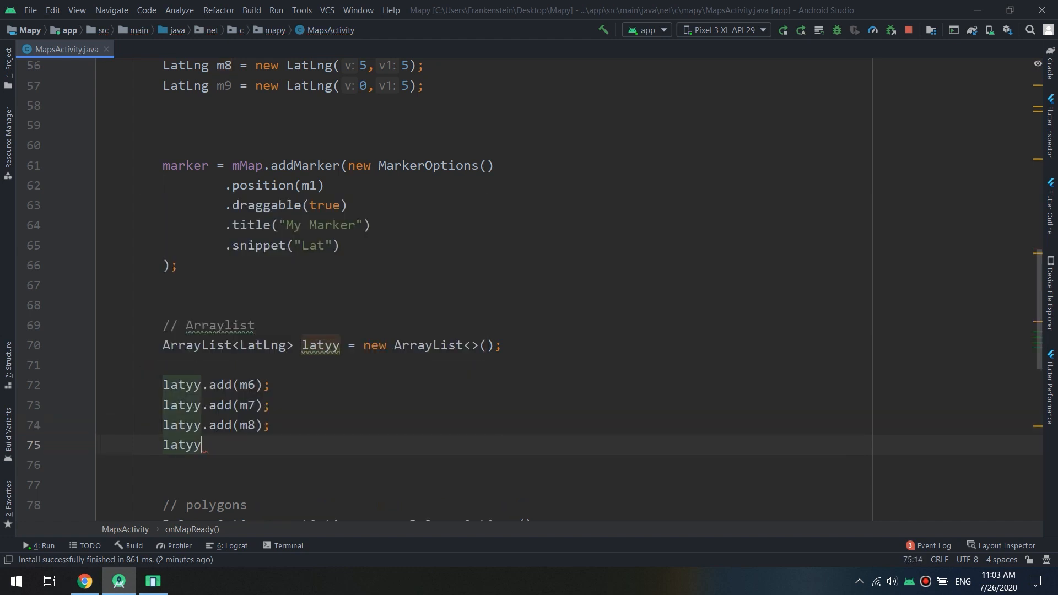
pyautogui.write('.add(')
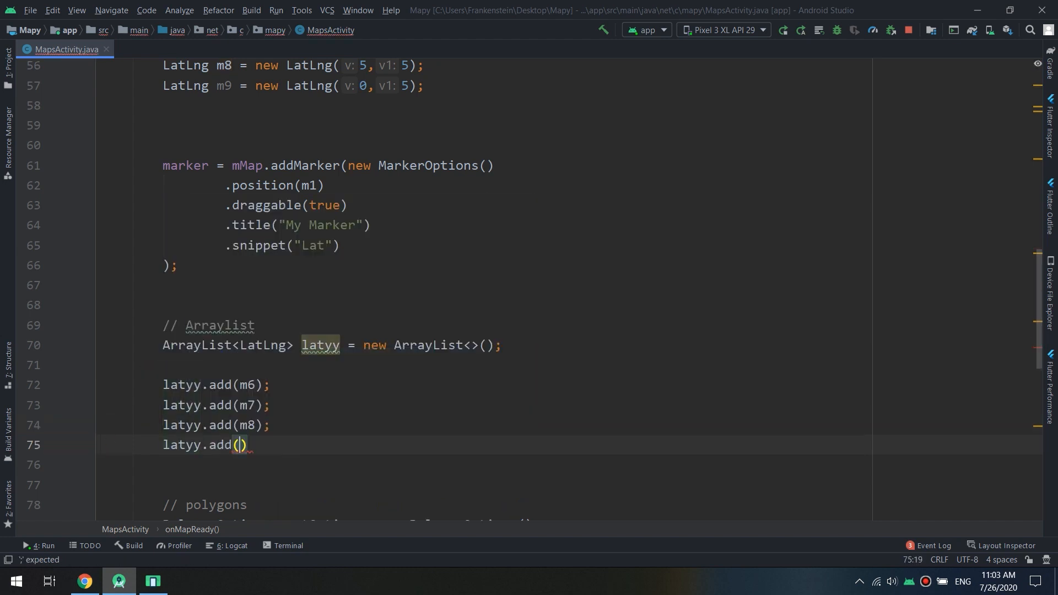
pyautogui.write('m9')
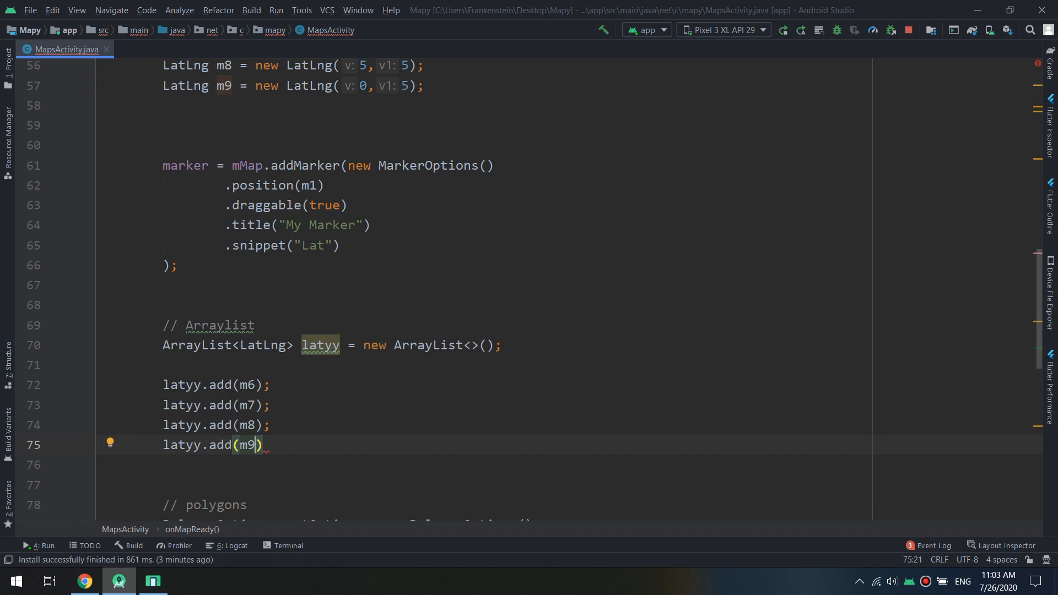
pyautogui.write(';')
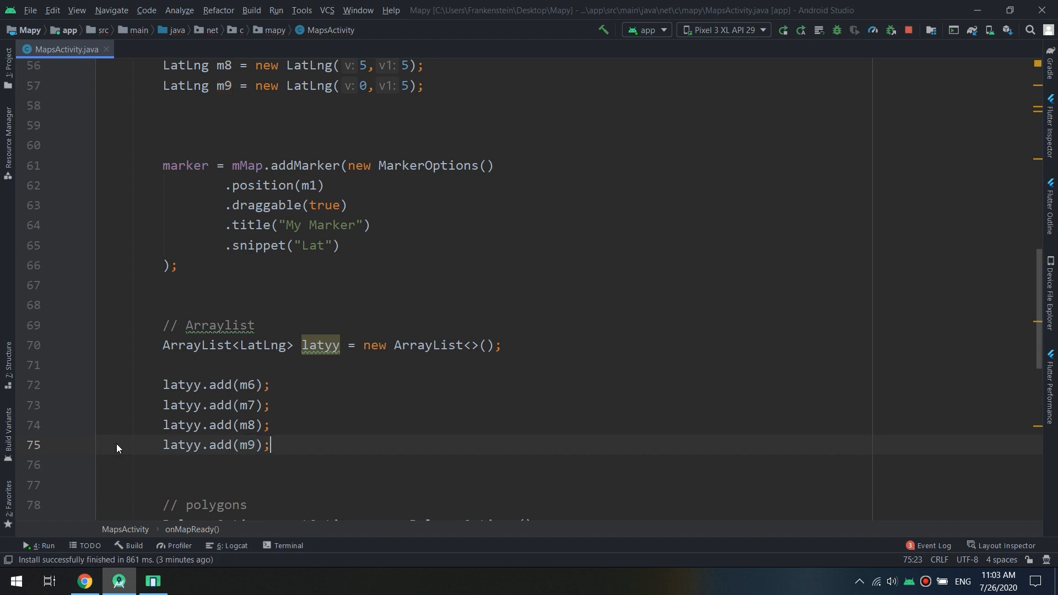
pyautogui.scroll(-3)
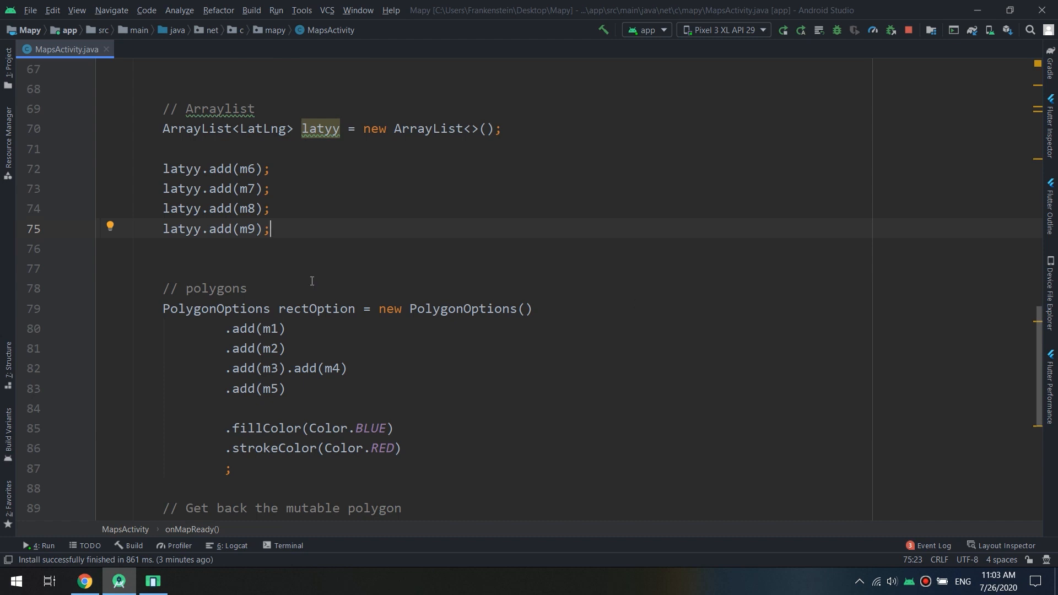
pyautogui.moveTo(282, 272)
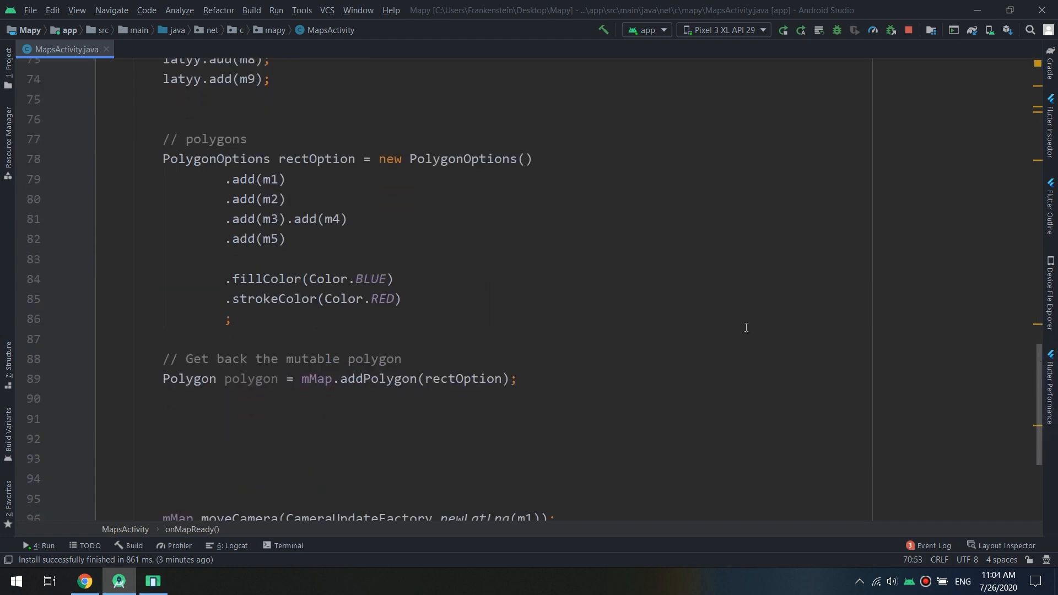
# Step: Append .addHole(latyy) to the polygon options chain
pyautogui.click(230, 258)
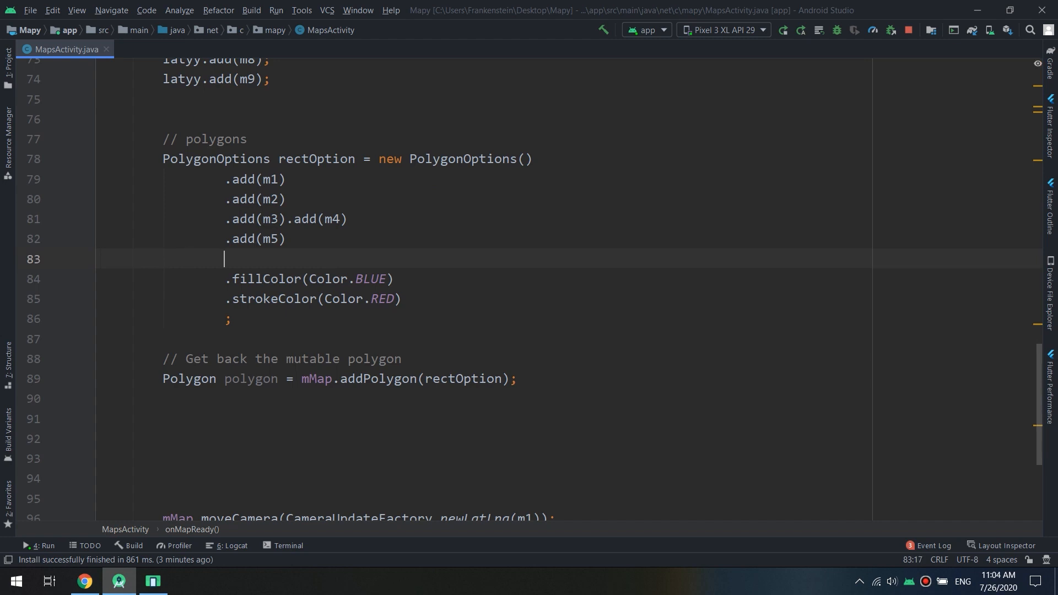
pyautogui.write('.addHole()')
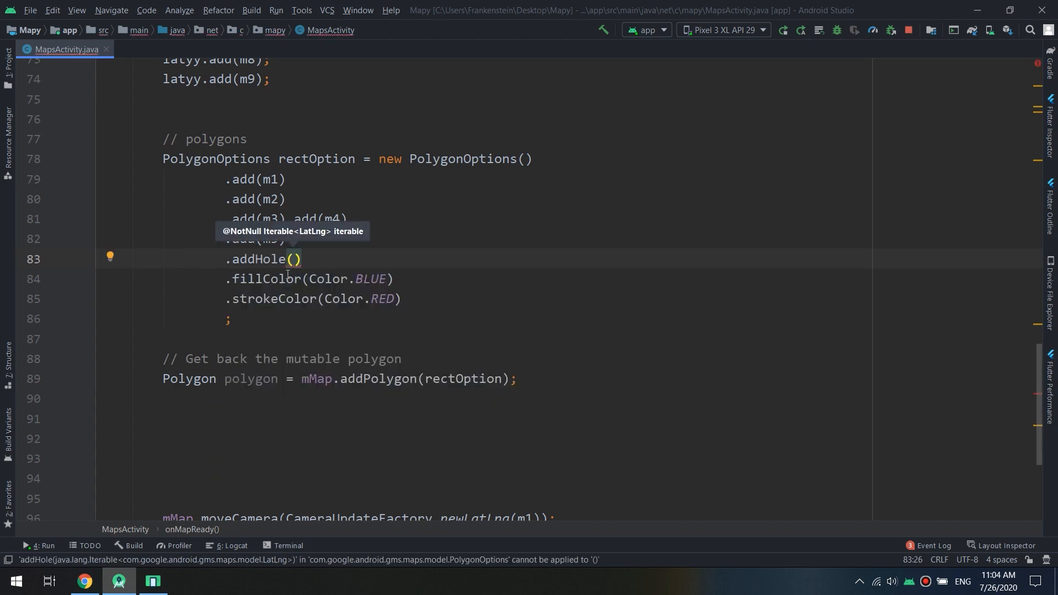
pyautogui.write('1')
pyautogui.write('latyy')
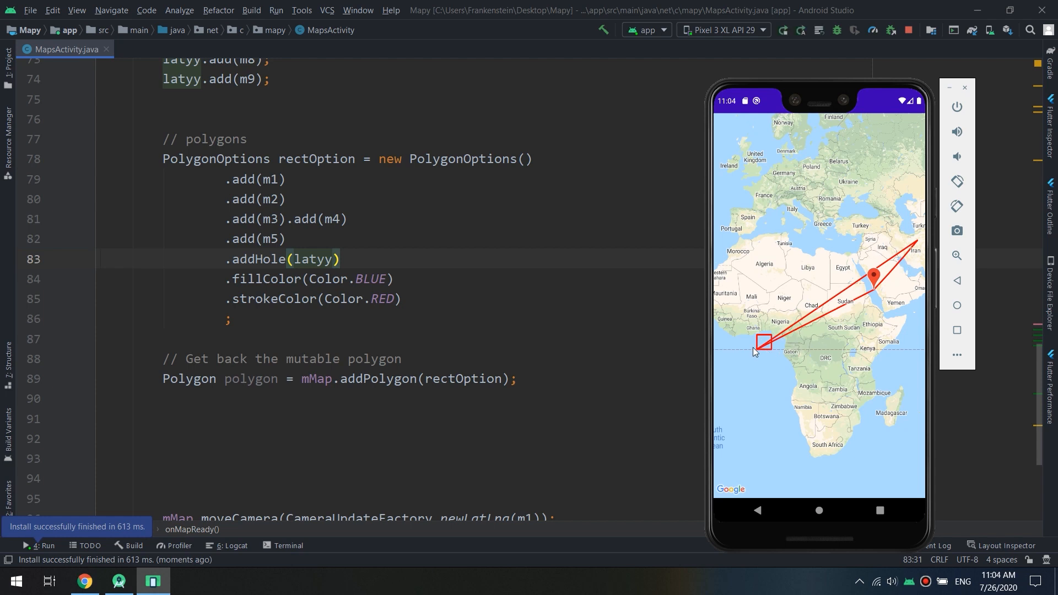
pyautogui.moveTo(858, 253)
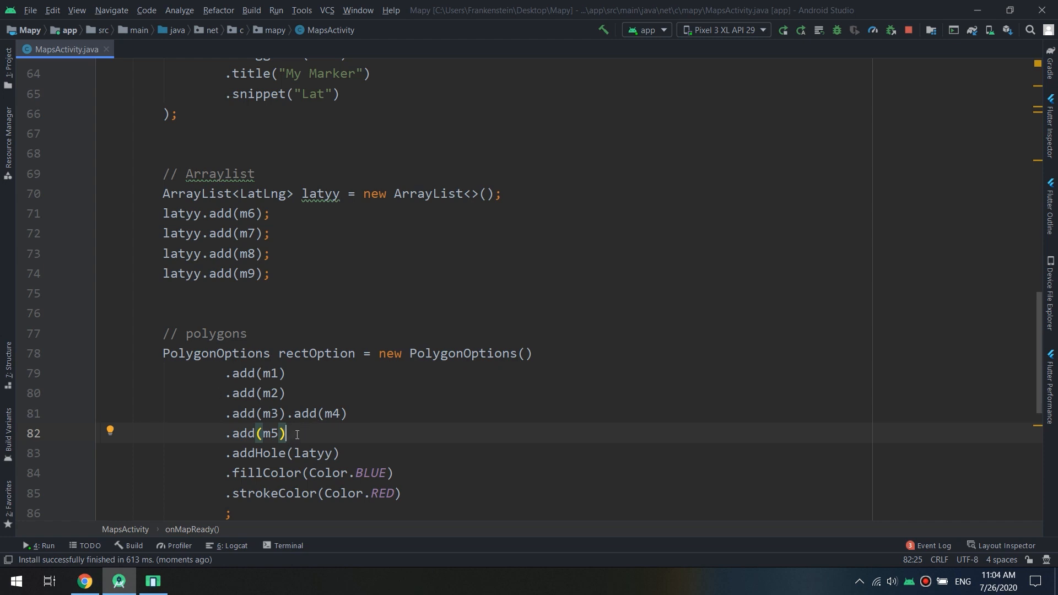
pyautogui.moveTo(757, 422)
pyautogui.write(',m2')
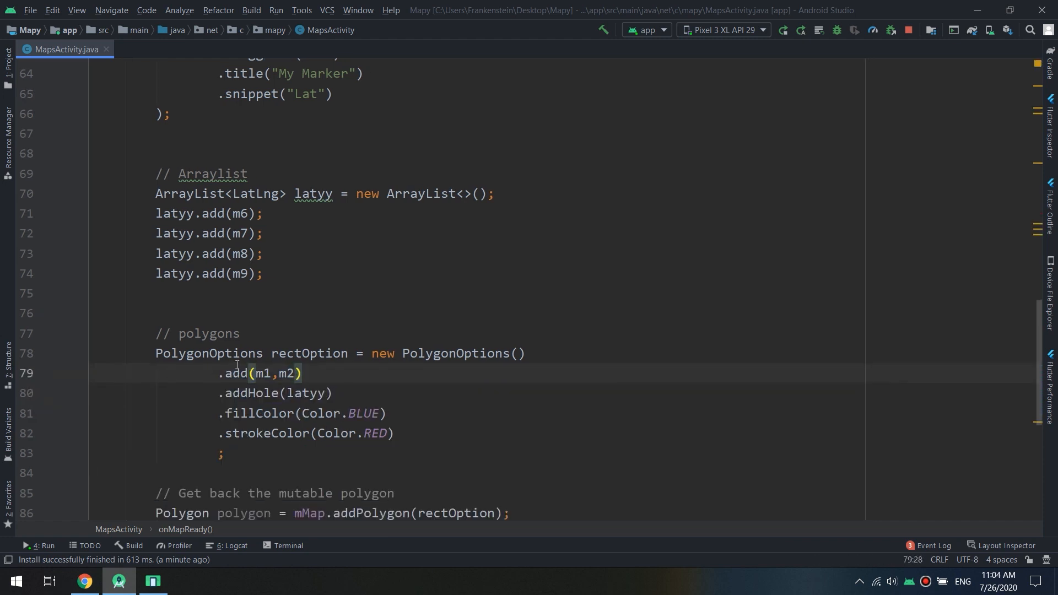
# Step: Merge the corner points into one .add(m1, m2, m3, m4, m5) call and rerun the app
pyautogui.write(',m3,m')
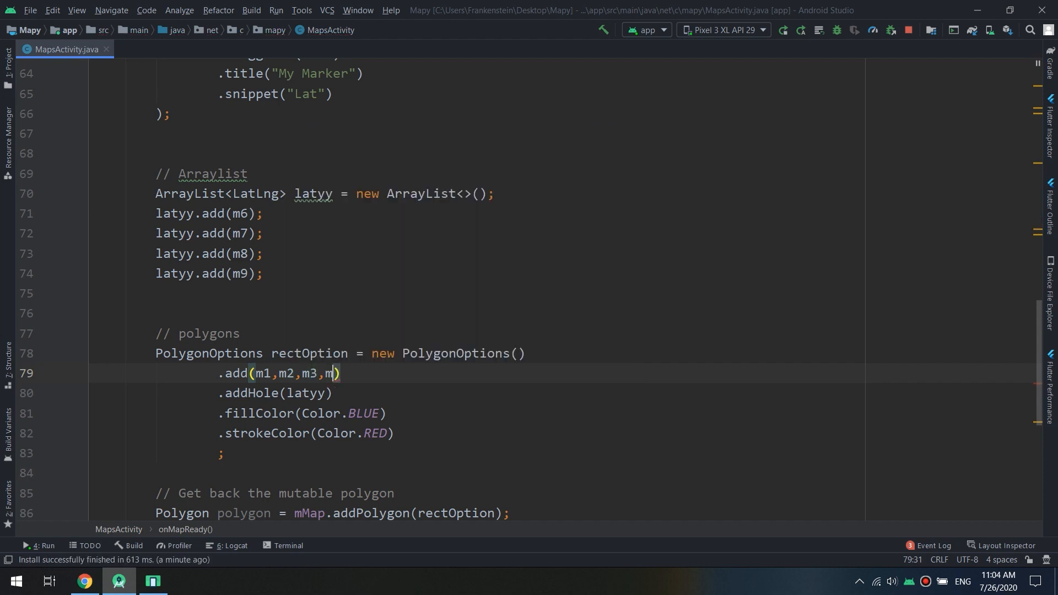
pyautogui.write('4,m')
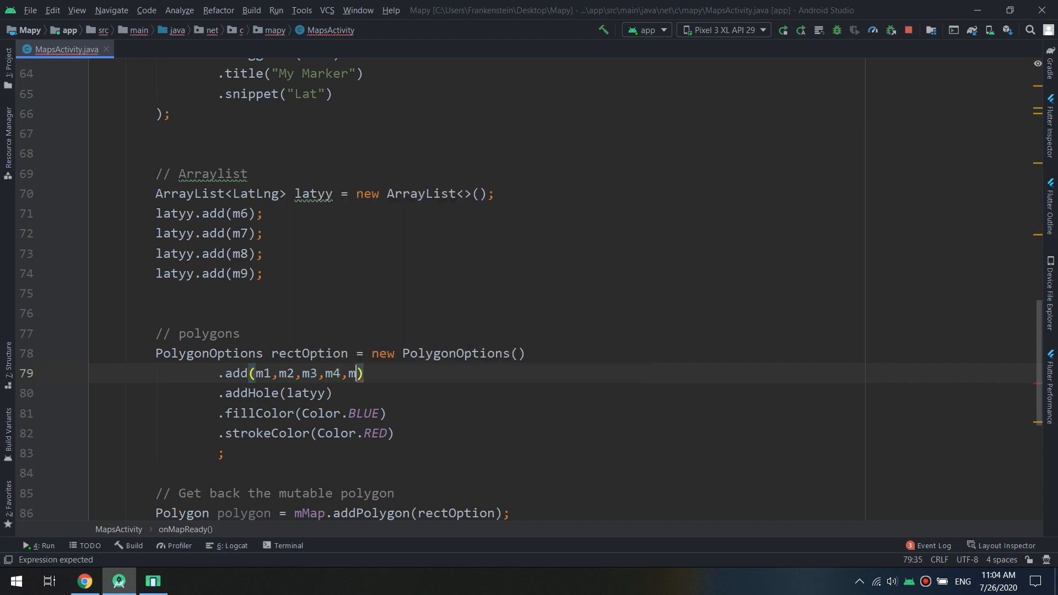
pyautogui.write('5')
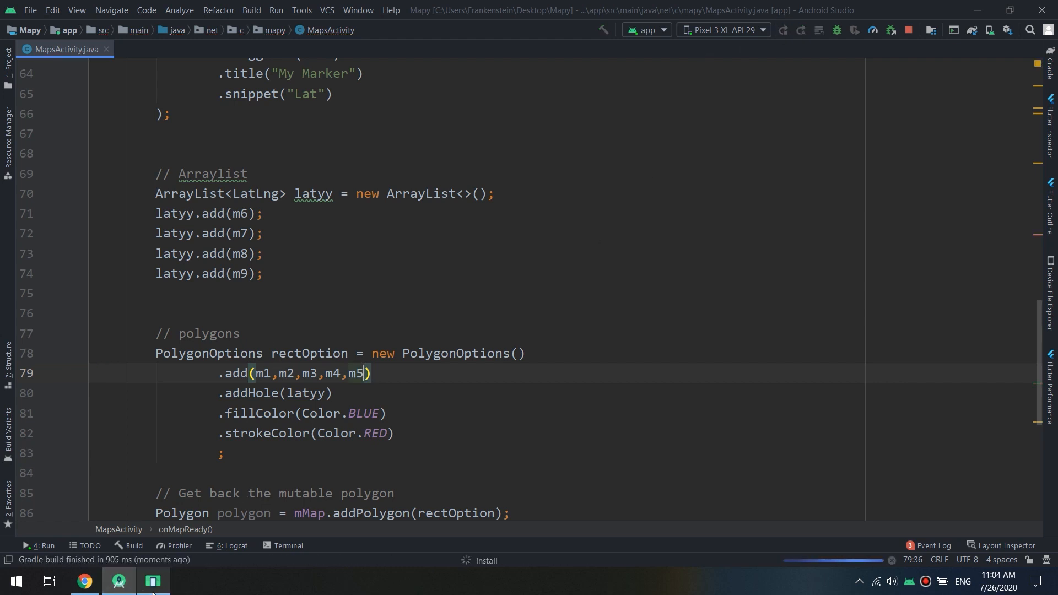
pyautogui.click(783, 29)
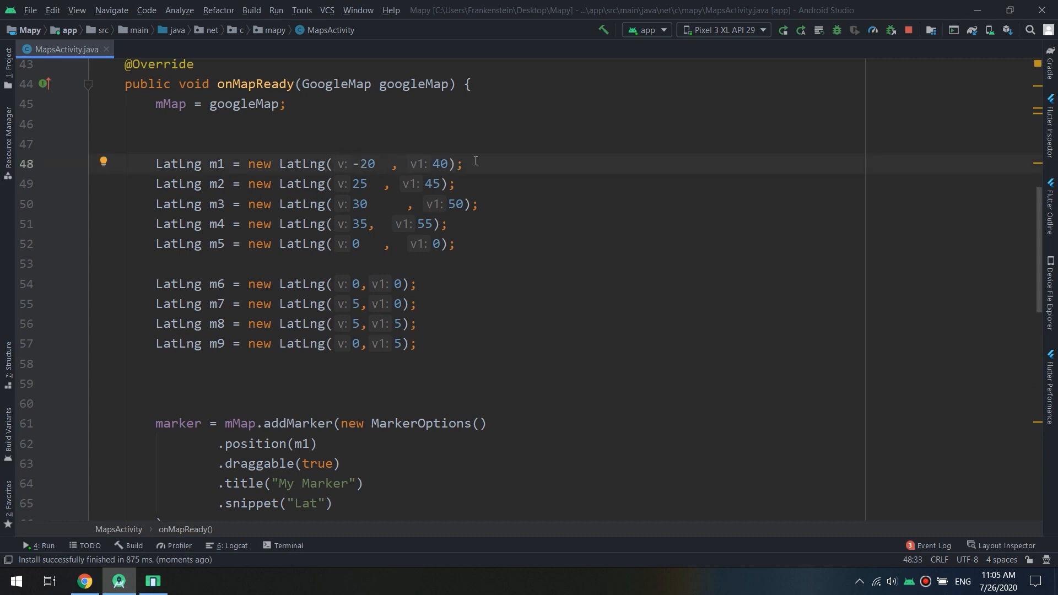
# Step: Set m1 to (-20, -20), m2 to (20, -20) and m3 to (20, 20)
pyautogui.doubleClick(441, 165)
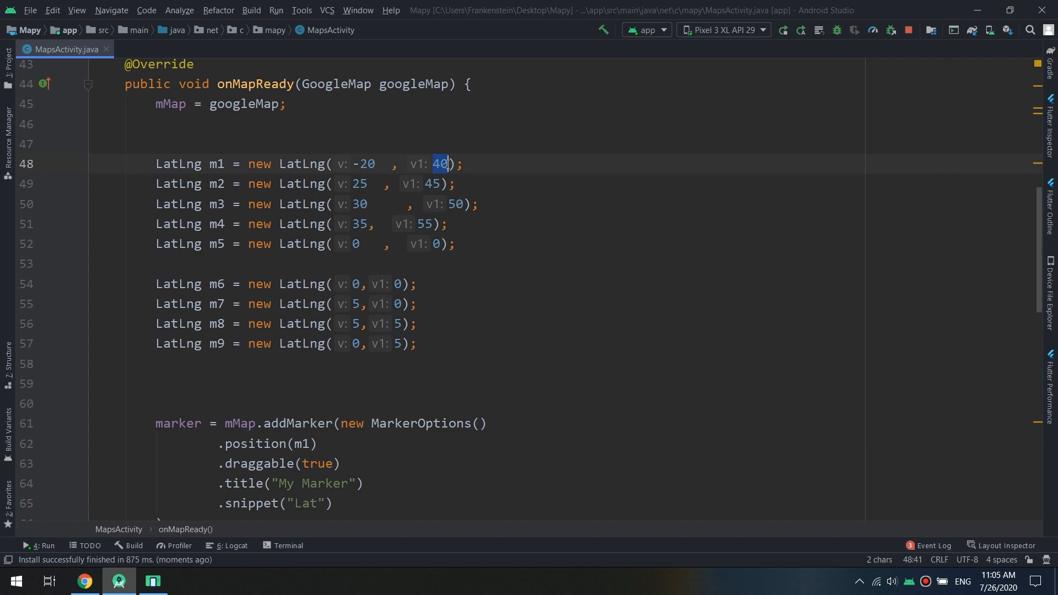
pyautogui.write('-2')
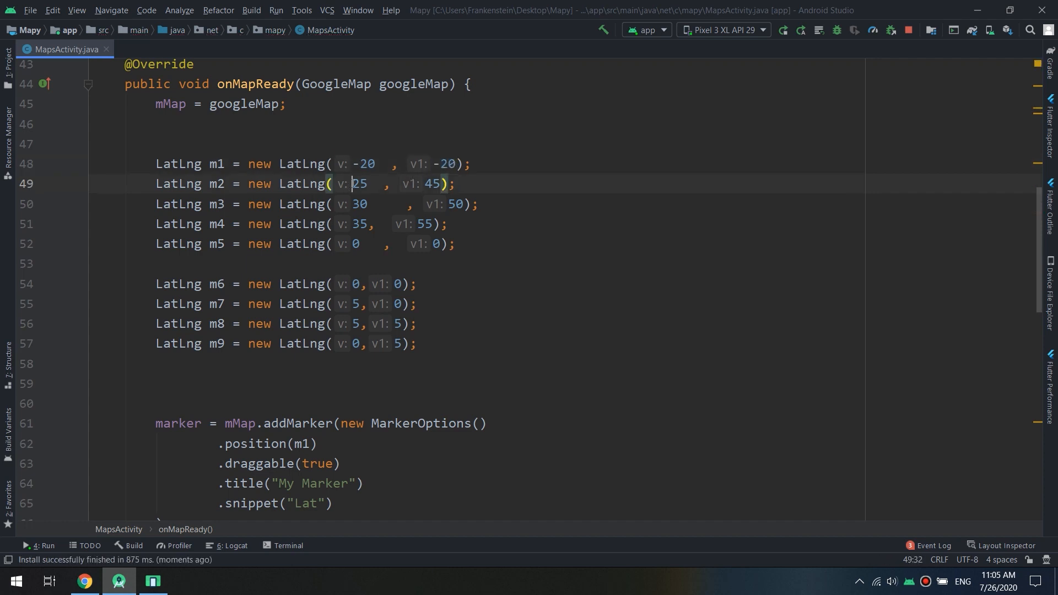
pyautogui.doubleClick(358, 184)
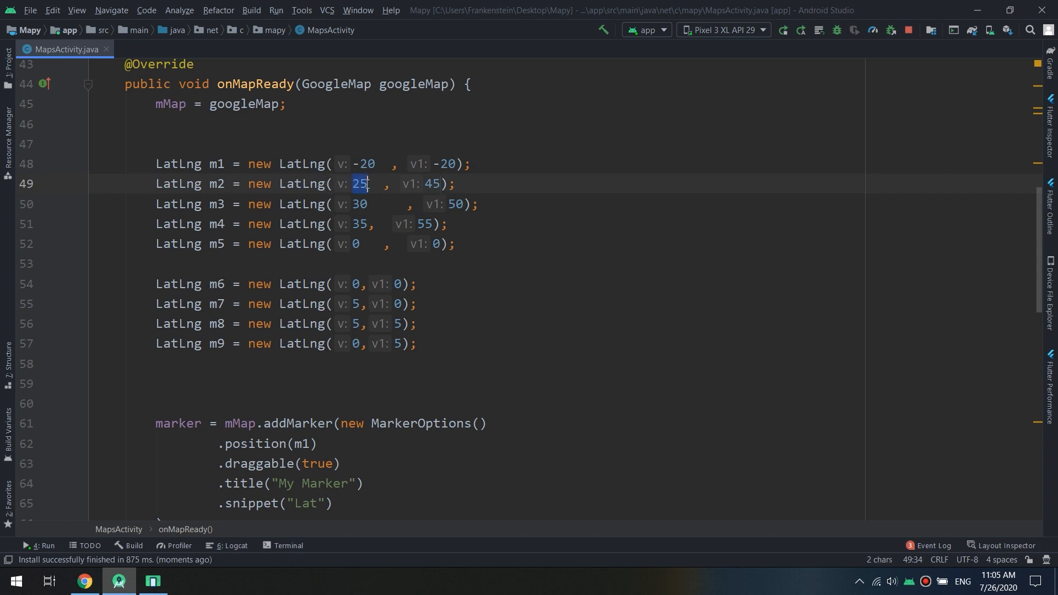
pyautogui.write('20')
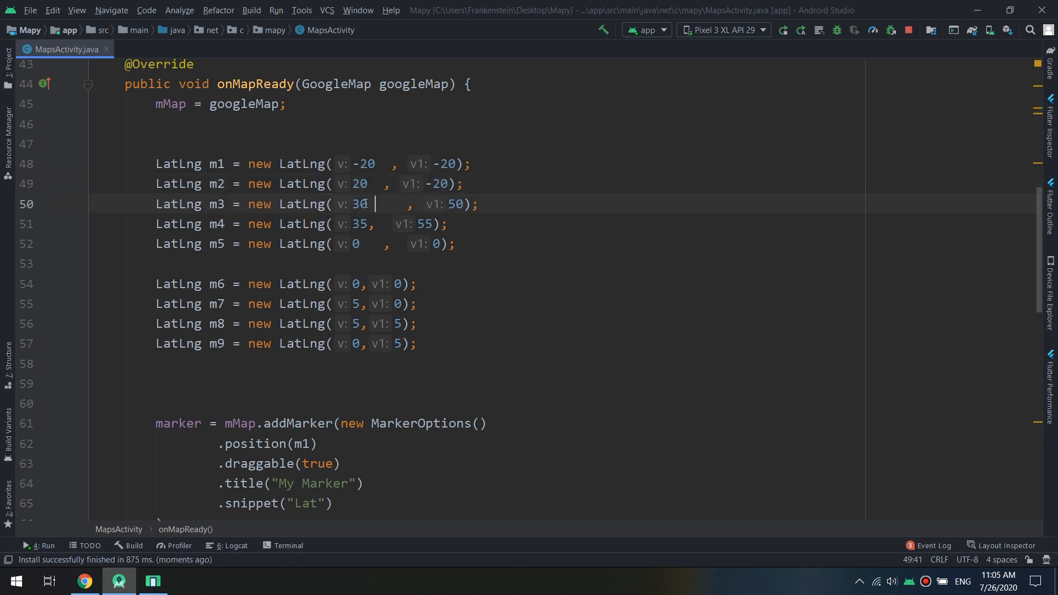
pyautogui.doubleClick(361, 204)
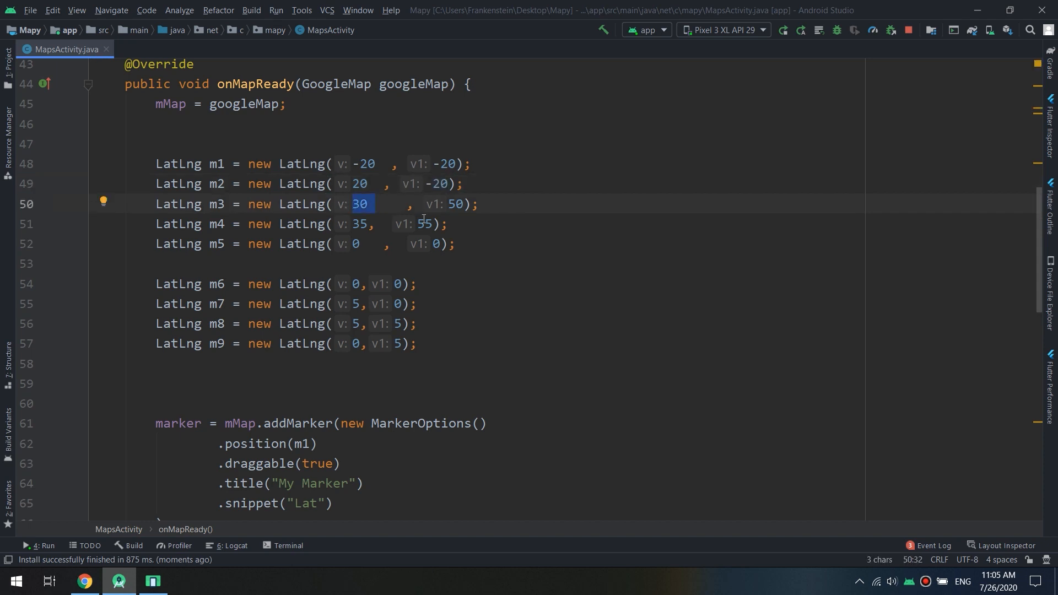
pyautogui.write('20')
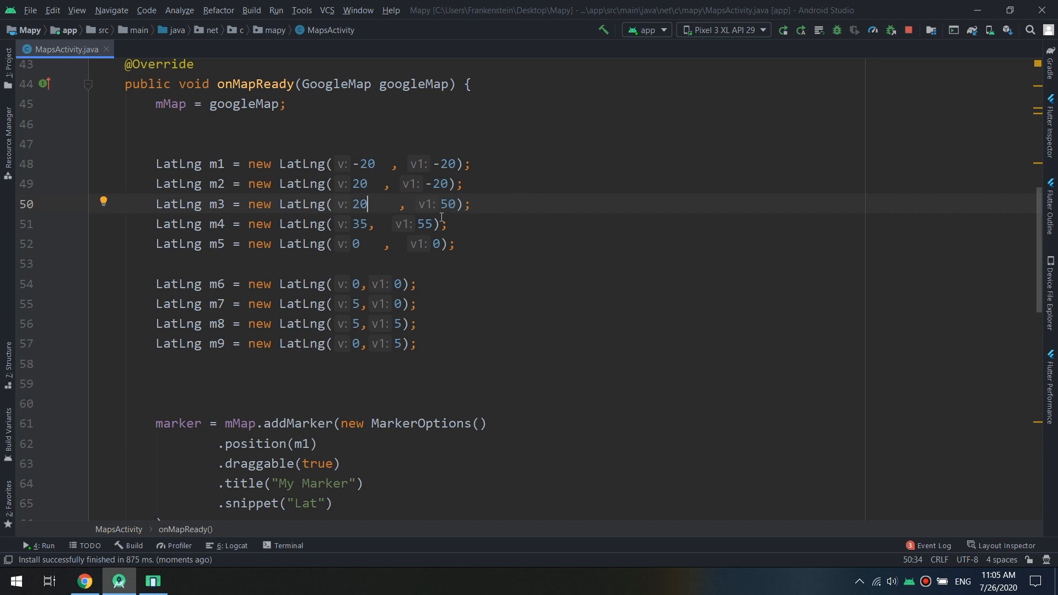
pyautogui.write('20')
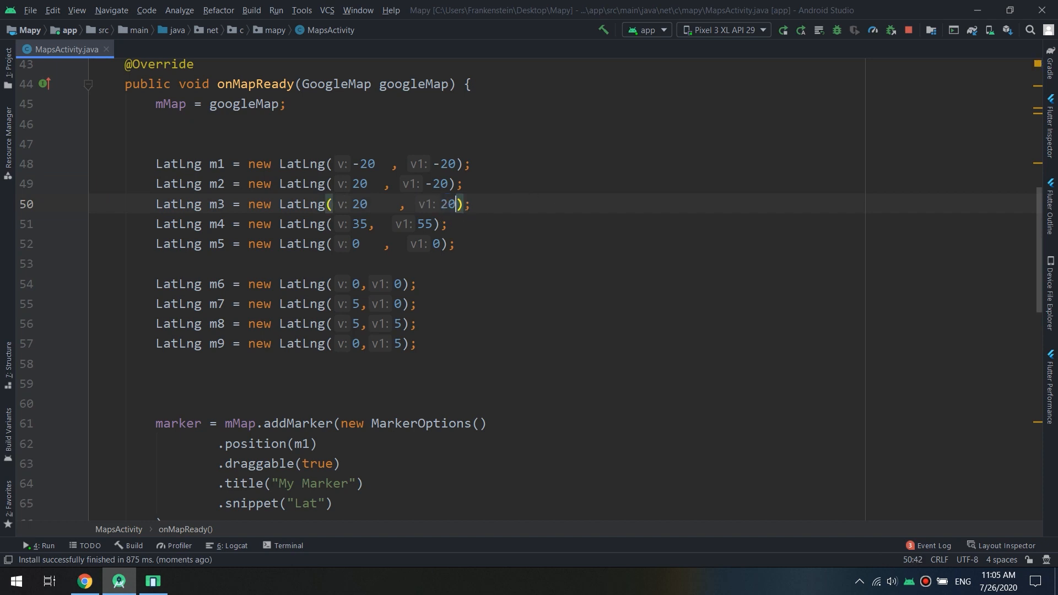
# Step: Set m4's coordinates to (-20, 20)
pyautogui.click(371, 224)
pyautogui.write('-')
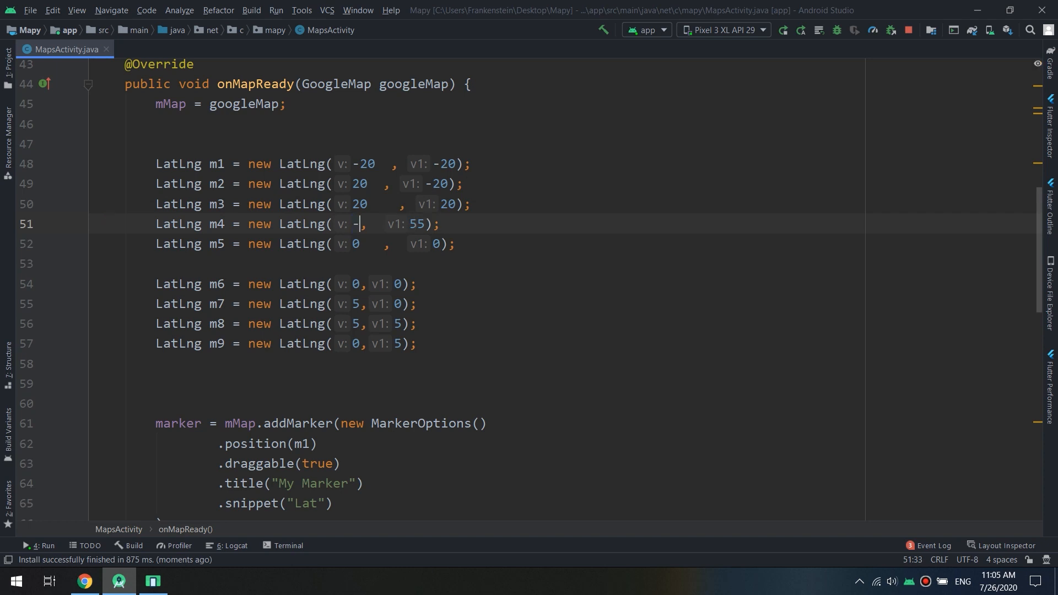
pyautogui.press('Backspace')
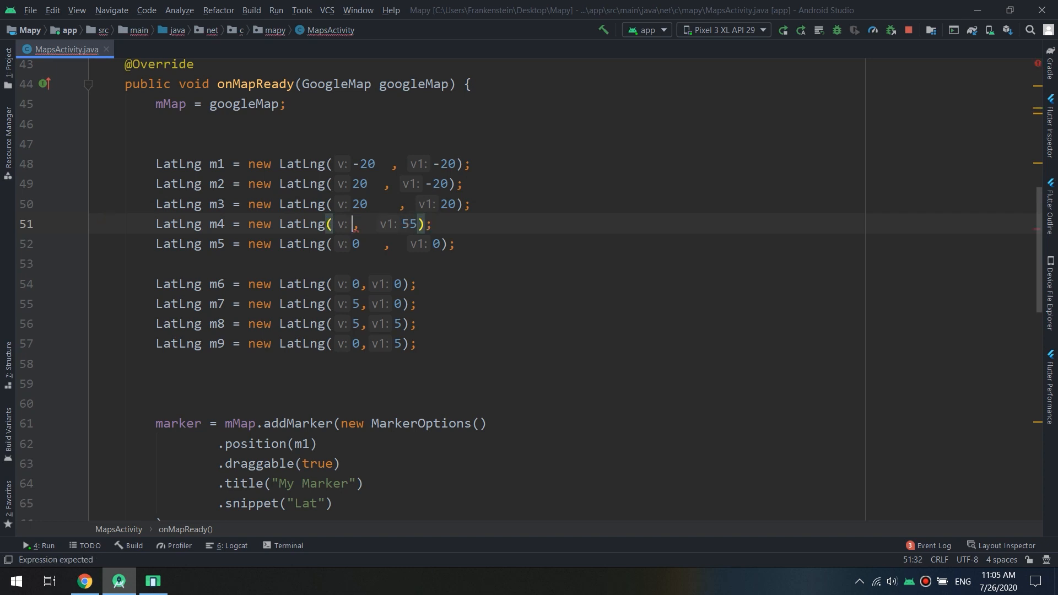
pyautogui.write('20')
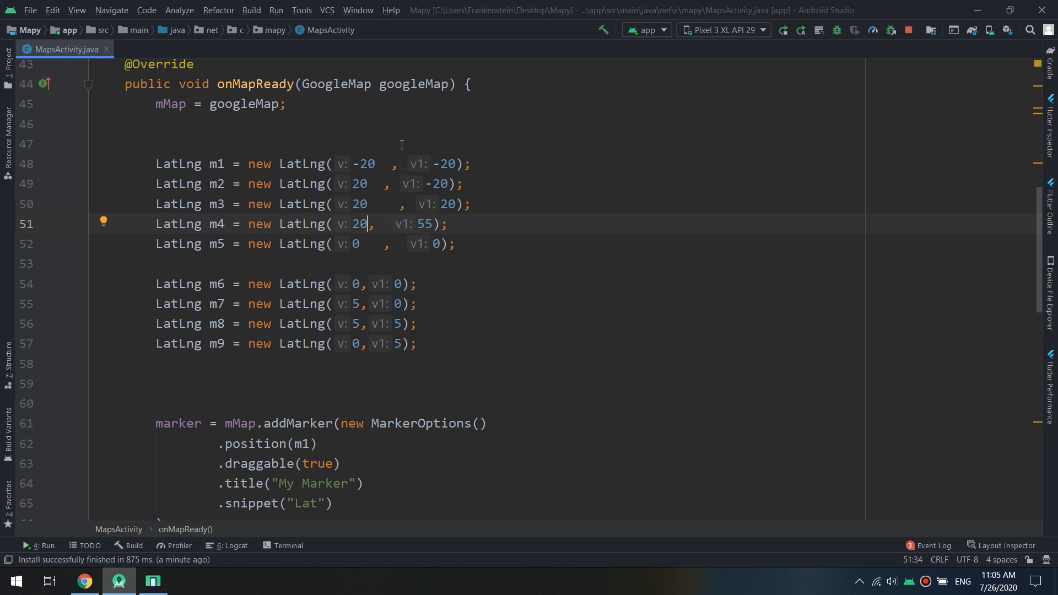
pyautogui.moveTo(435, 140)
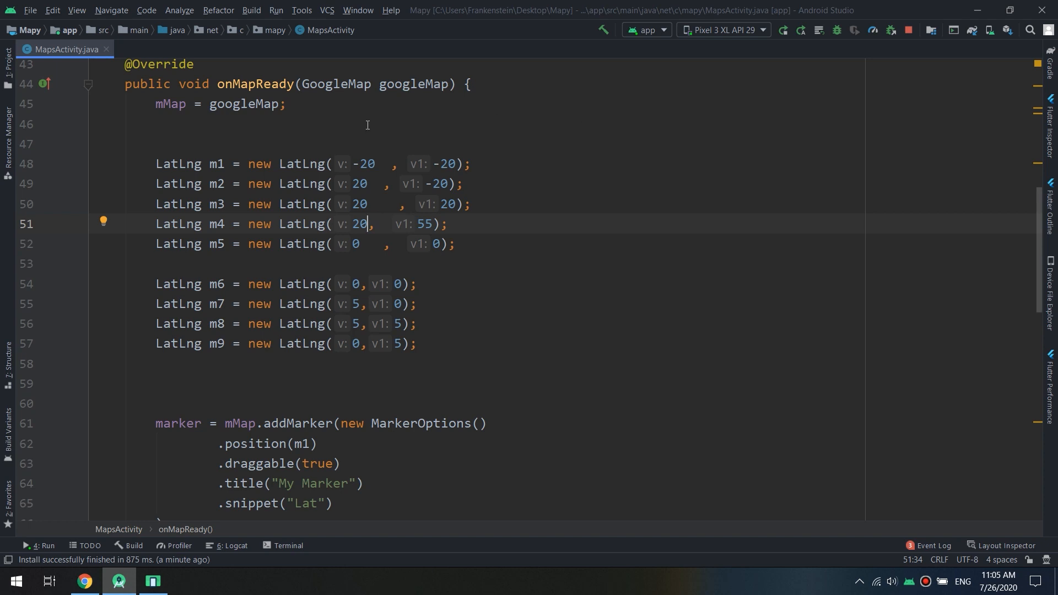
pyautogui.moveTo(554, 104)
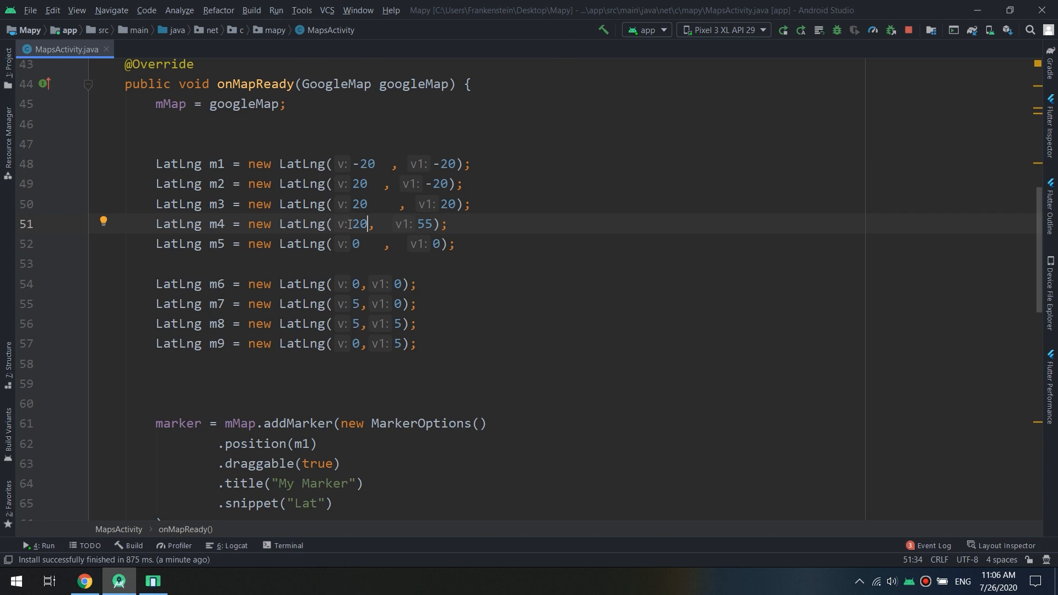
pyautogui.write('-')
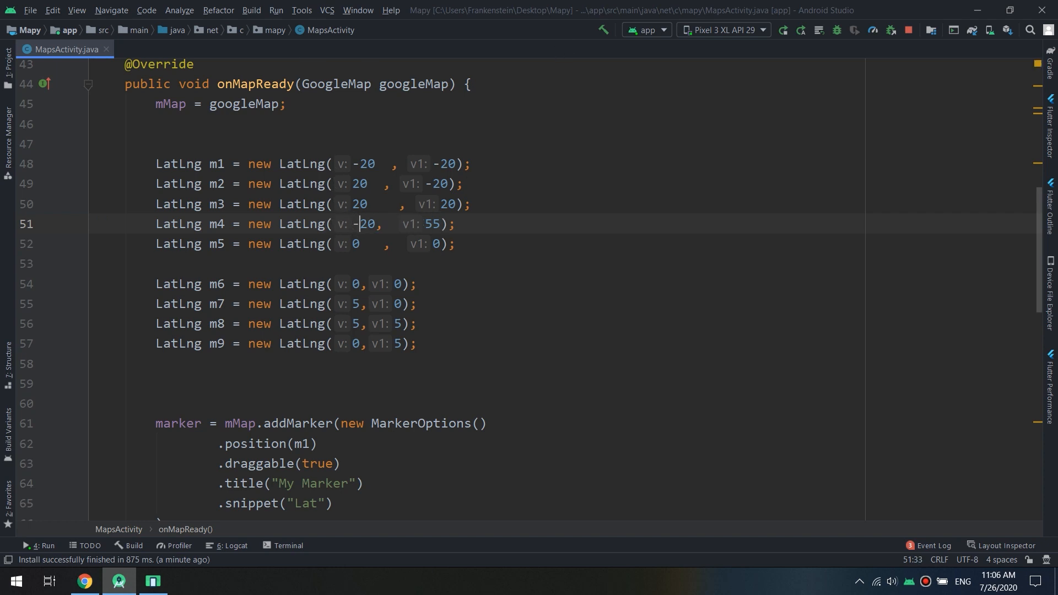
pyautogui.write('20')
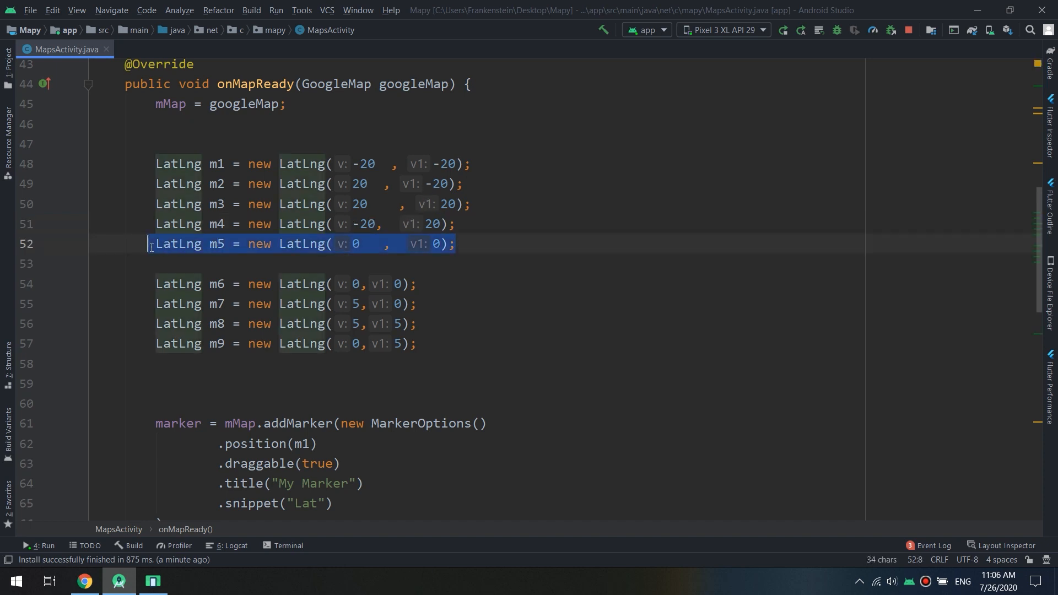
pyautogui.scroll(-3)
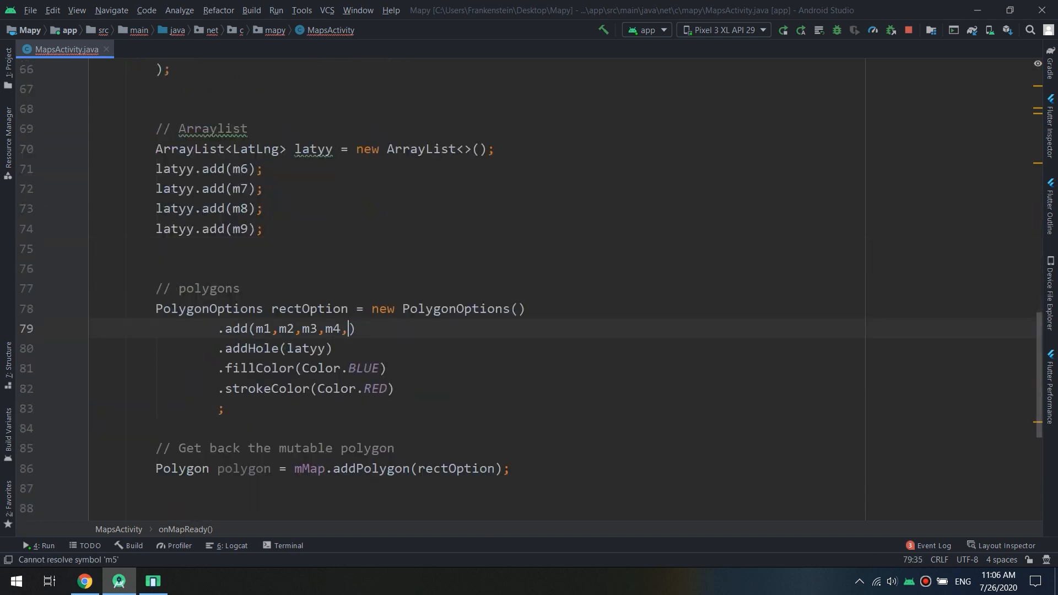
# Step: Rebuild and run the app on the emulator with the m1–m4 polygon
pyautogui.click(783, 30)
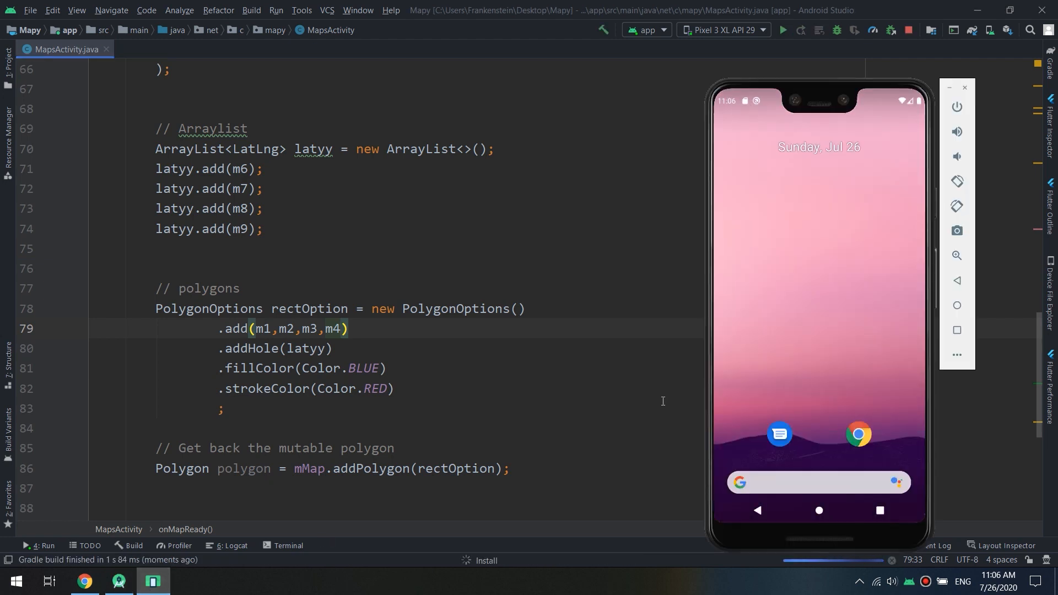
pyautogui.click(782, 30)
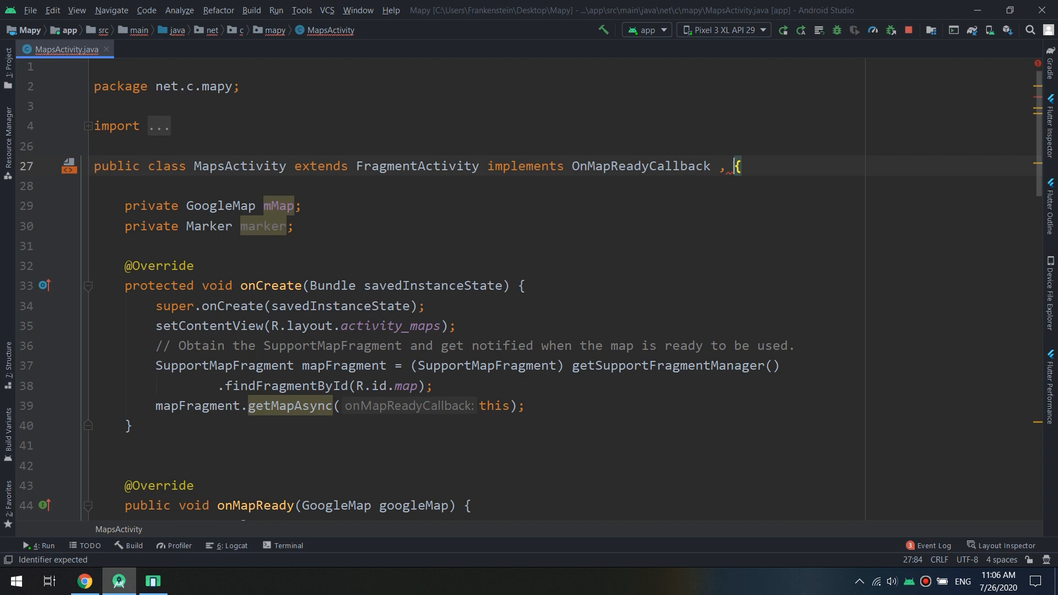
# Step: Add GoogleMap.OnPolygonClickListener via autocomplete, dismiss the methods dialog, and select it for removal
pyautogui.write('On')
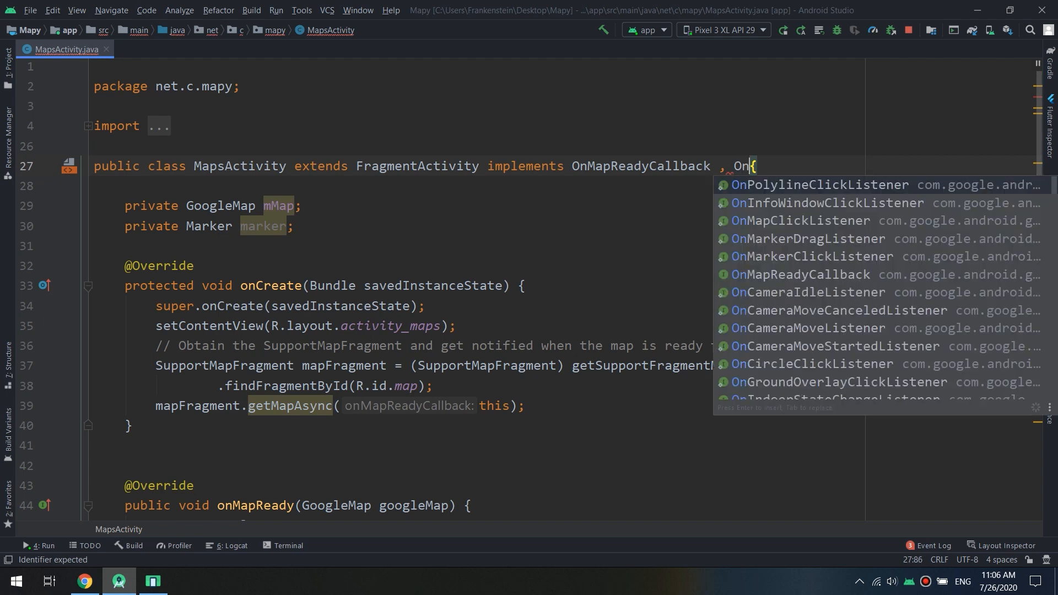
pyautogui.write('PolygonClickListener')
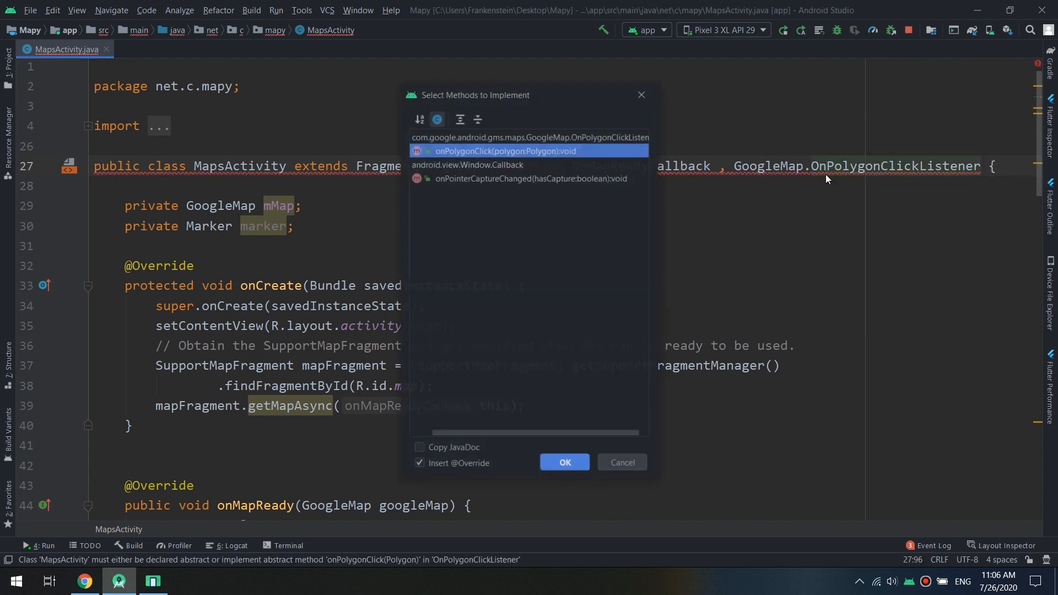
pyautogui.click(564, 462)
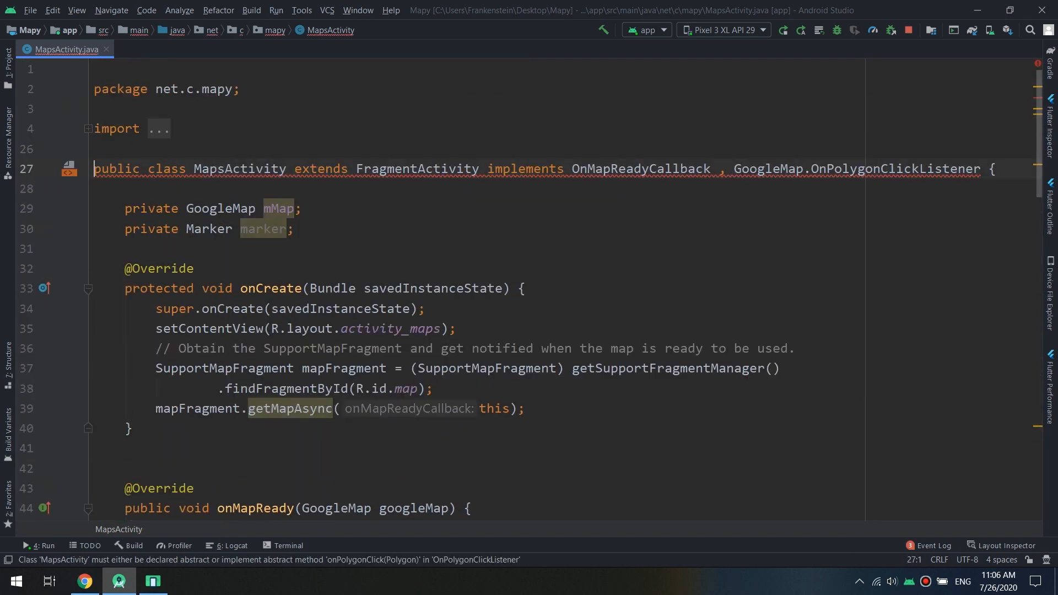
pyautogui.moveTo(731, 169); pyautogui.dragTo(982, 169)
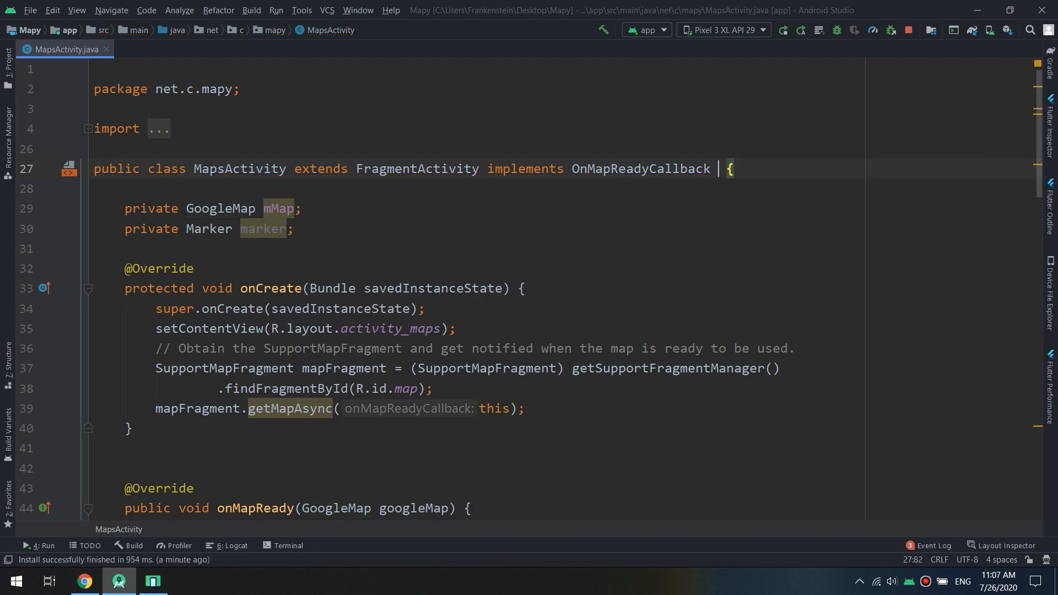
# Step: Scroll down to the polygon code with rectOption, the latyy hole and fill/stroke colors
pyautogui.scroll(-3)
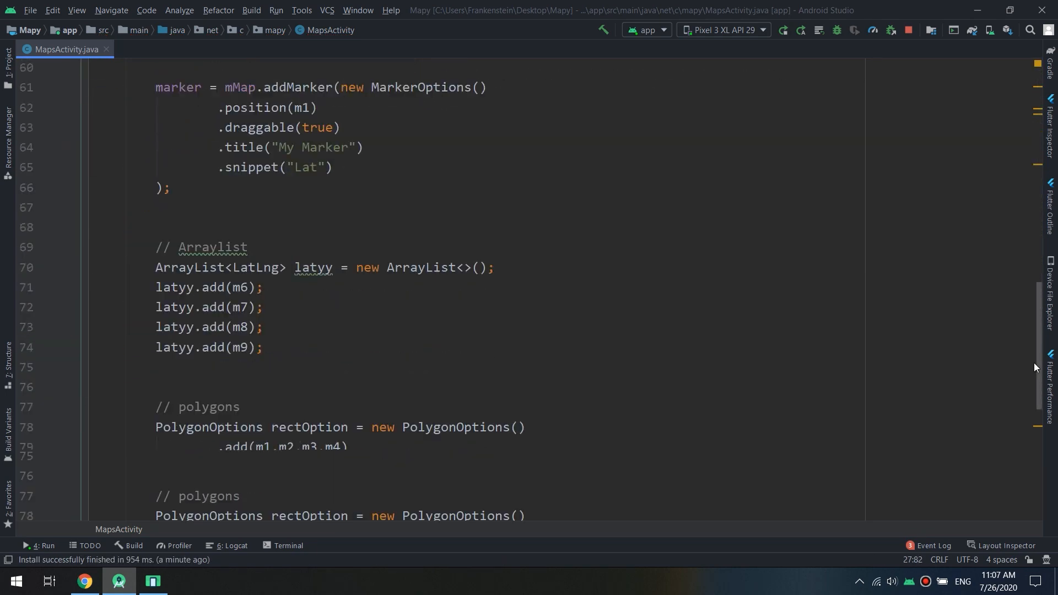
pyautogui.scroll(-3)
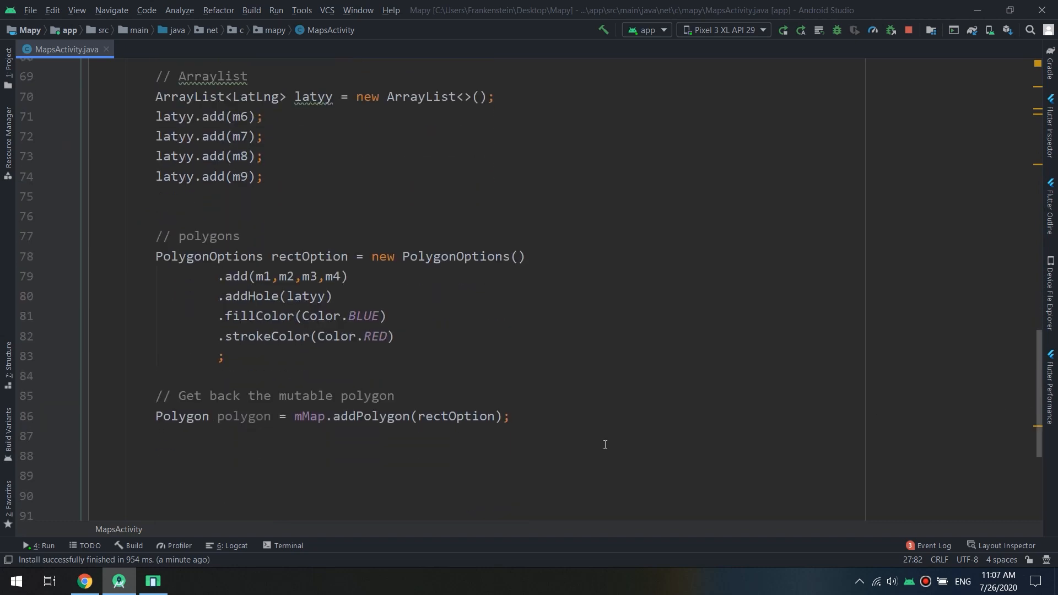